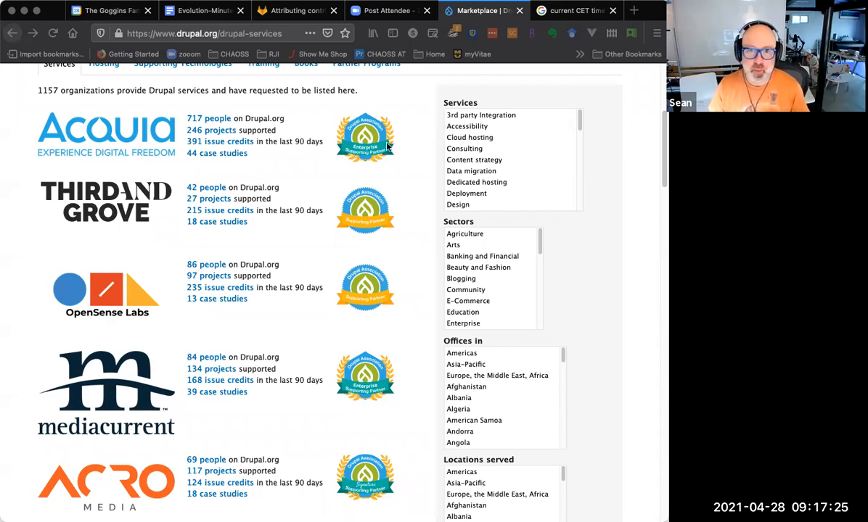
pyautogui.moveTo(319, 151)
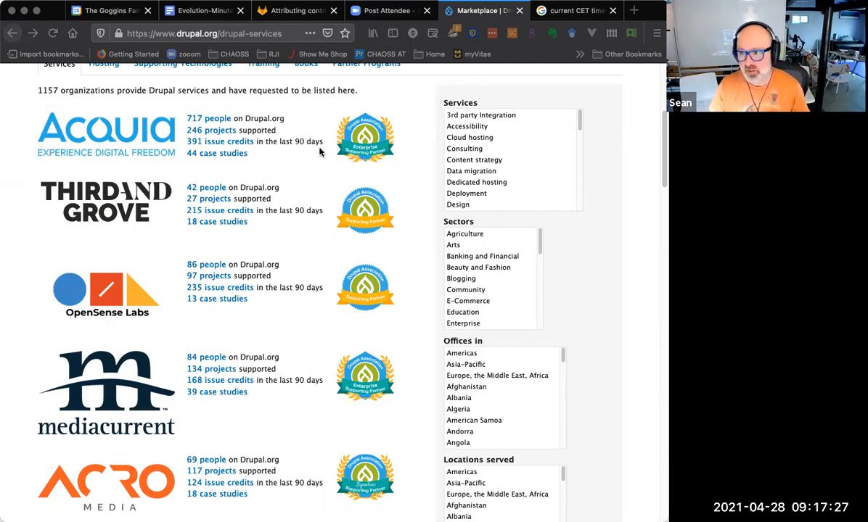
pyautogui.moveTo(326, 151)
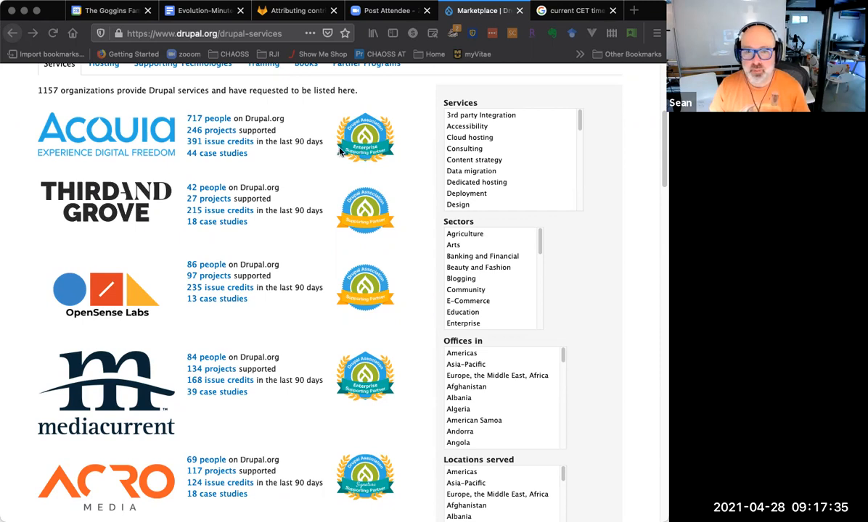
pyautogui.moveTo(235, 156)
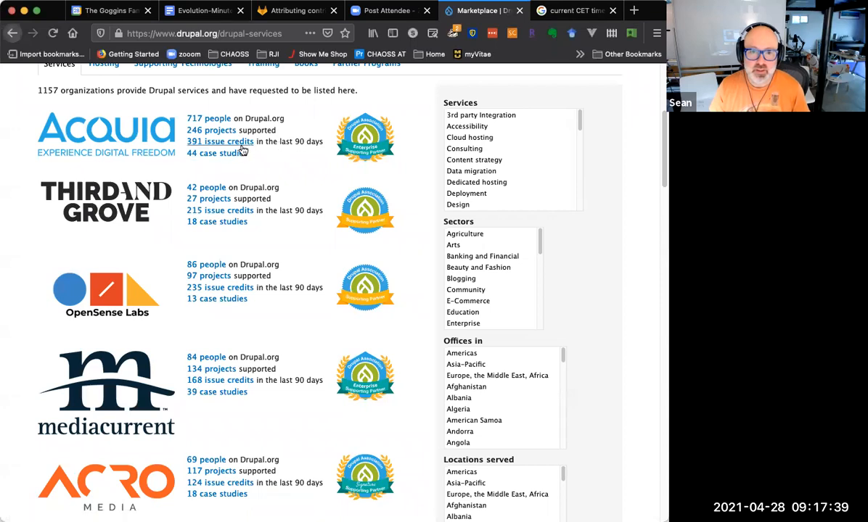
pyautogui.moveTo(240, 142)
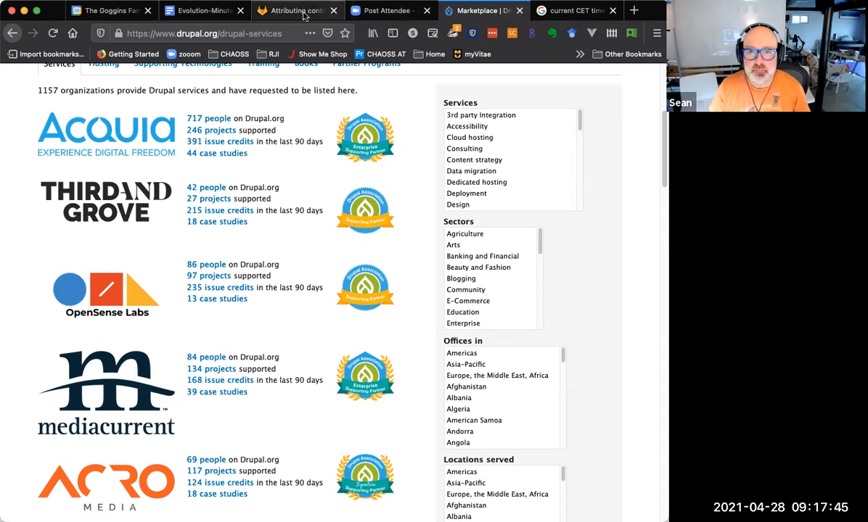
# Check the maintainer credit table in the GitLab 'Attributing contribution' issue, then return to Evolution-Minutes
pyautogui.click(297, 10)
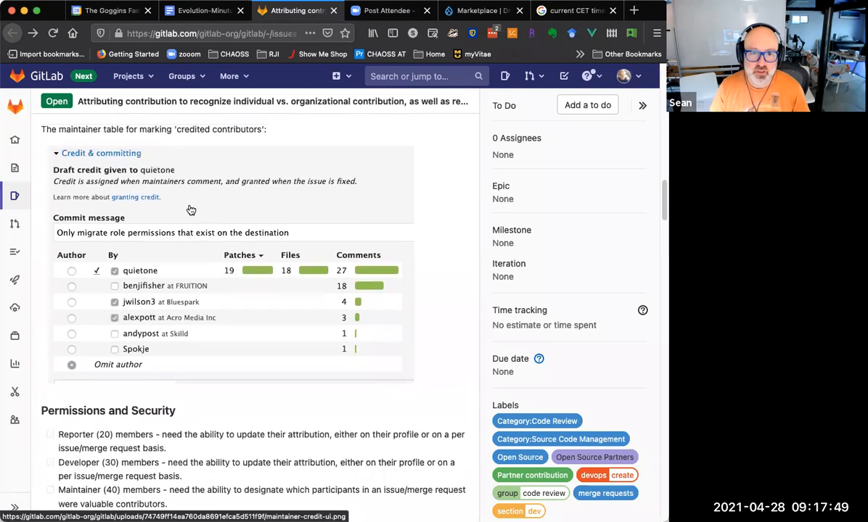
pyautogui.moveTo(232, 306)
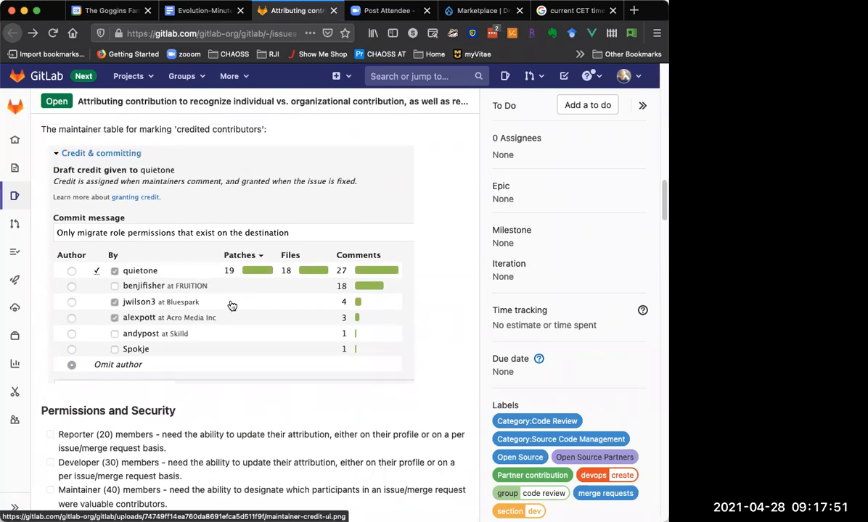
pyautogui.scroll(-3)
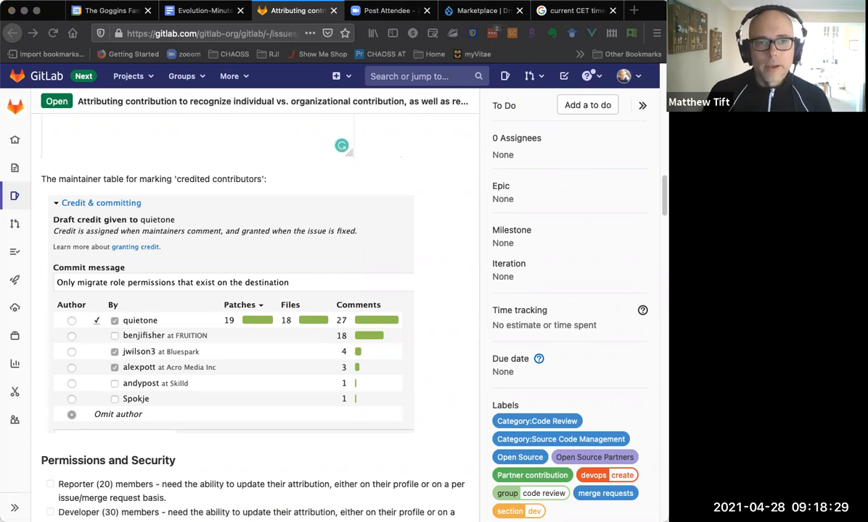
pyautogui.moveTo(611, 210)
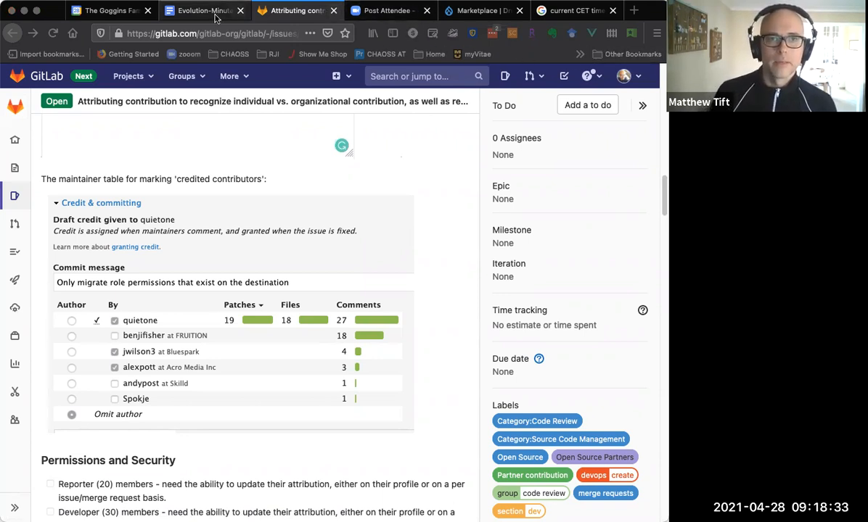
pyautogui.click(203, 10)
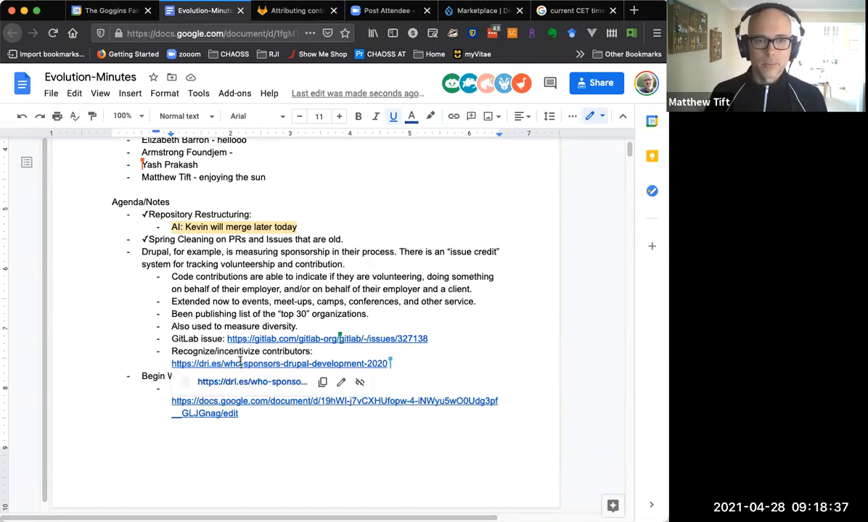
# Open the dri.es 'Who sponsors Drupal development' report and read down to the yearly issues-fixed table
pyautogui.click(278, 363)
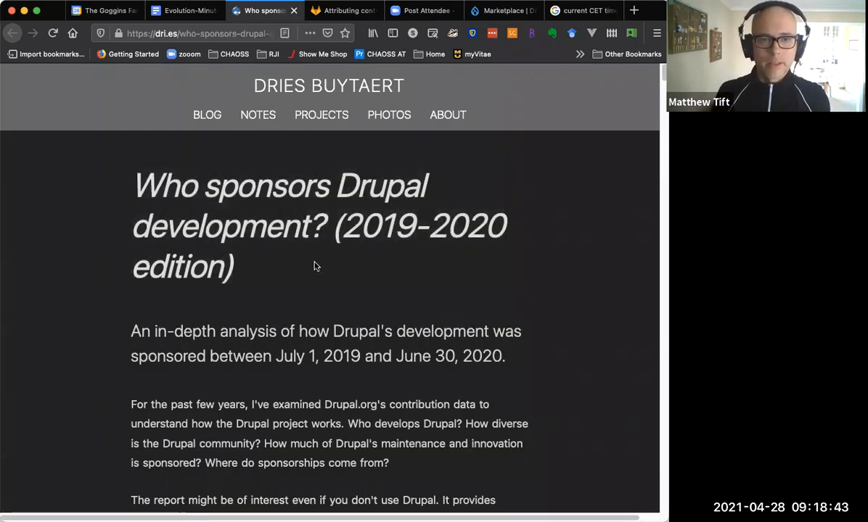
pyautogui.scroll(-3)
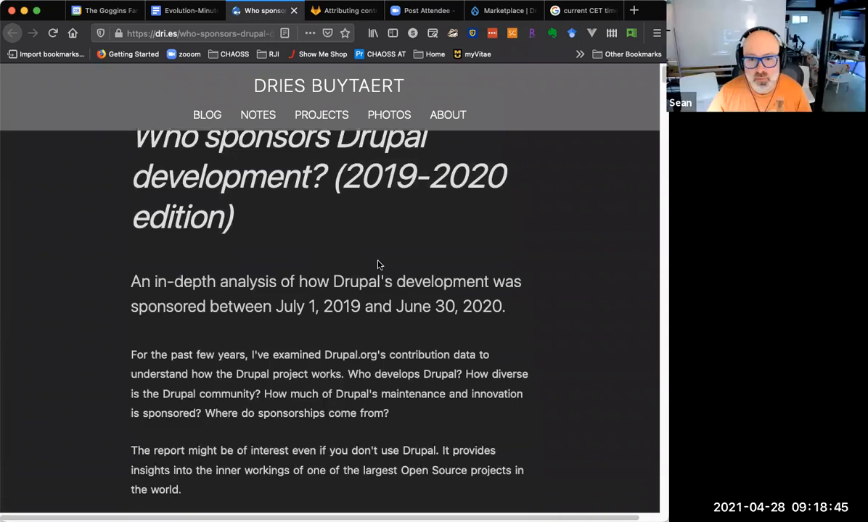
pyautogui.scroll(-3)
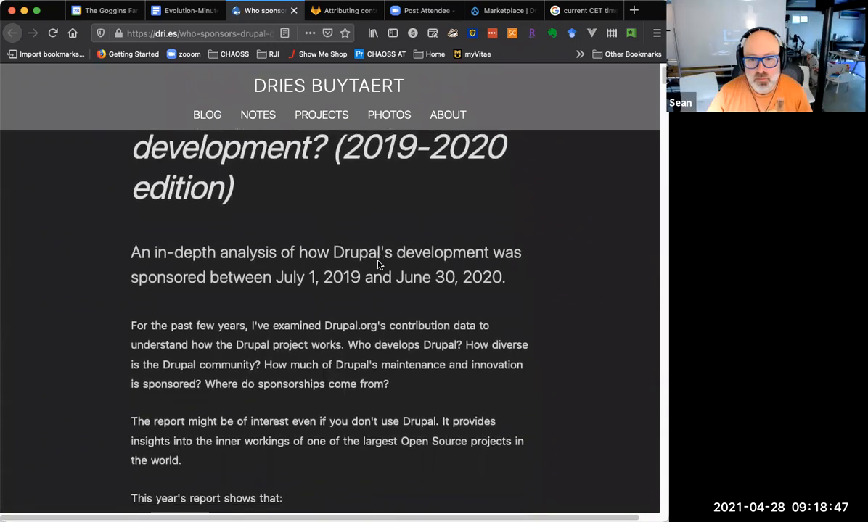
pyautogui.scroll(-3)
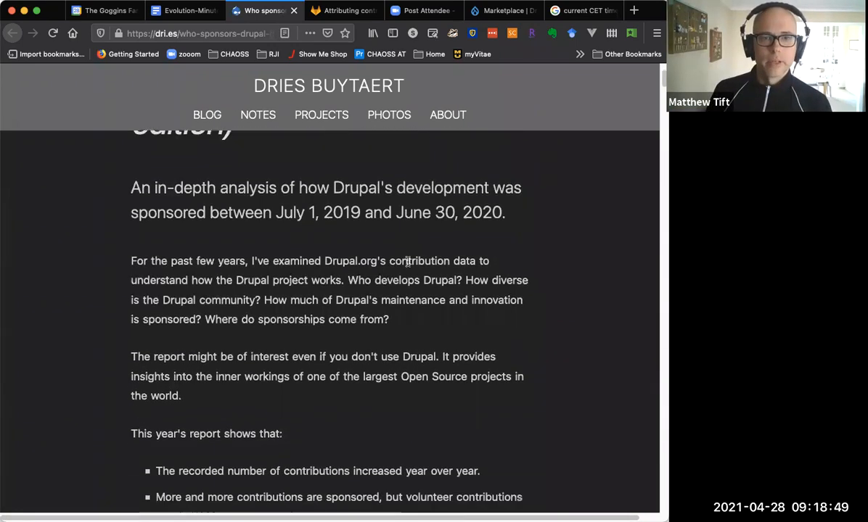
pyautogui.scroll(-3)
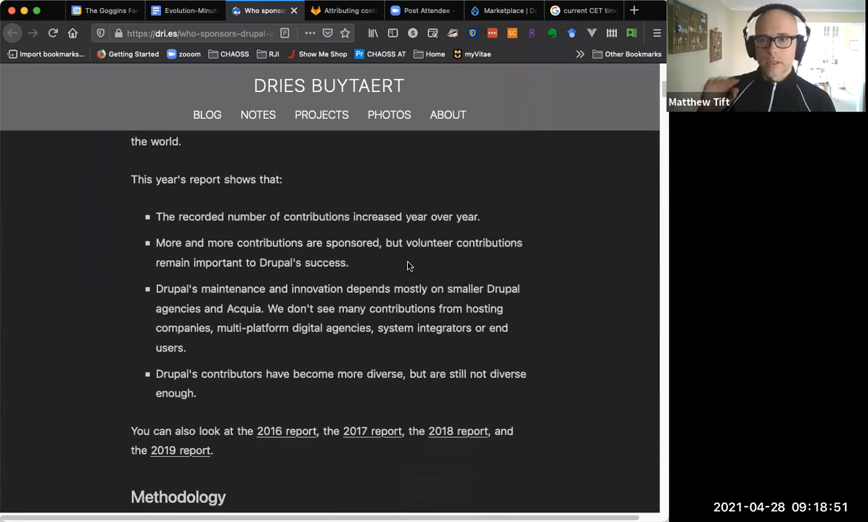
pyautogui.scroll(-3)
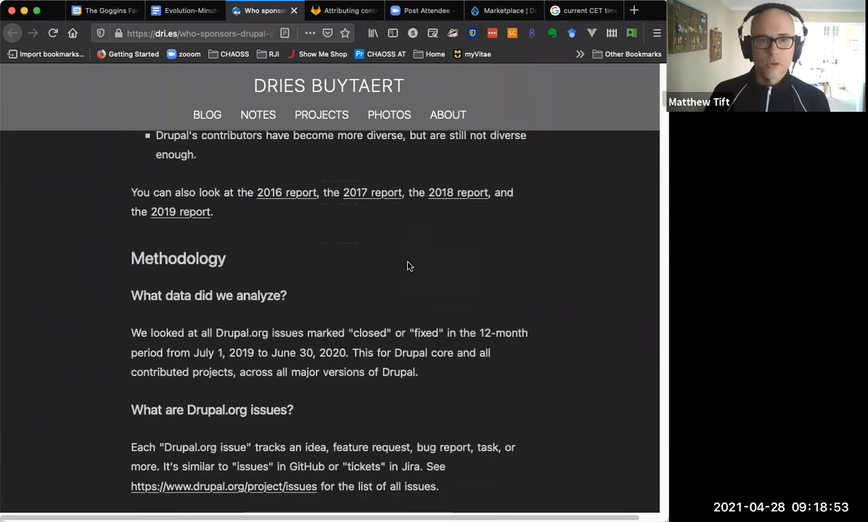
pyautogui.scroll(-3)
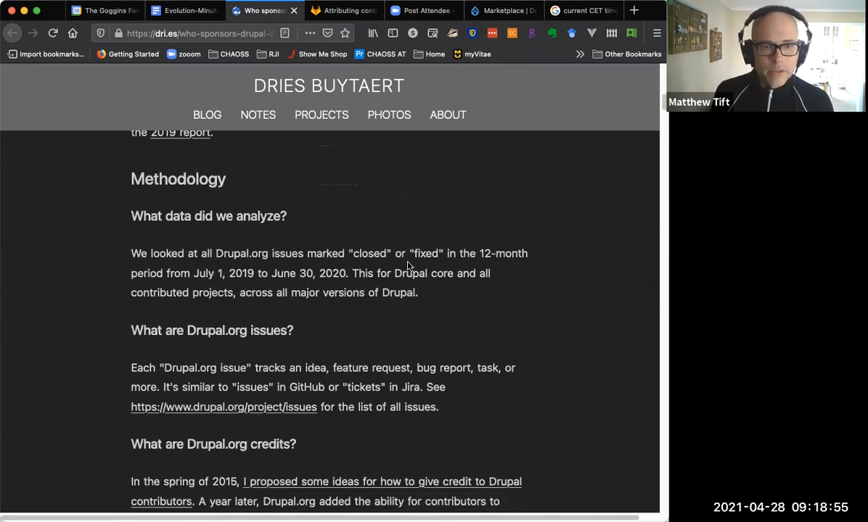
pyautogui.scroll(-3)
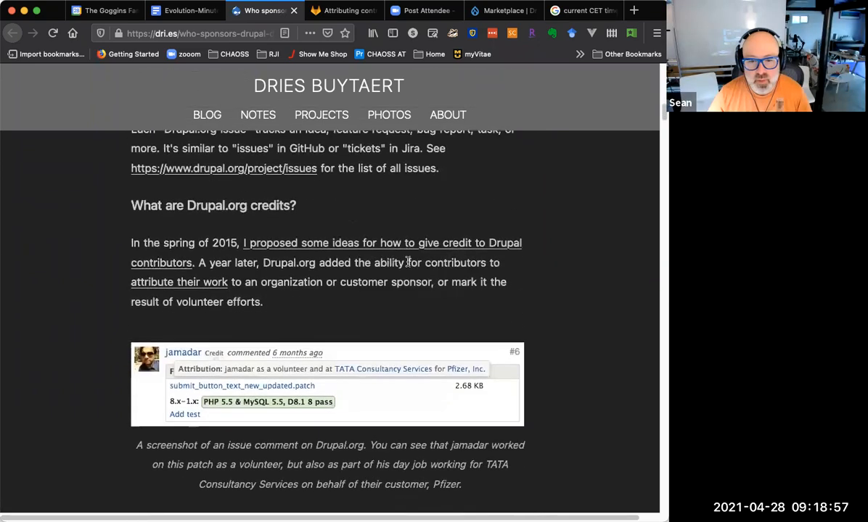
pyautogui.scroll(-3)
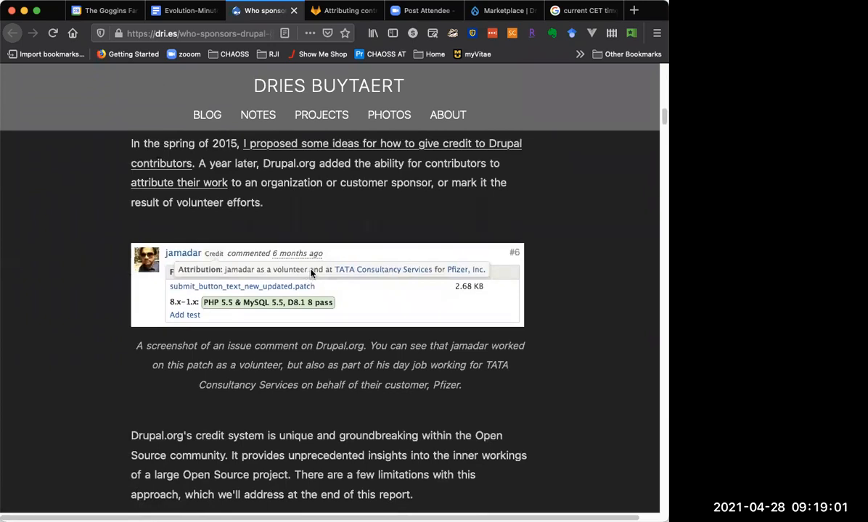
pyautogui.scroll(-3)
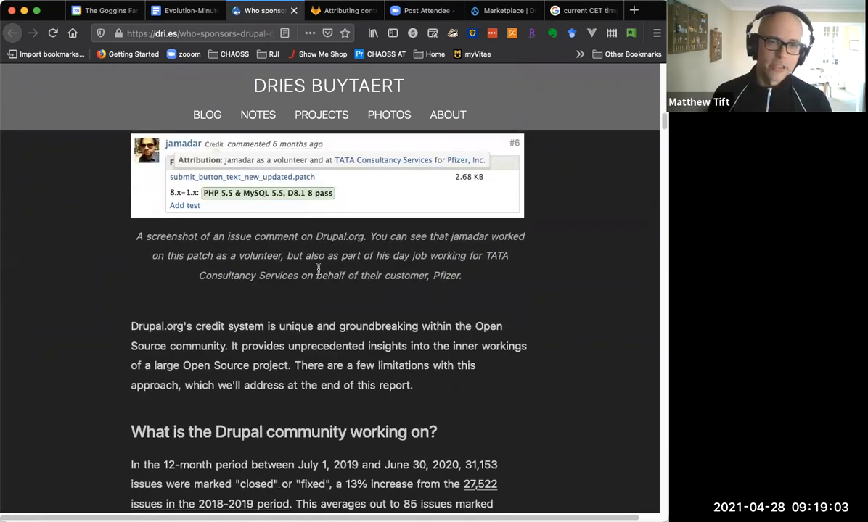
pyautogui.scroll(-3)
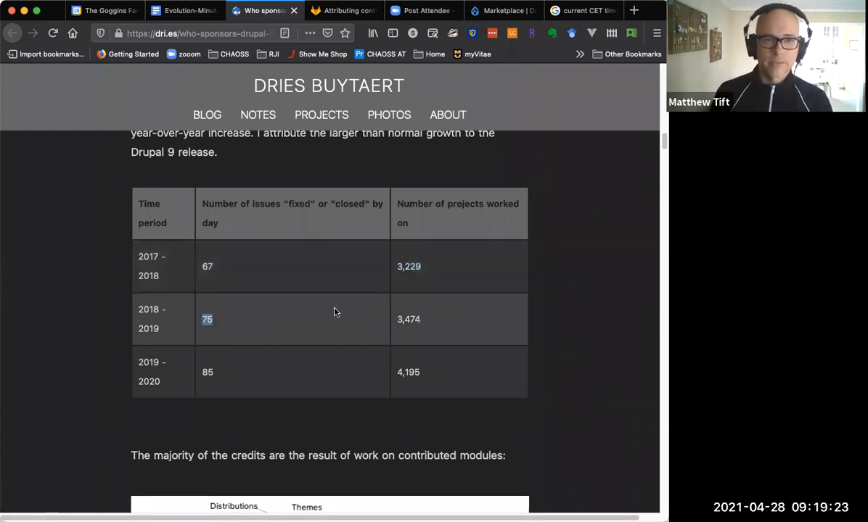
pyautogui.doubleClick(407, 319)
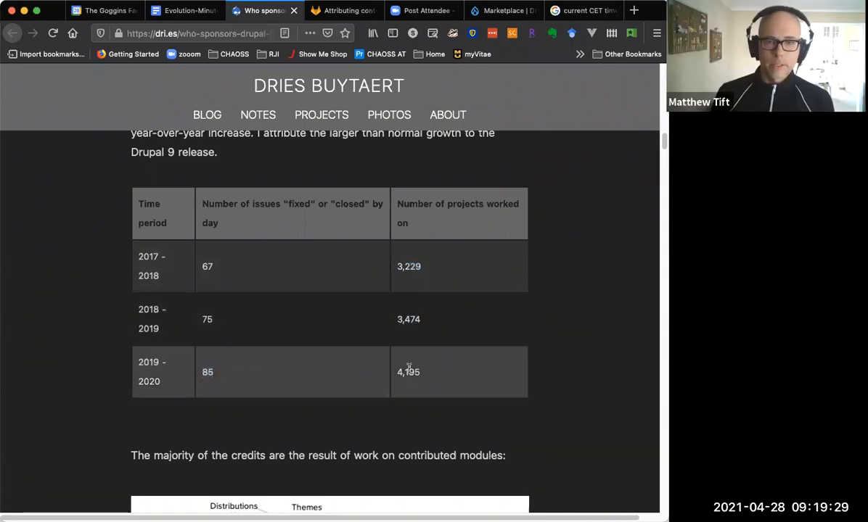
pyautogui.doubleClick(408, 372)
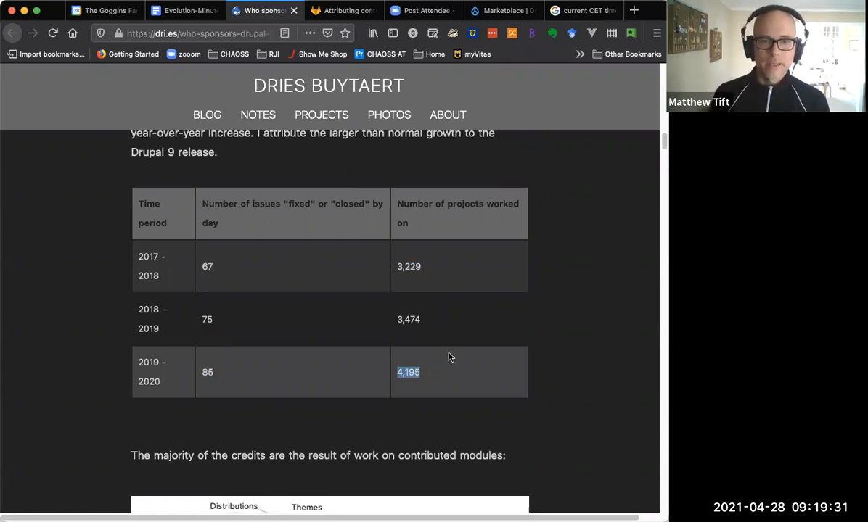
pyautogui.moveTo(453, 357)
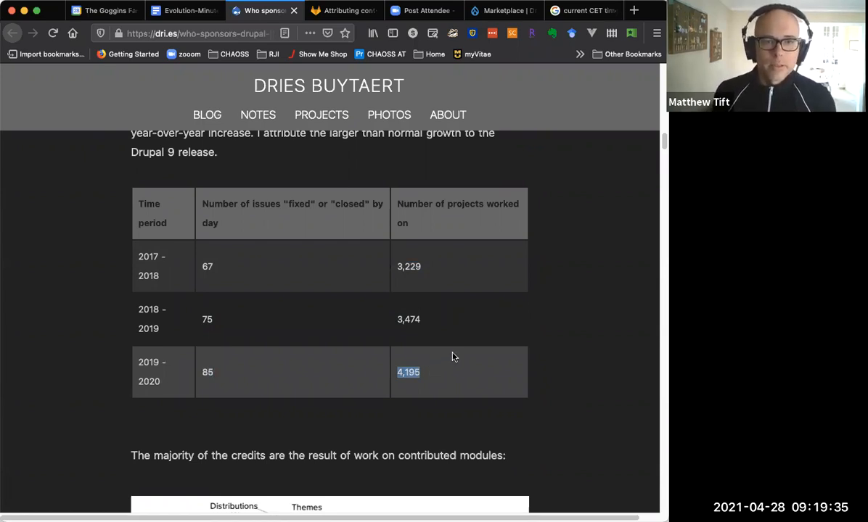
pyautogui.scroll(-3)
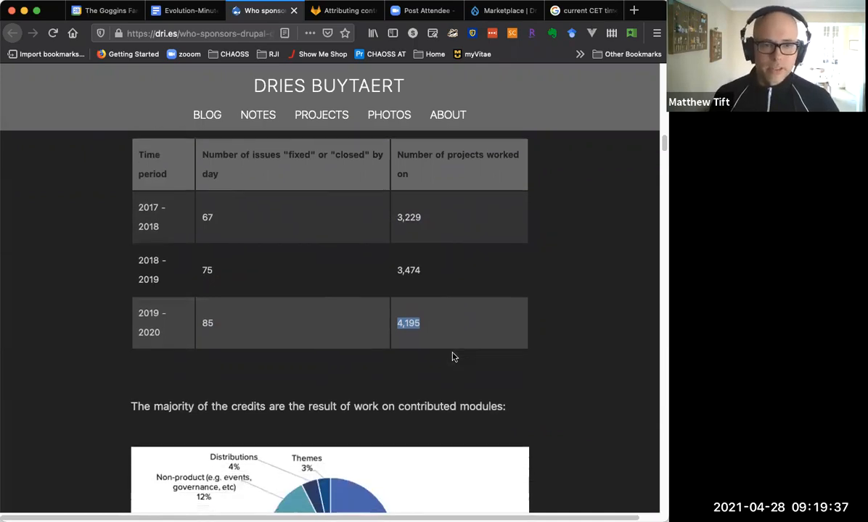
pyautogui.scroll(-3)
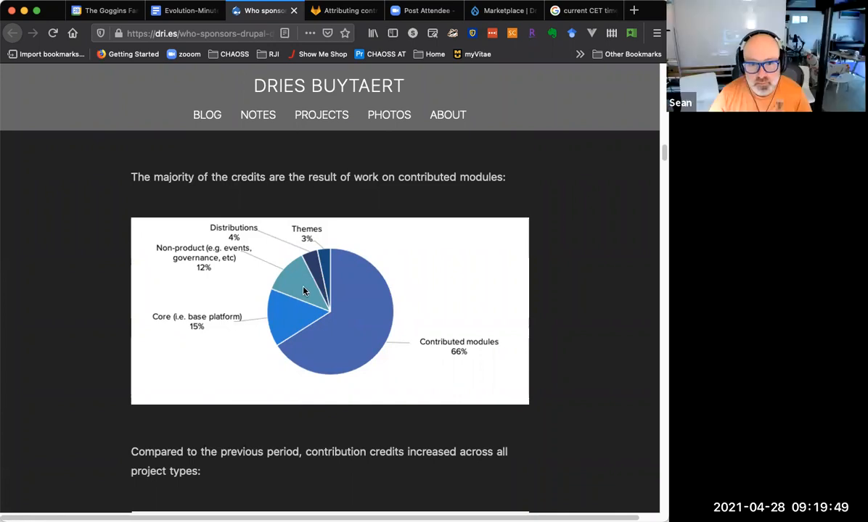
pyautogui.moveTo(357, 312)
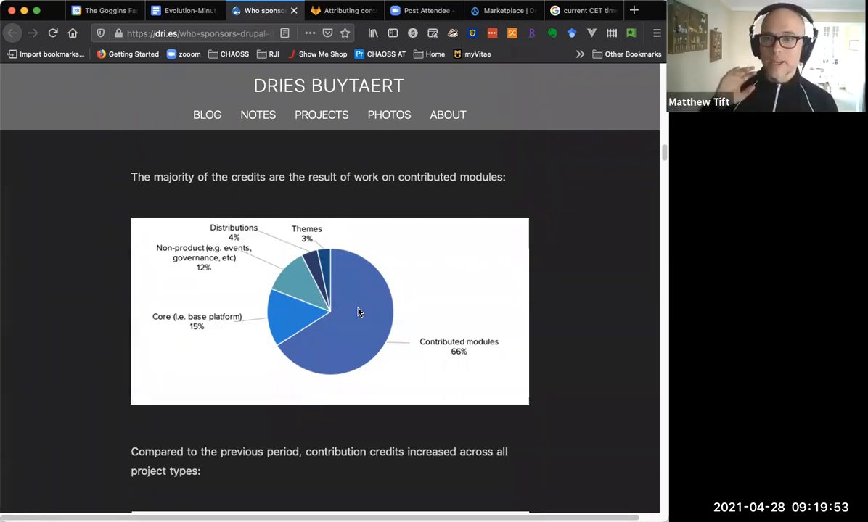
# Read past the credits-by-project-type bar chart down to 'Who is working on Drupal?'
pyautogui.scroll(-3)
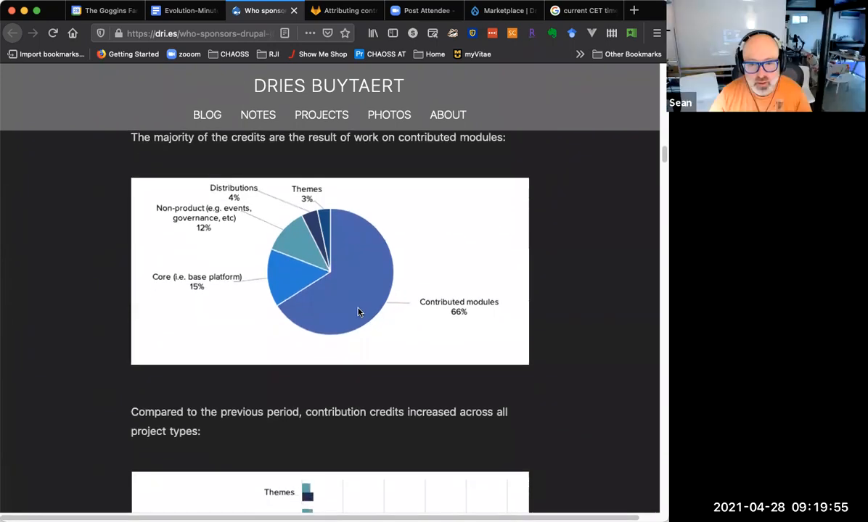
pyautogui.scroll(-3)
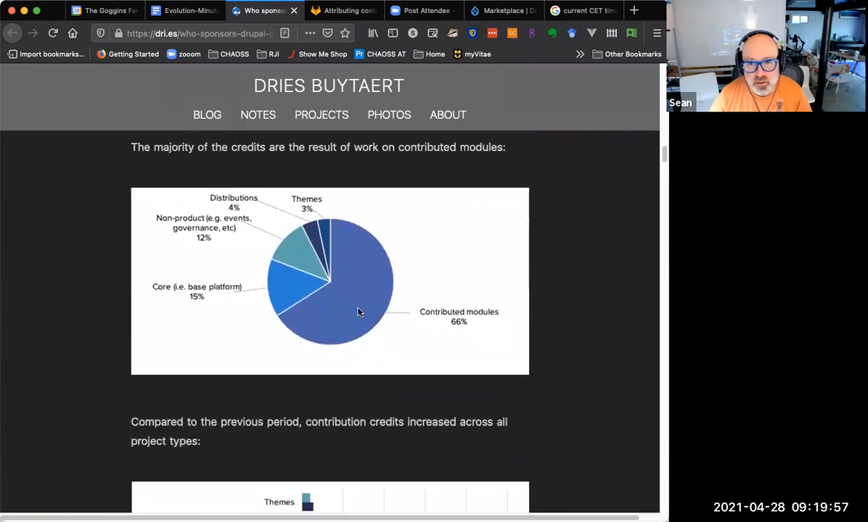
pyautogui.scroll(-3)
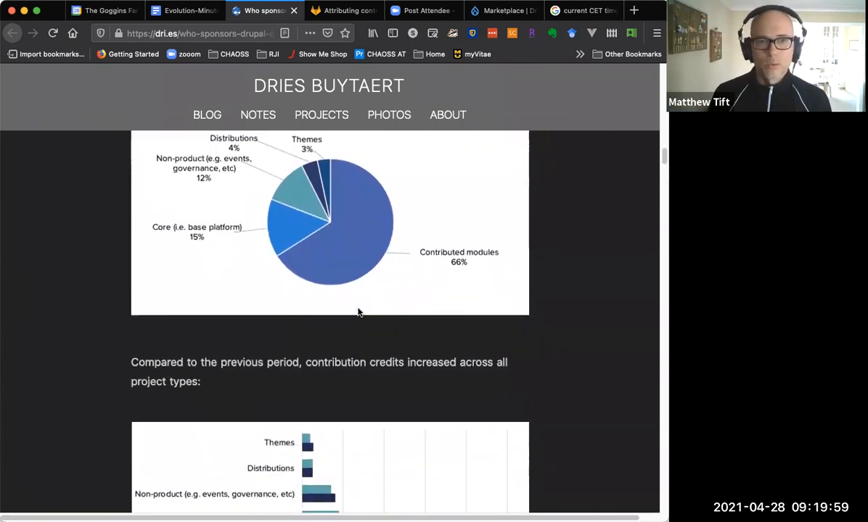
pyautogui.scroll(-3)
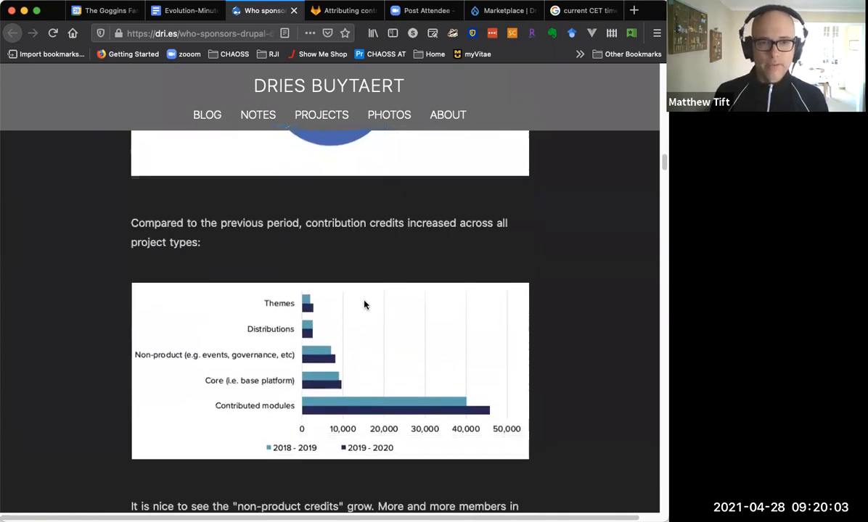
pyautogui.moveTo(377, 343)
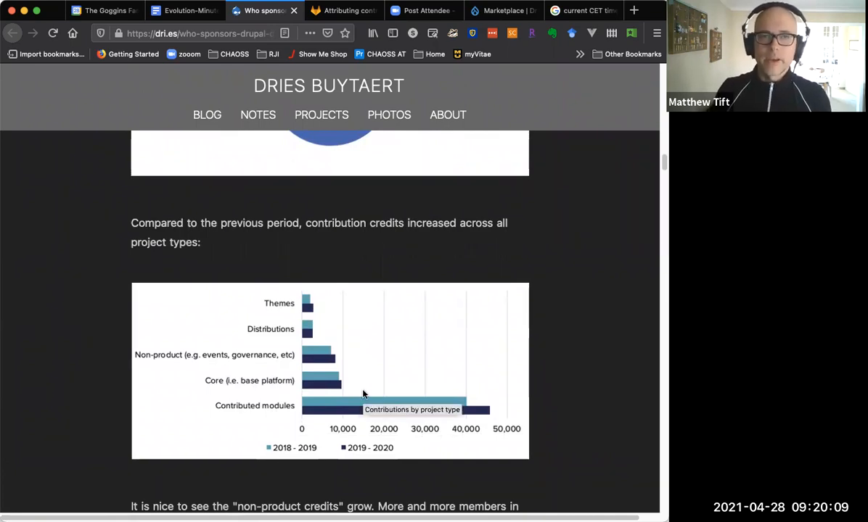
pyautogui.scroll(-3)
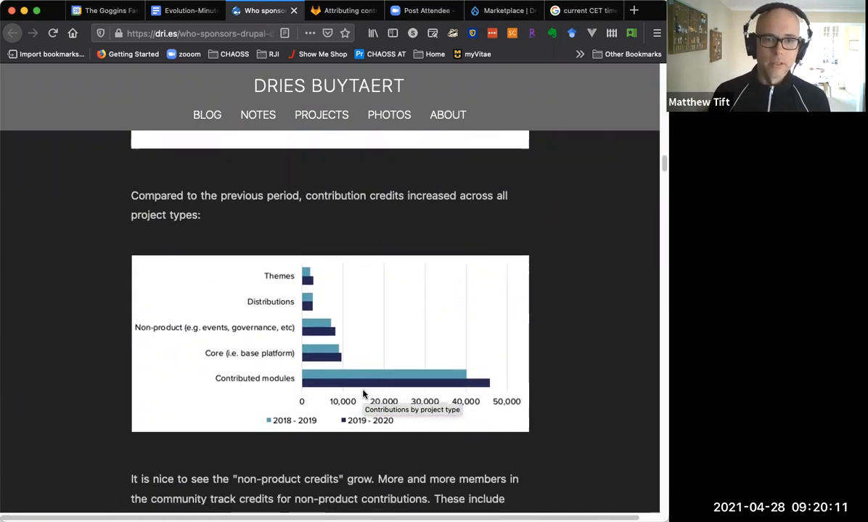
pyautogui.scroll(-3)
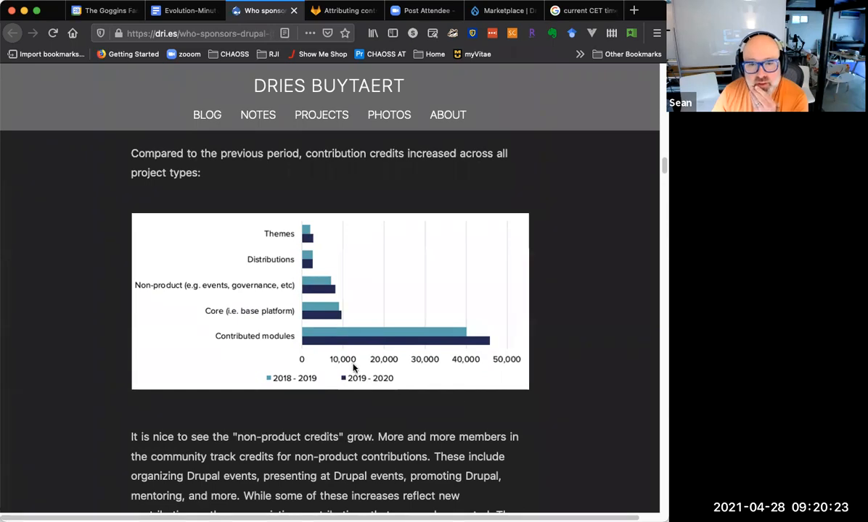
pyautogui.moveTo(356, 375)
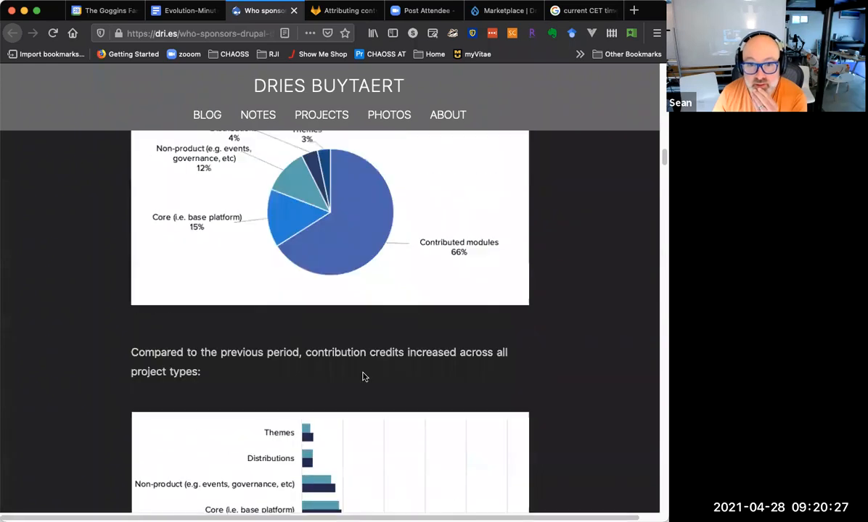
pyautogui.scroll(-3)
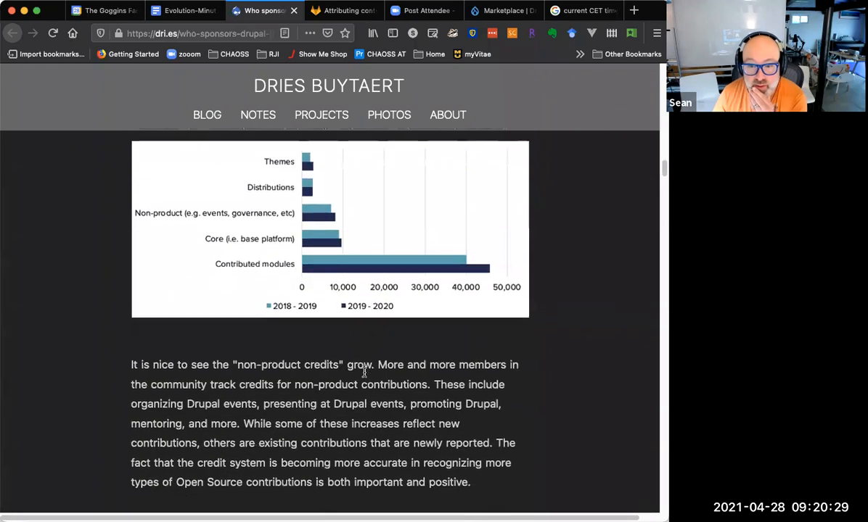
pyautogui.scroll(-3)
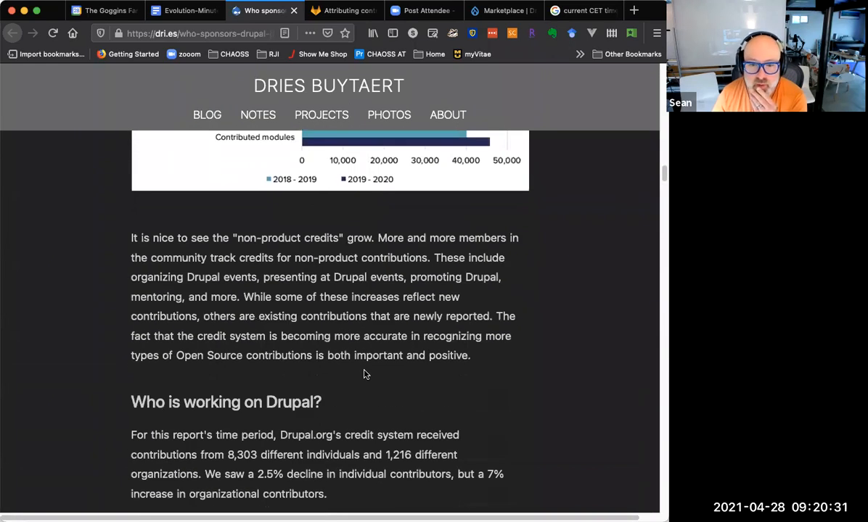
pyautogui.scroll(-3)
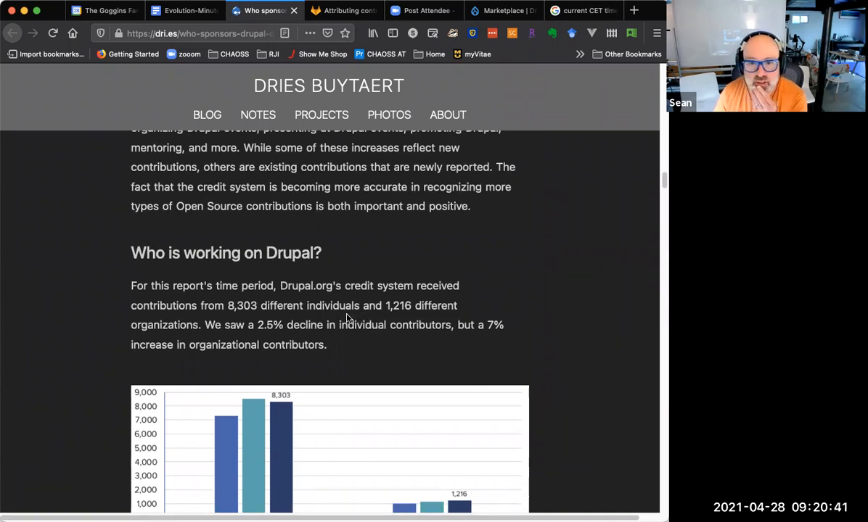
pyautogui.moveTo(317, 319)
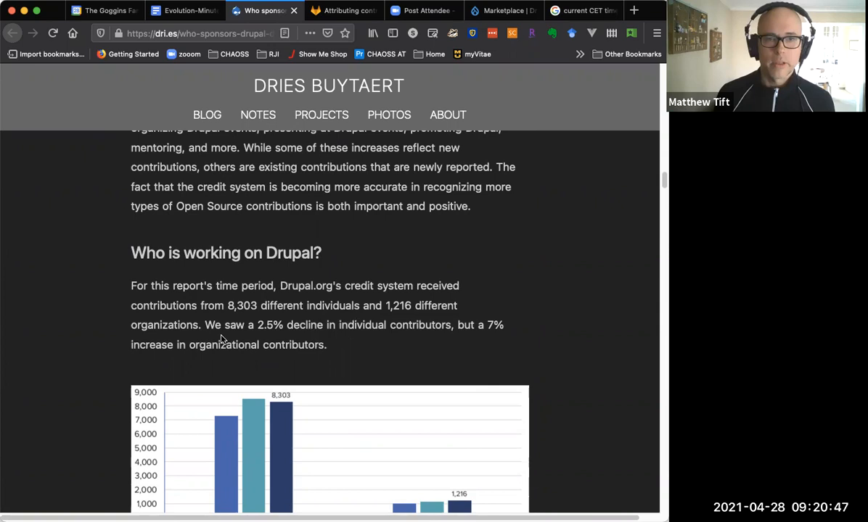
pyautogui.moveTo(361, 310)
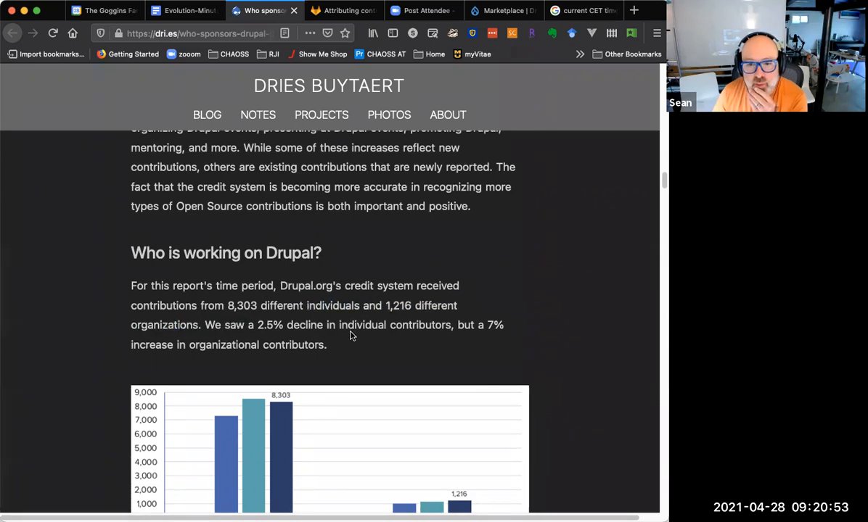
# Read further down to the weighted contributor charts
pyautogui.scroll(-3)
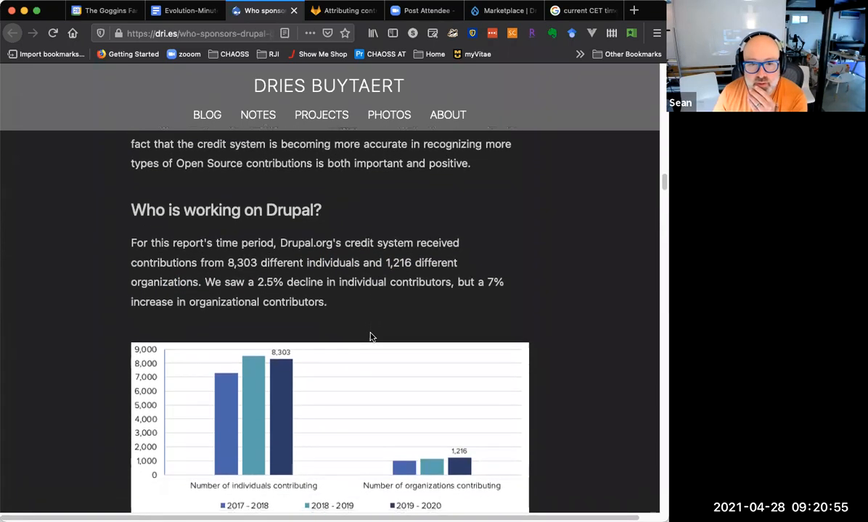
pyautogui.scroll(-3)
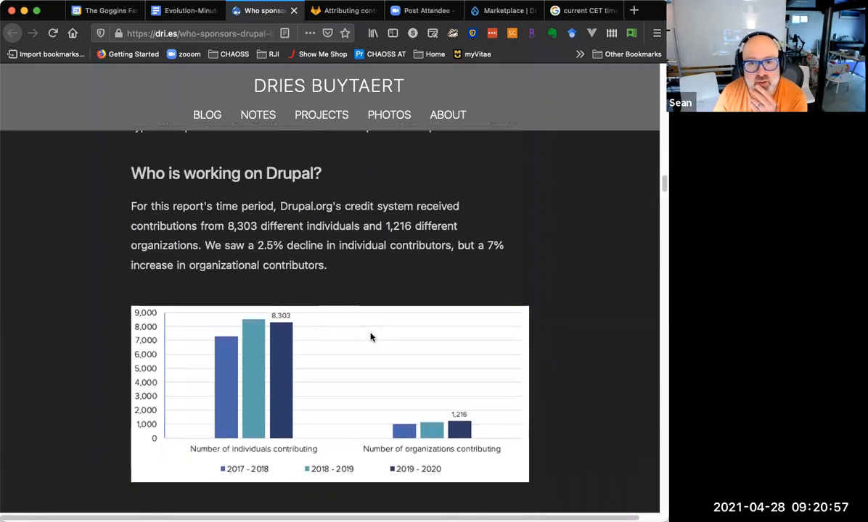
pyautogui.moveTo(376, 332)
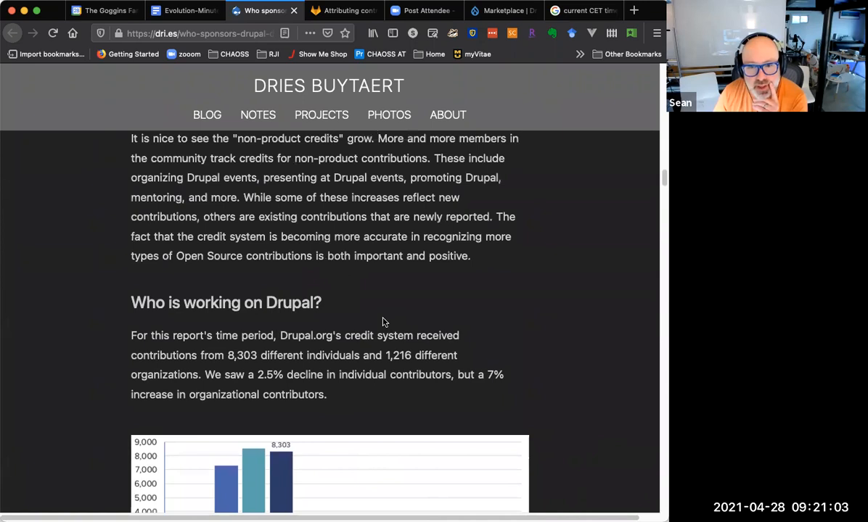
pyautogui.scroll(-3)
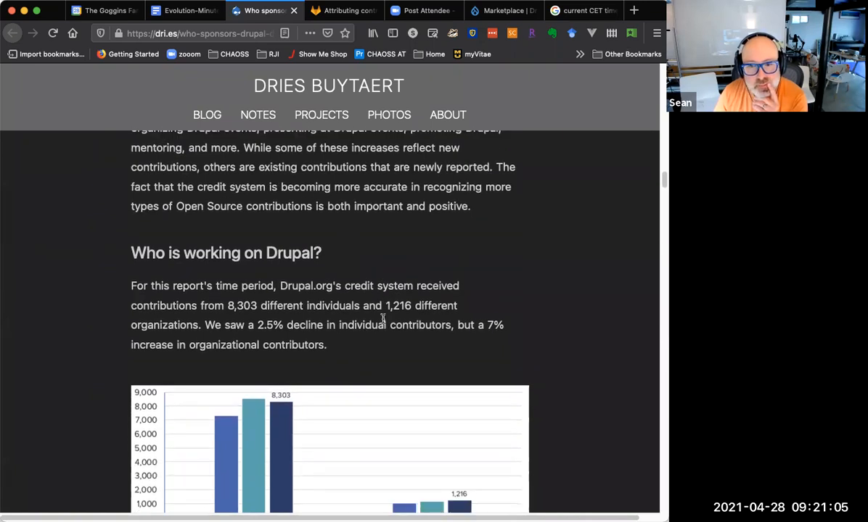
pyautogui.scroll(-3)
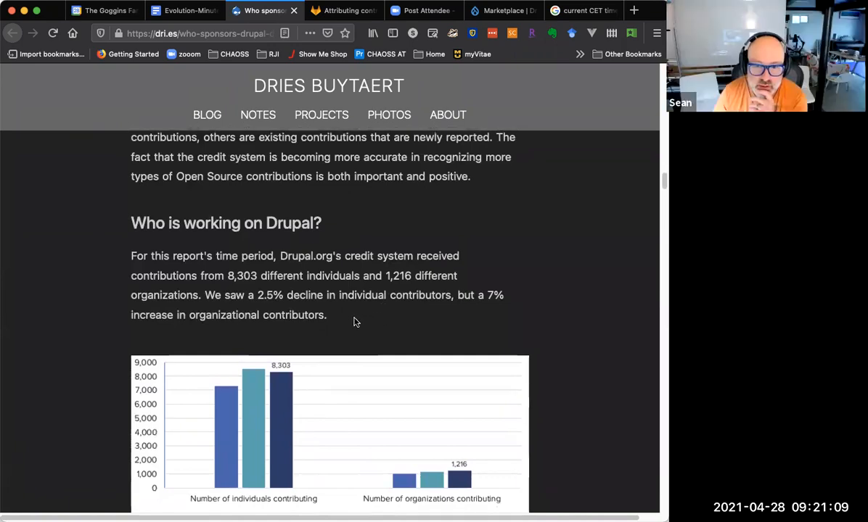
pyautogui.moveTo(347, 321)
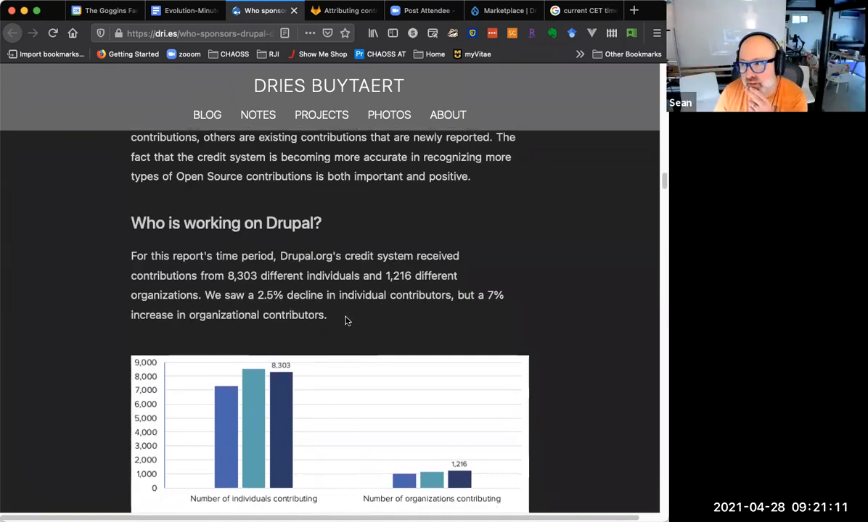
pyautogui.moveTo(348, 341)
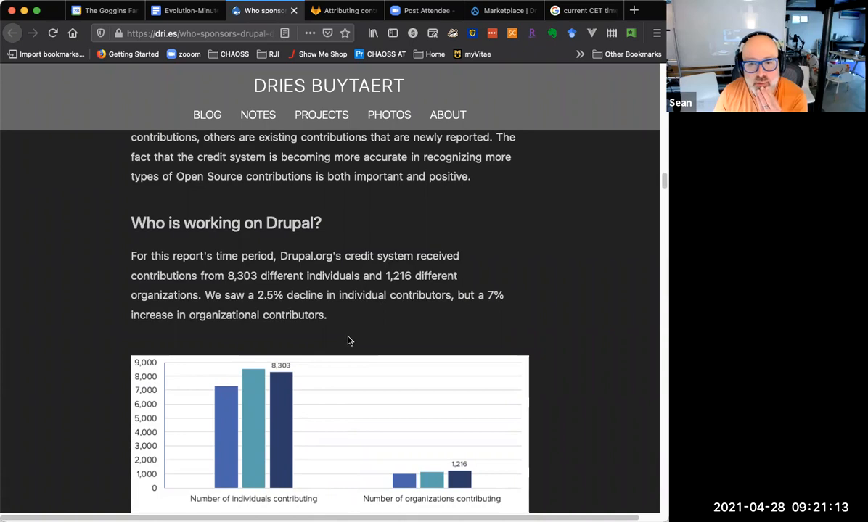
pyautogui.scroll(-3)
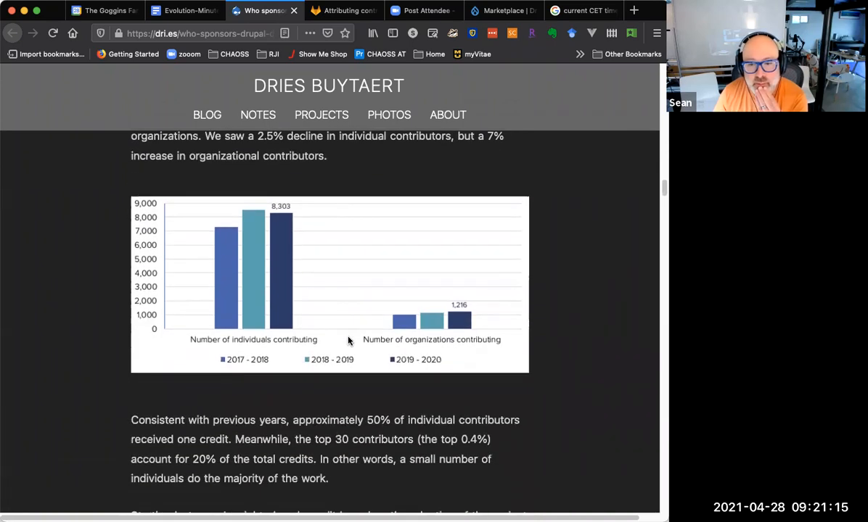
pyautogui.scroll(-3)
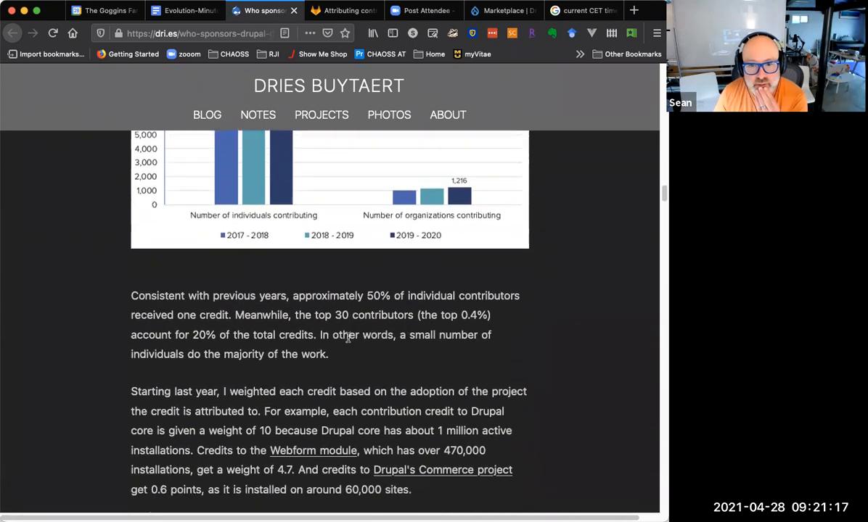
pyautogui.scroll(-3)
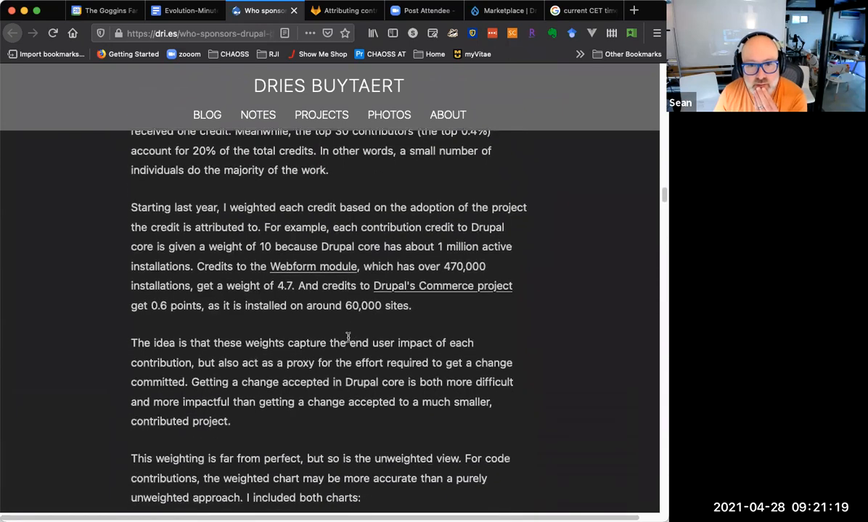
pyautogui.scroll(-3)
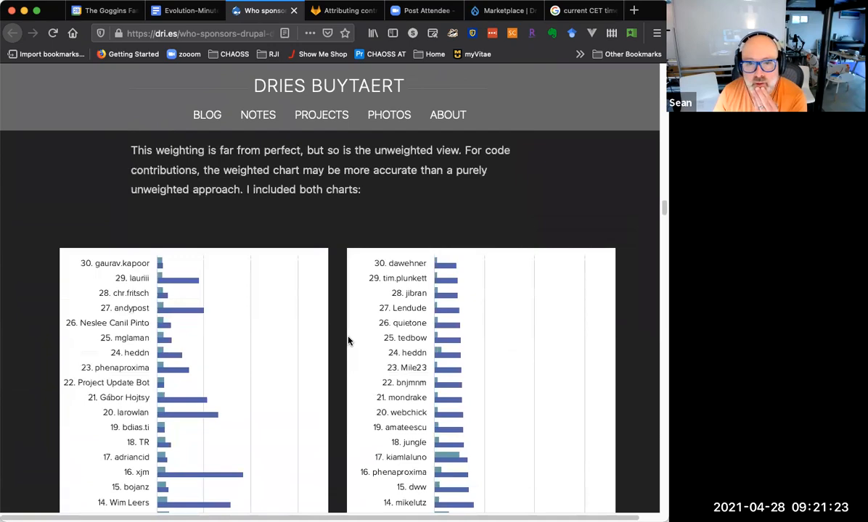
# Scroll back to the yearly credits table and the contributed-modules pie chart
pyautogui.scroll(3)
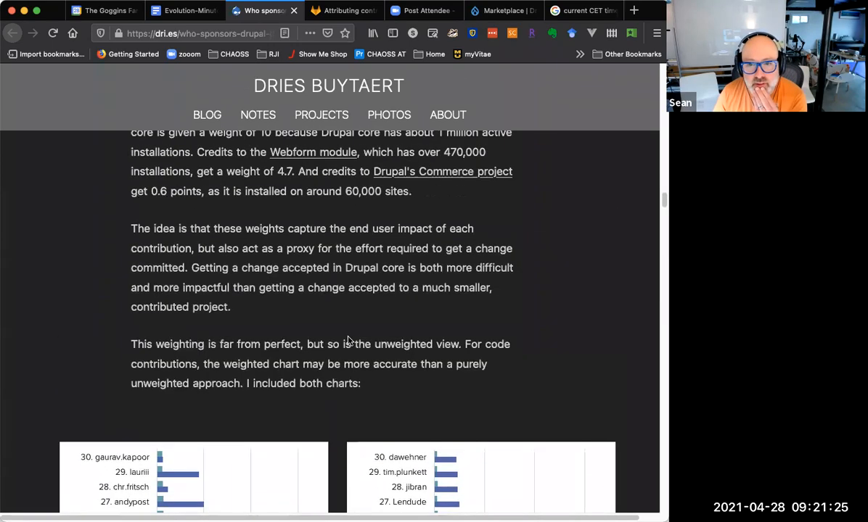
pyautogui.scroll(-3)
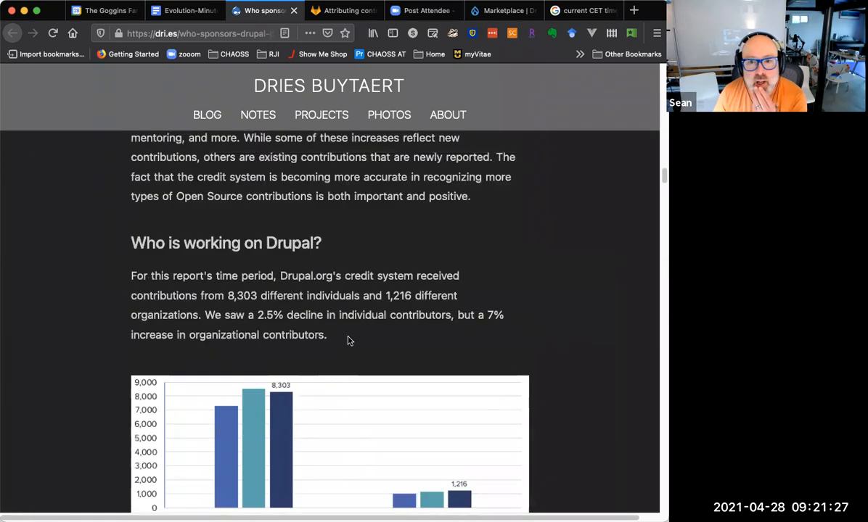
pyautogui.scroll(-3)
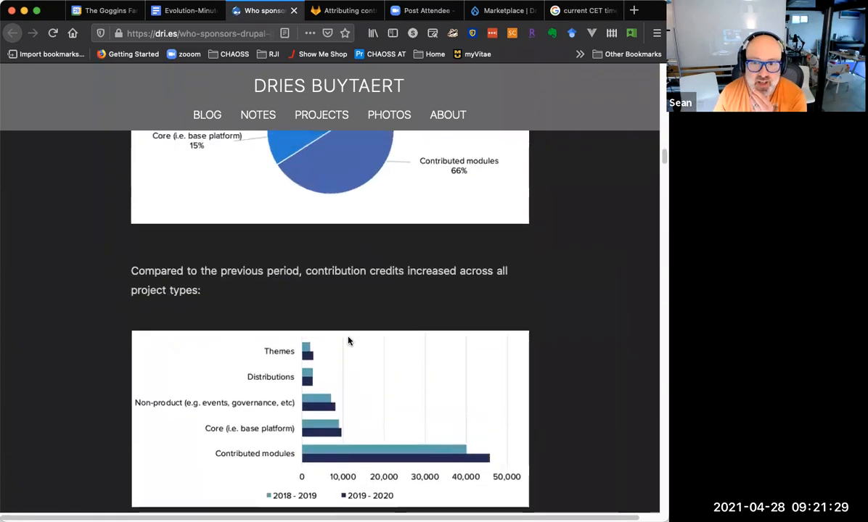
pyautogui.scroll(3)
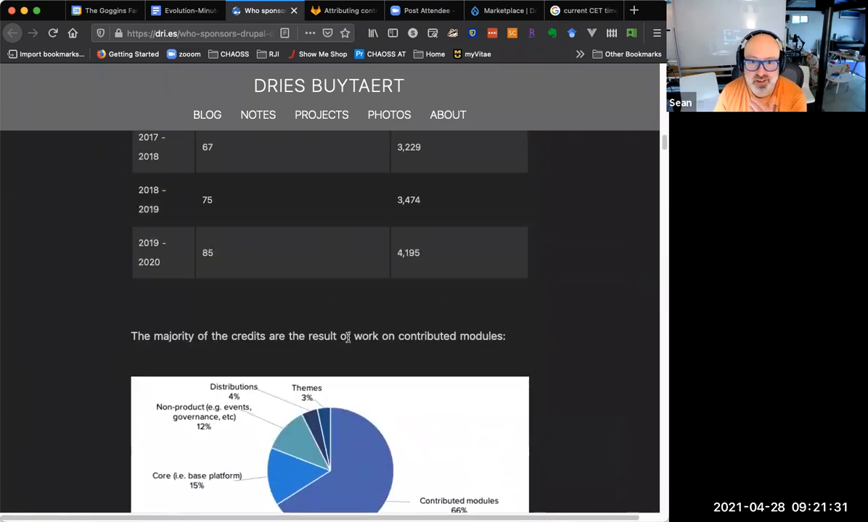
# Scroll up to the 2019-2020 edition post's title and introduction
pyautogui.scroll(3)
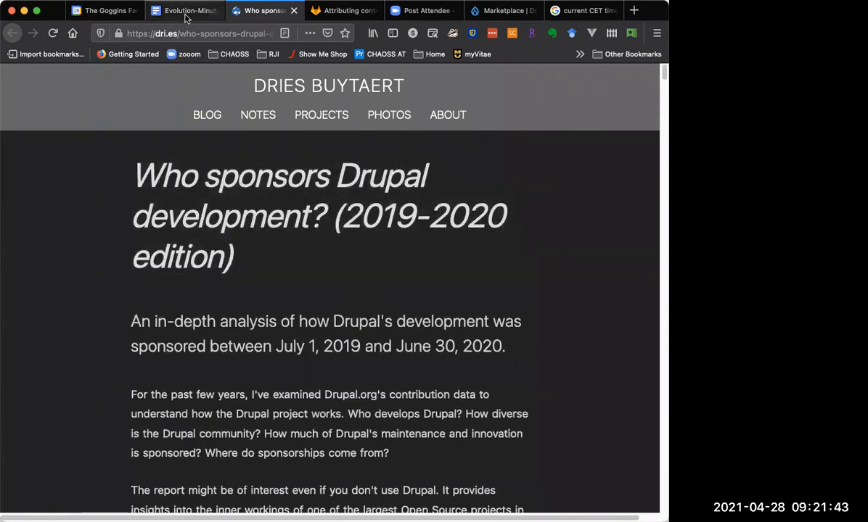
# Switch back to the Evolution-Minutes doc showing the Drupal issue-credit agenda
pyautogui.click(185, 10)
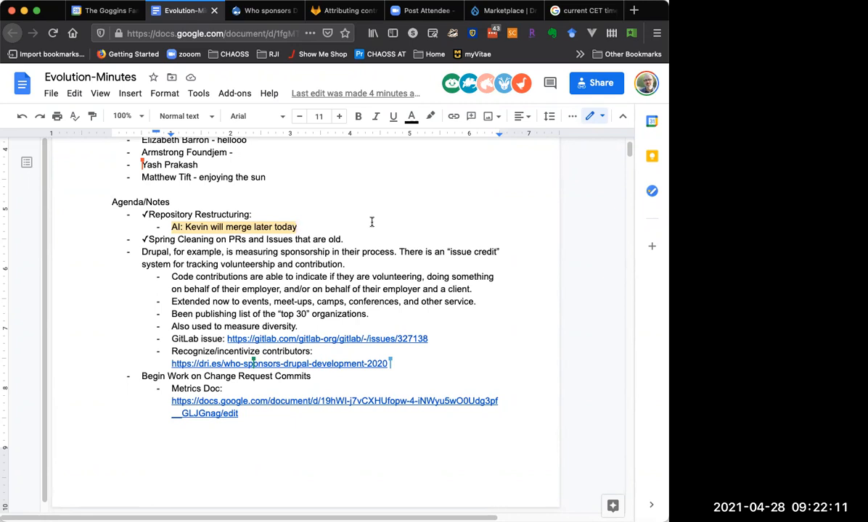
pyautogui.moveTo(371, 225)
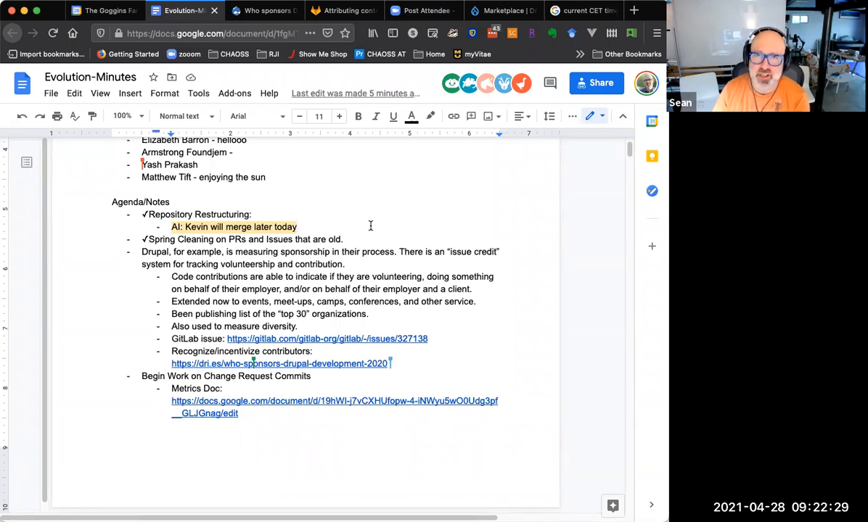
pyautogui.moveTo(375, 223)
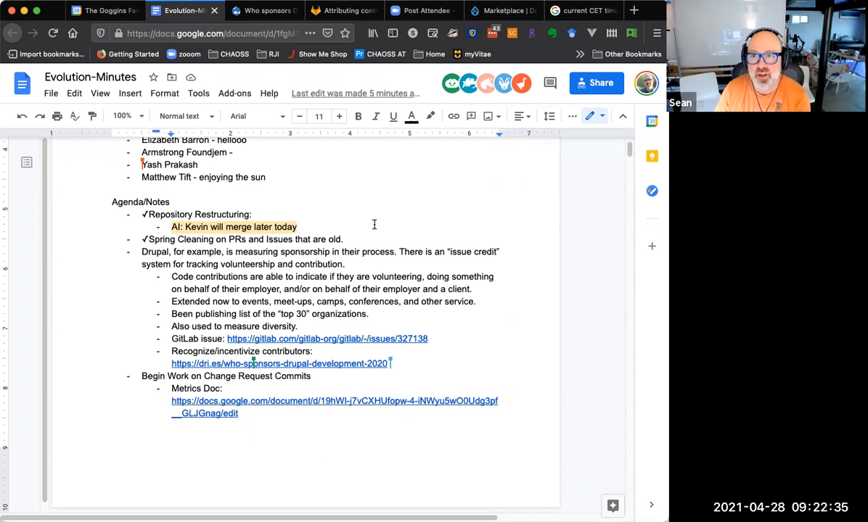
pyautogui.moveTo(384, 215)
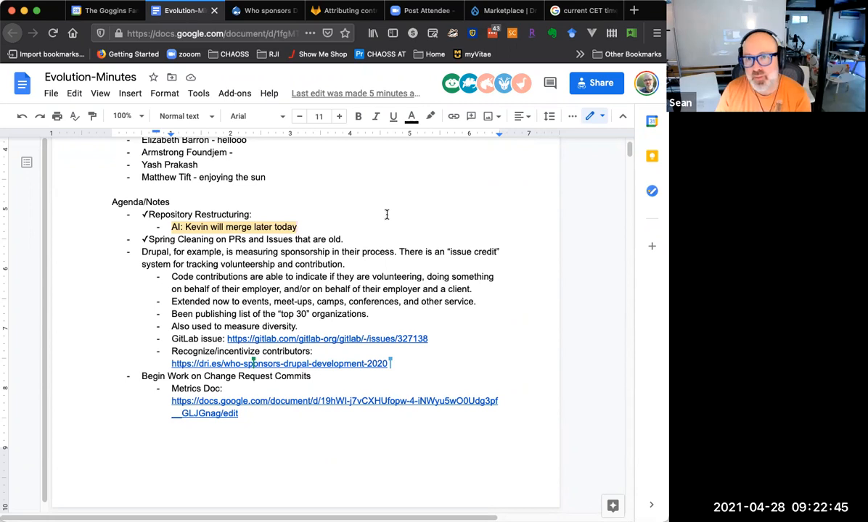
pyautogui.moveTo(399, 217)
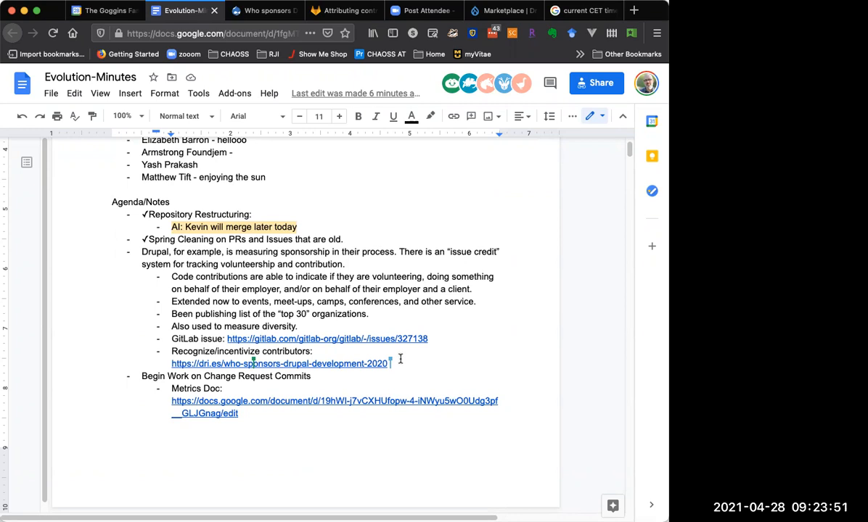
pyautogui.moveTo(395, 360)
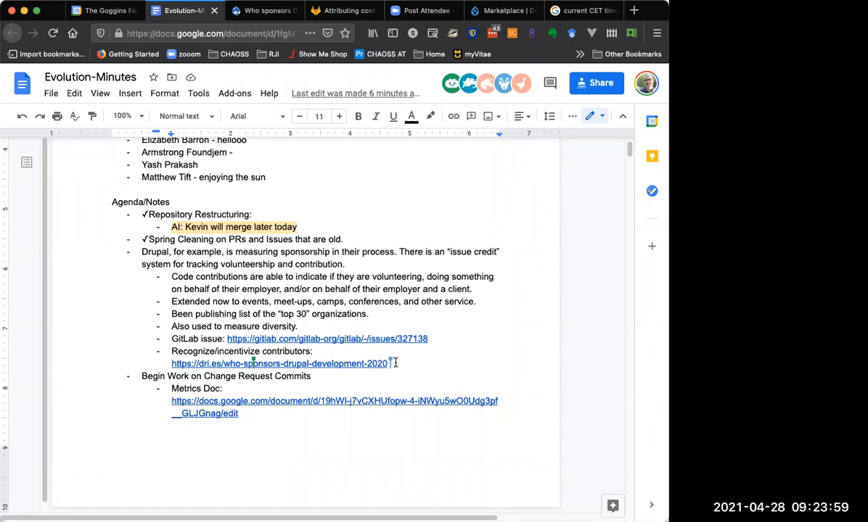
pyautogui.moveTo(529, 76)
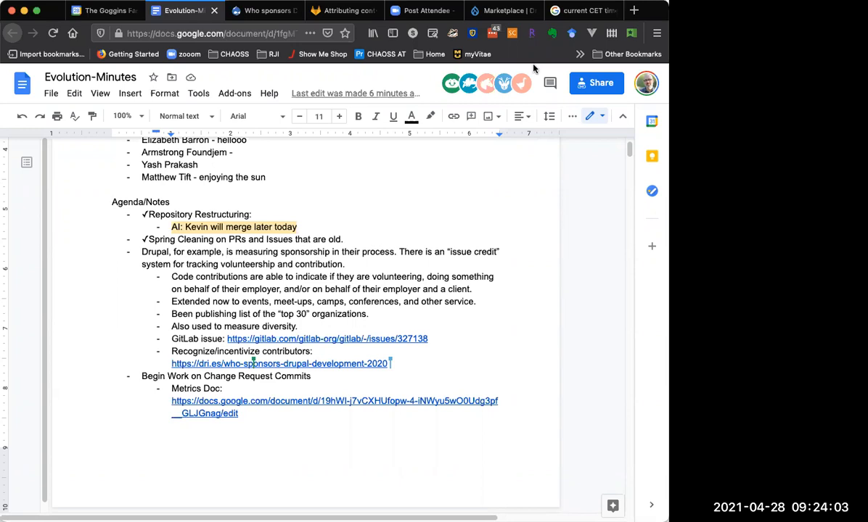
pyautogui.moveTo(411, 182)
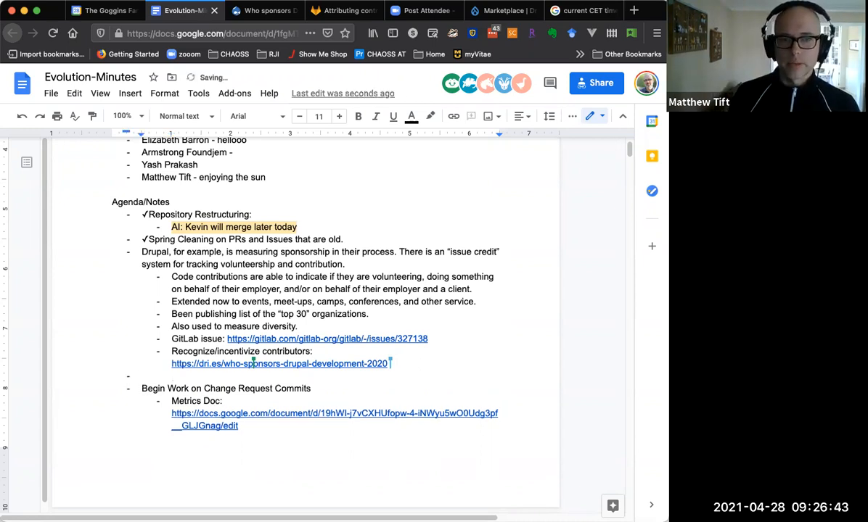
# Type 'Historically, Drupal started as pure volunteerism…paid…helps make the community healthy.'
pyautogui.write('Historicall')
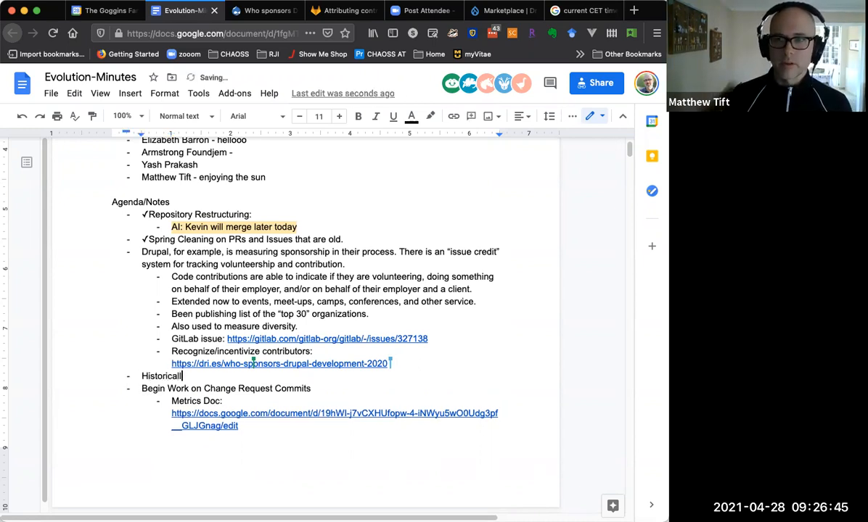
pyautogui.write('y, Drupal')
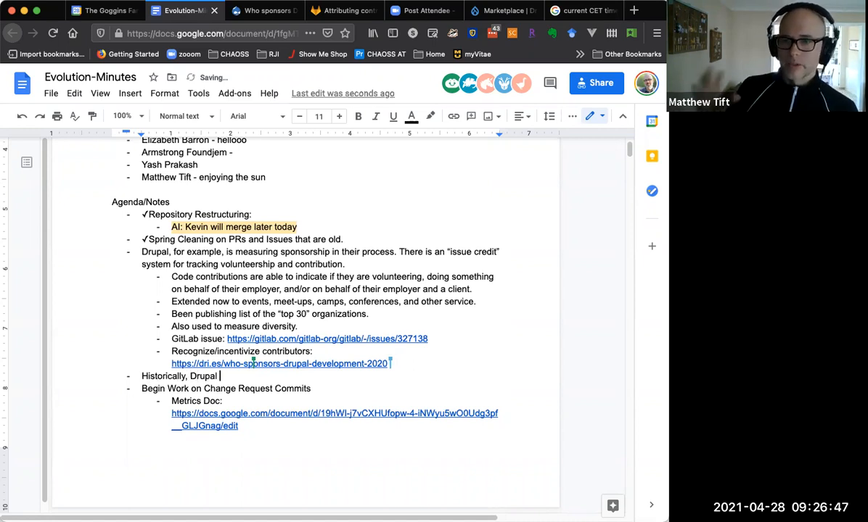
pyautogui.write('started as')
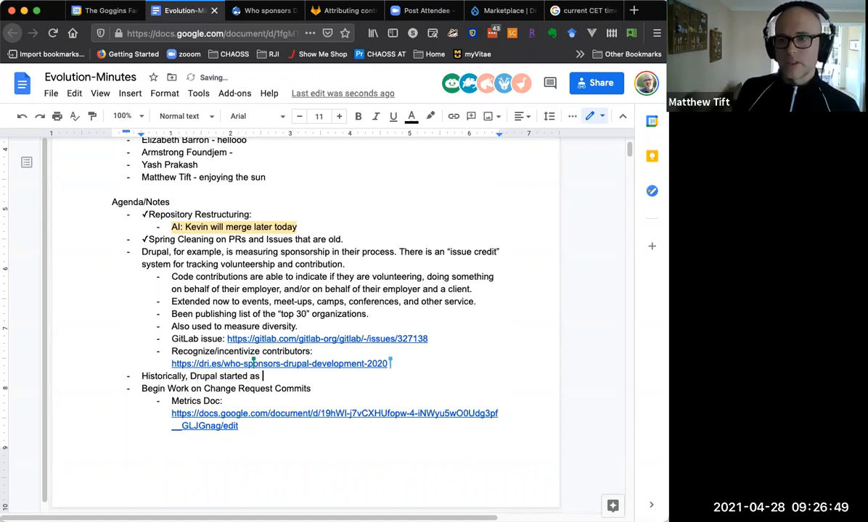
pyautogui.write('pure volu')
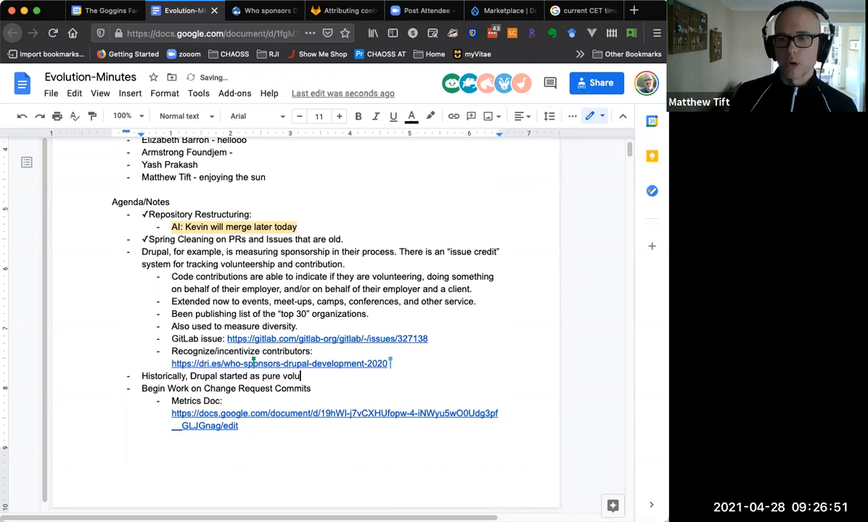
pyautogui.write('nteerism.')
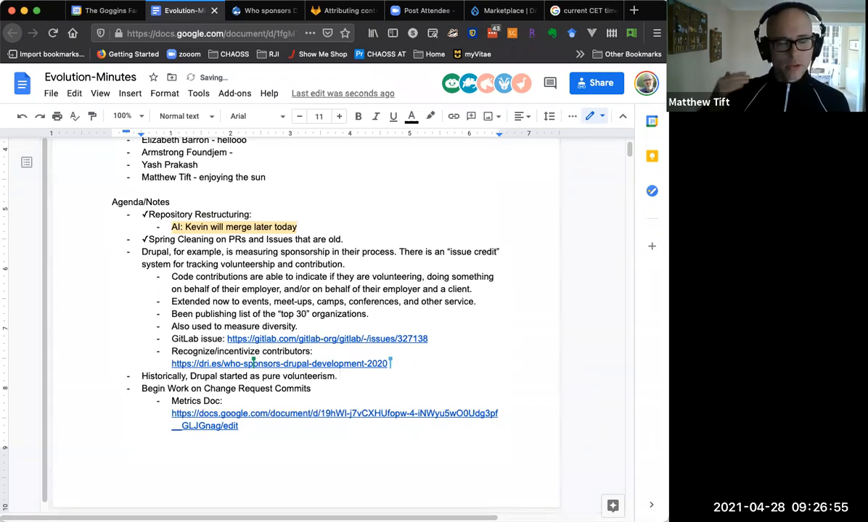
pyautogui.write('Th')
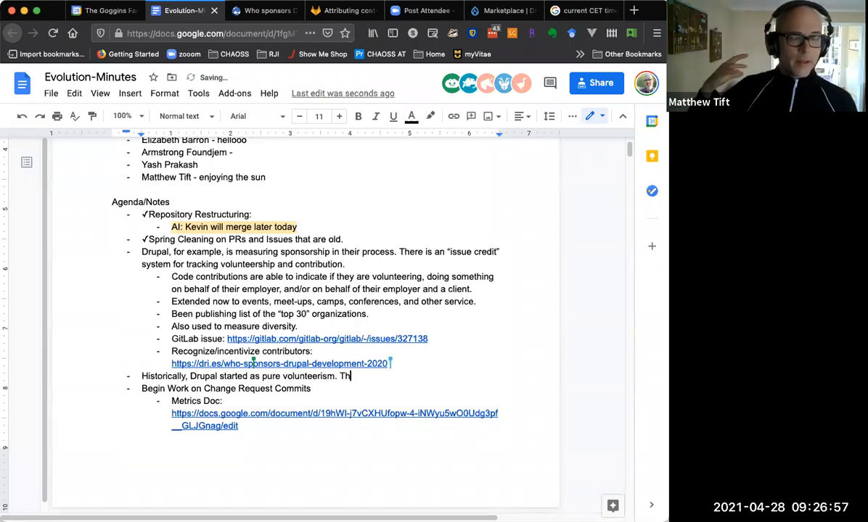
pyautogui.write('ere are more people')
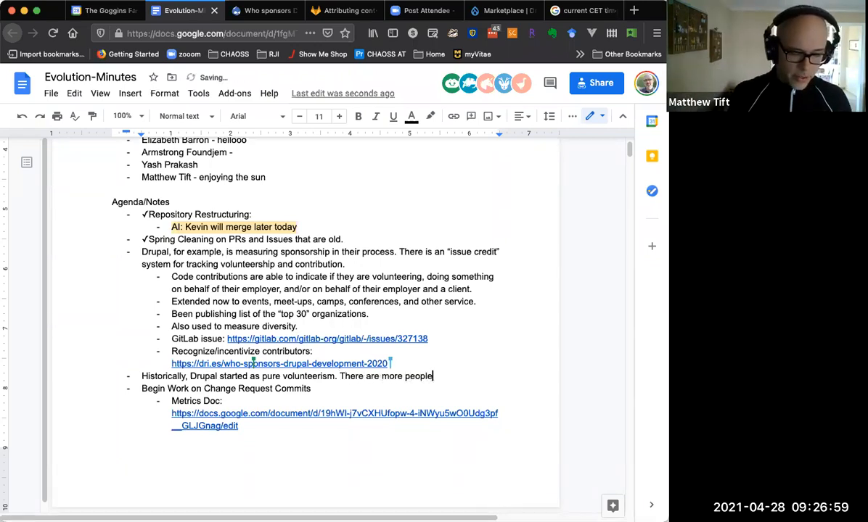
pyautogui.write('getting paid to do Drupal work, and')
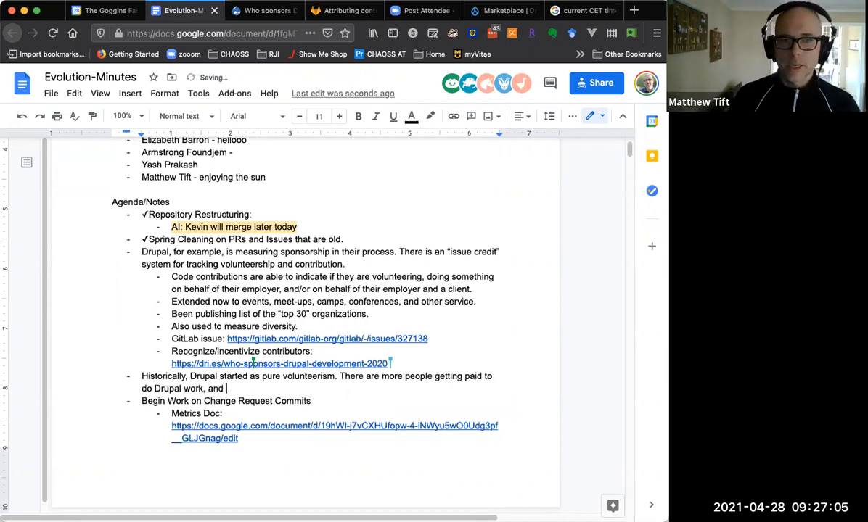
pyautogui.write('it helps make the community')
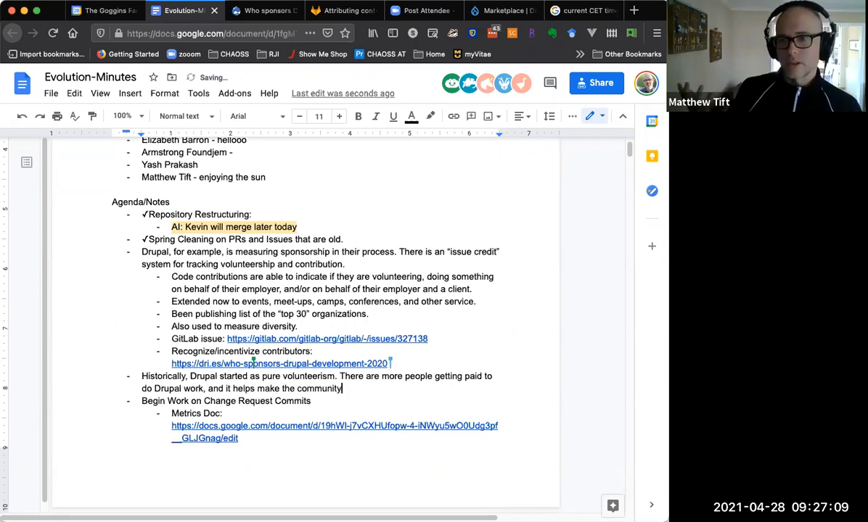
pyautogui.write('healthy.')
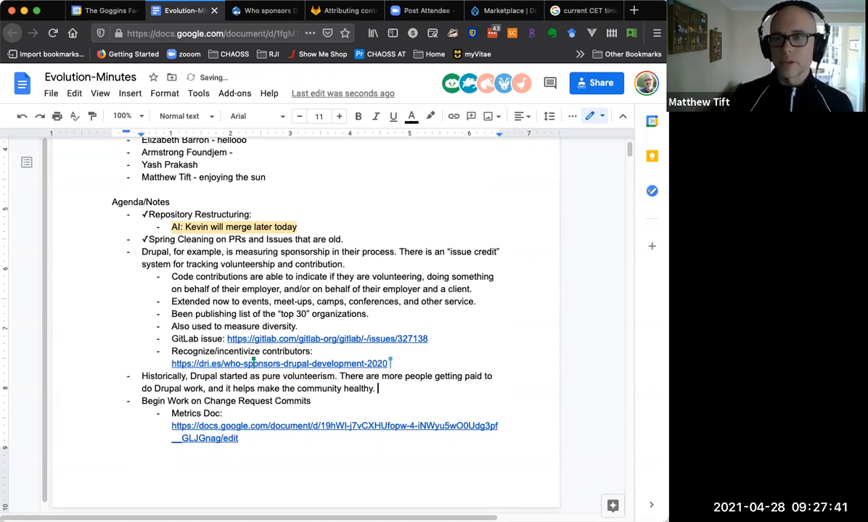
# Add the sentence 'This is where the organizational credits come in.'
pyautogui.write('This is where the')
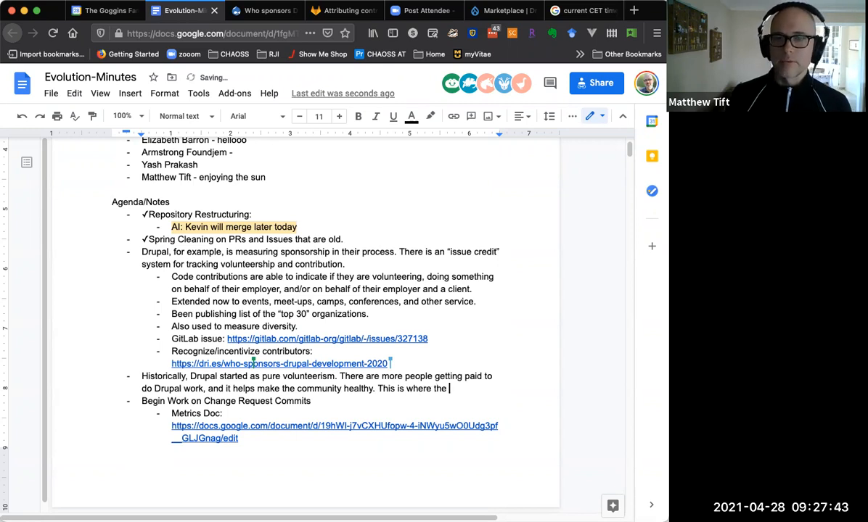
pyautogui.write('organizational')
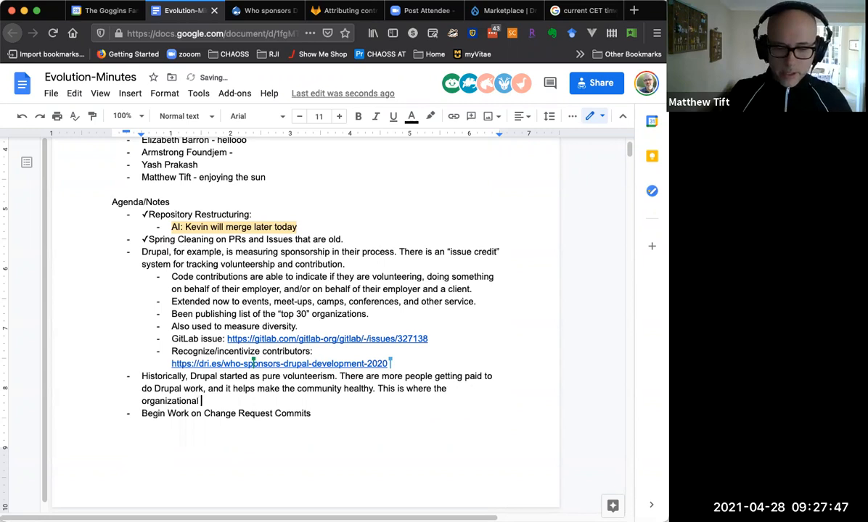
pyautogui.write('credits come i')
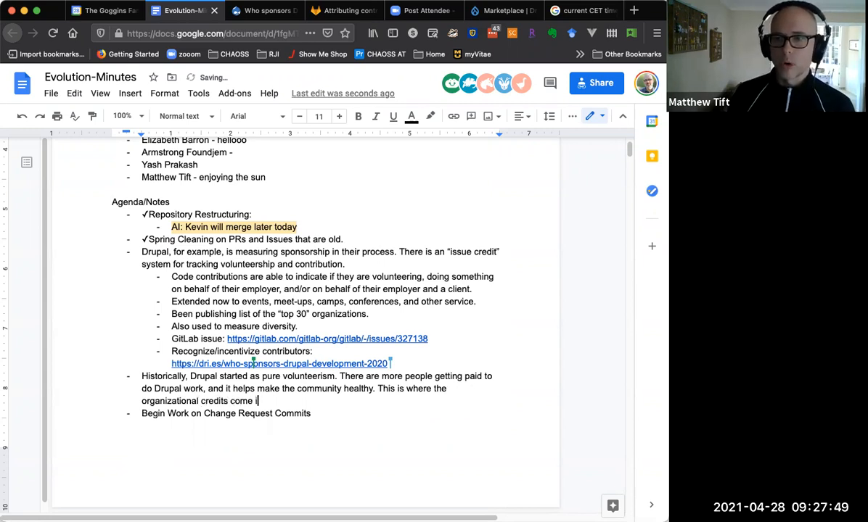
pyautogui.write('in.')
pyautogui.write('Are open')
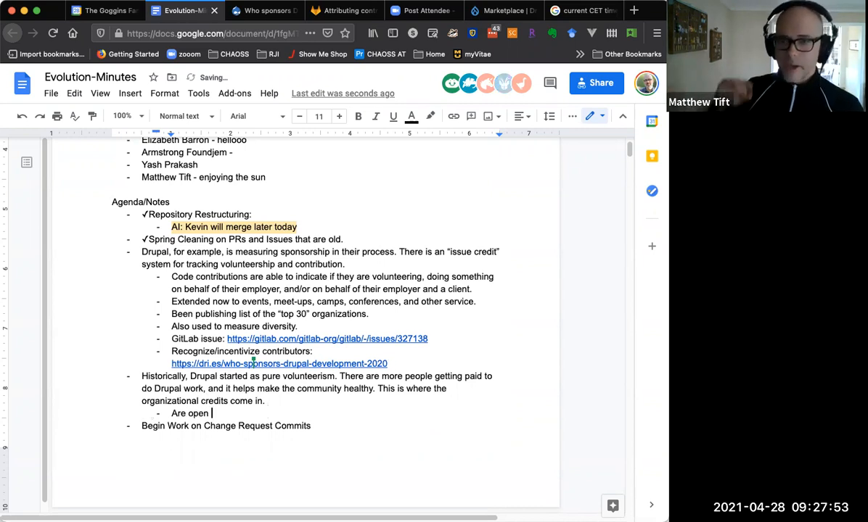
# Add two sub-bullets questioning health of funded versus purely volunteer open source projects
pyautogui.write('source projects healthier when')
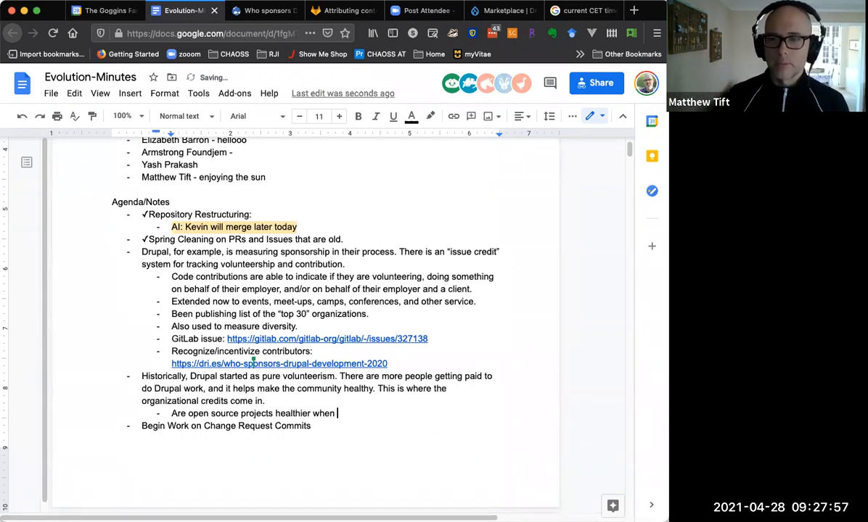
pyautogui.write('they have money')
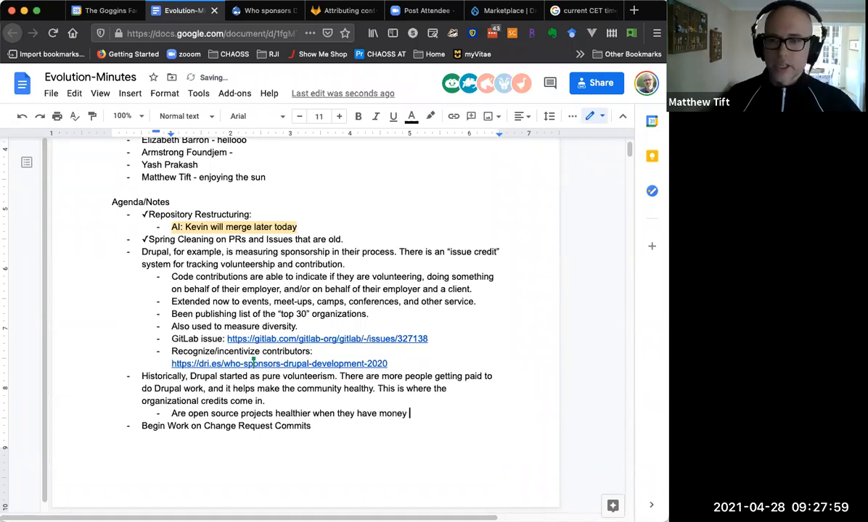
pyautogui.write('behind the')
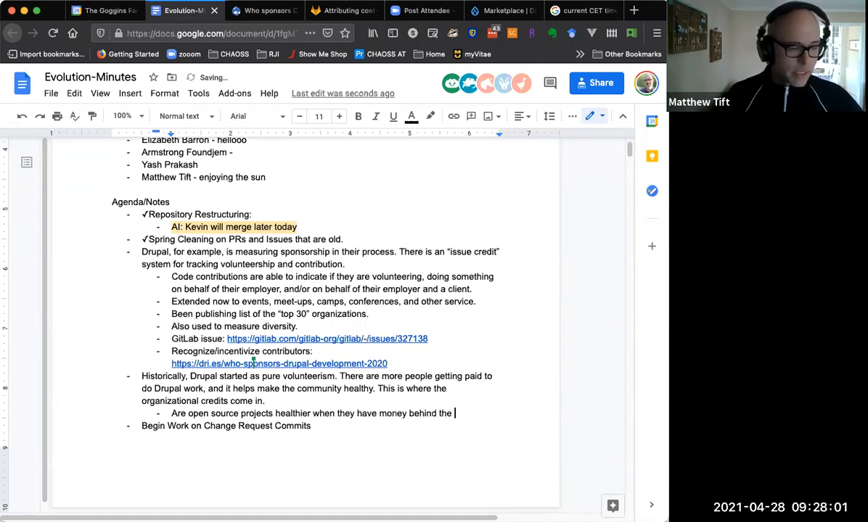
pyautogui.write('contributors?')
pyautogui.write('Can pu')
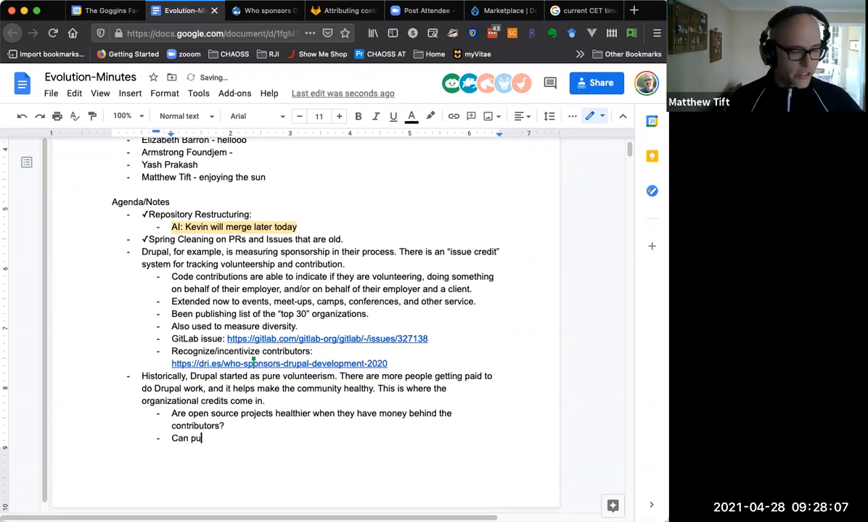
pyautogui.write('re volunteer projects sur')
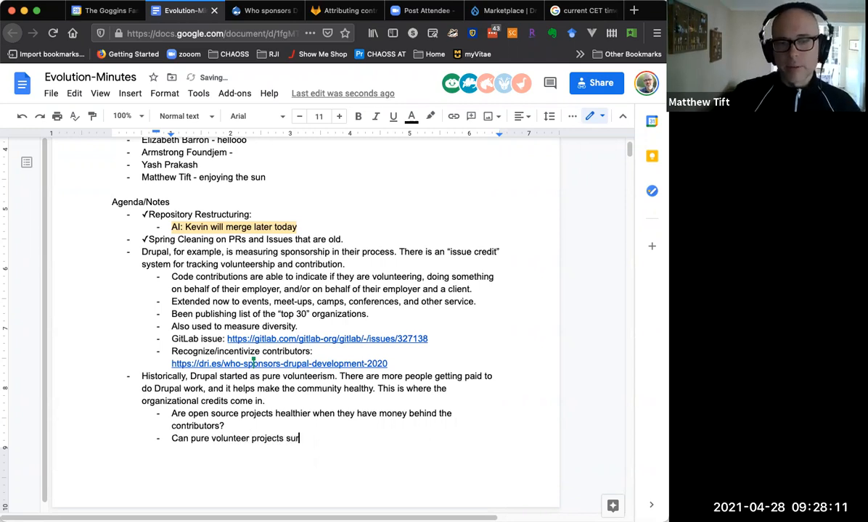
pyautogui.write('vive?')
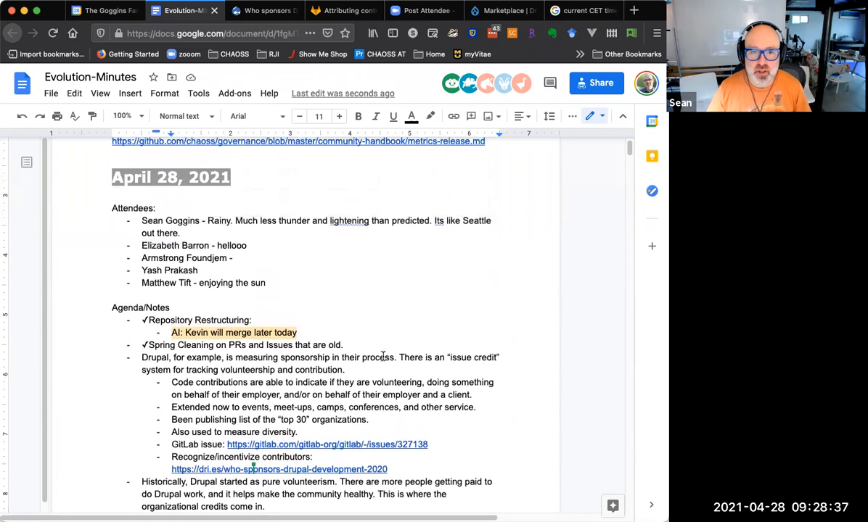
# Open the linked CHAOSS Metrics tracking spreadsheet on its Evolution tab
pyautogui.scroll(-3)
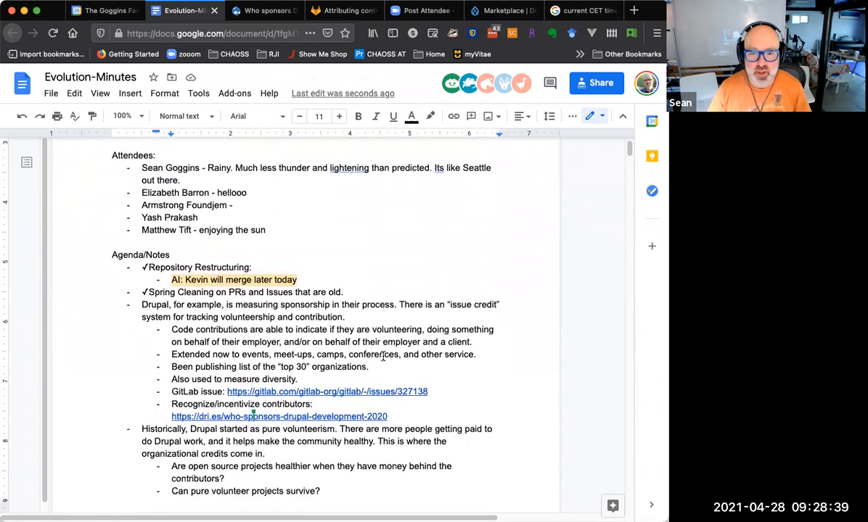
pyautogui.scroll(-3)
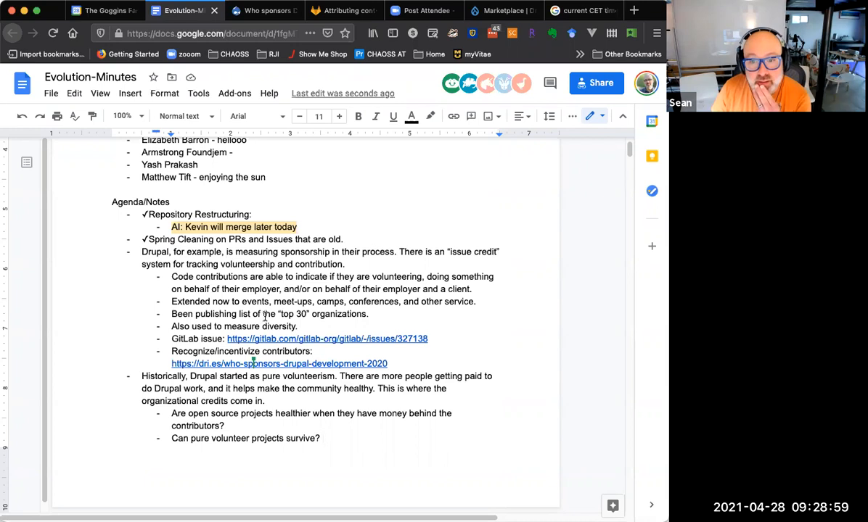
pyautogui.moveTo(334, 292)
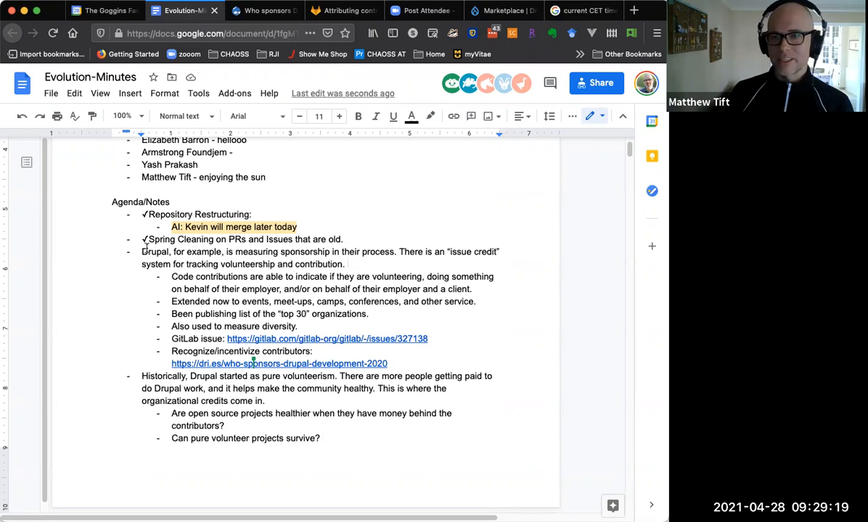
pyautogui.moveTo(142, 251); pyautogui.dragTo(343, 438)
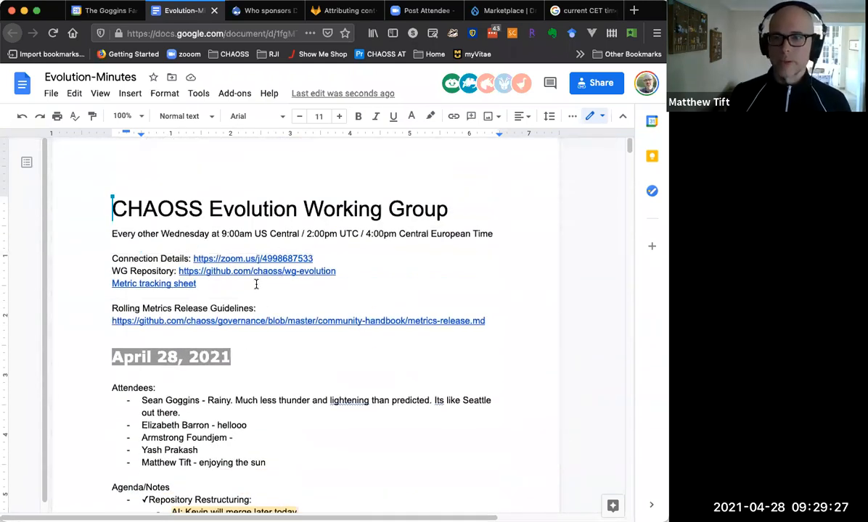
pyautogui.click(154, 283)
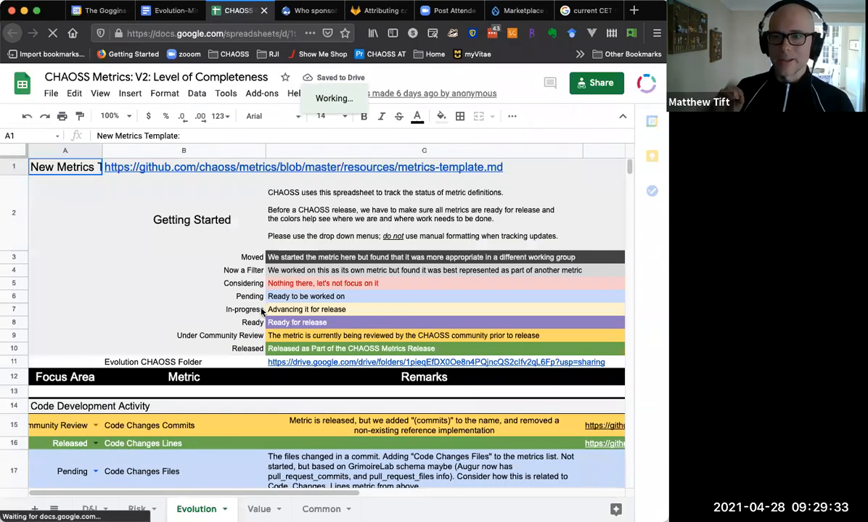
# Scroll past Community Growth on the Evolution tab and select the empty row below it
pyautogui.scroll(-3)
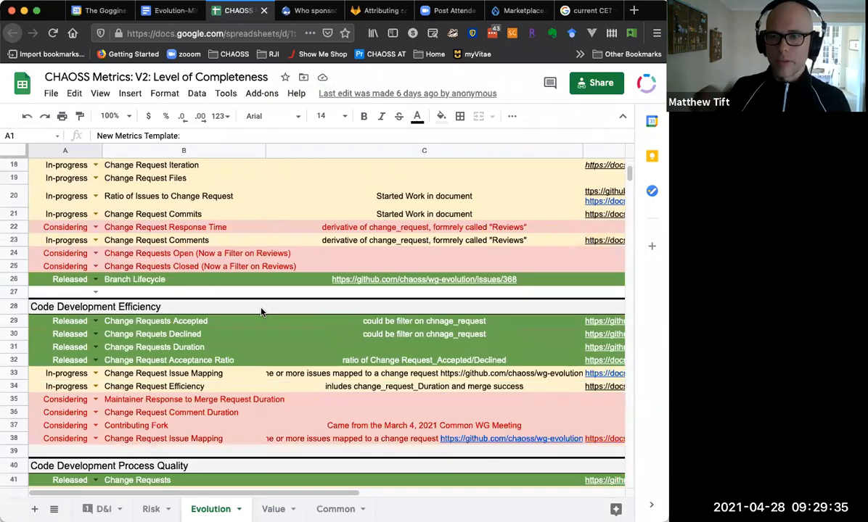
pyautogui.scroll(-3)
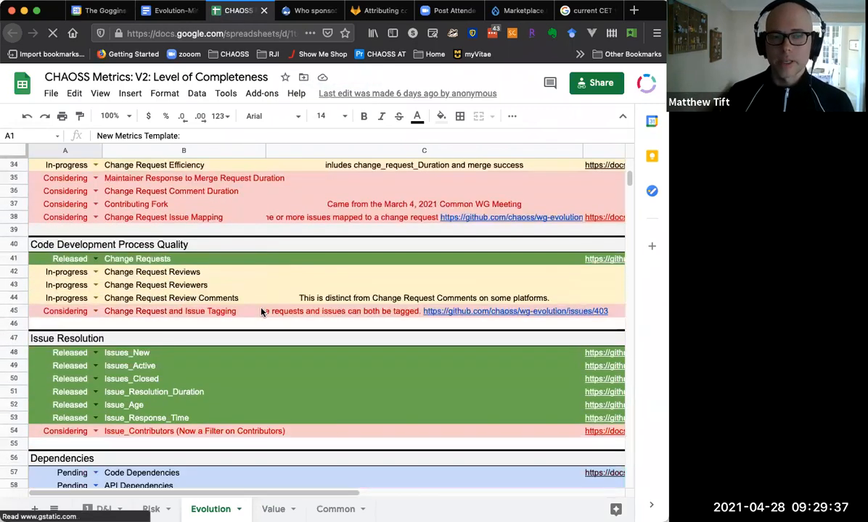
pyautogui.scroll(-3)
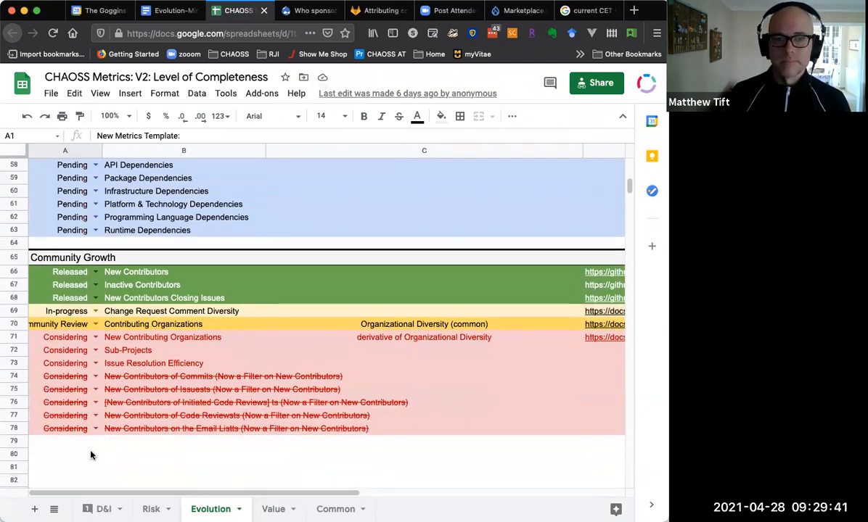
pyautogui.click(65, 441)
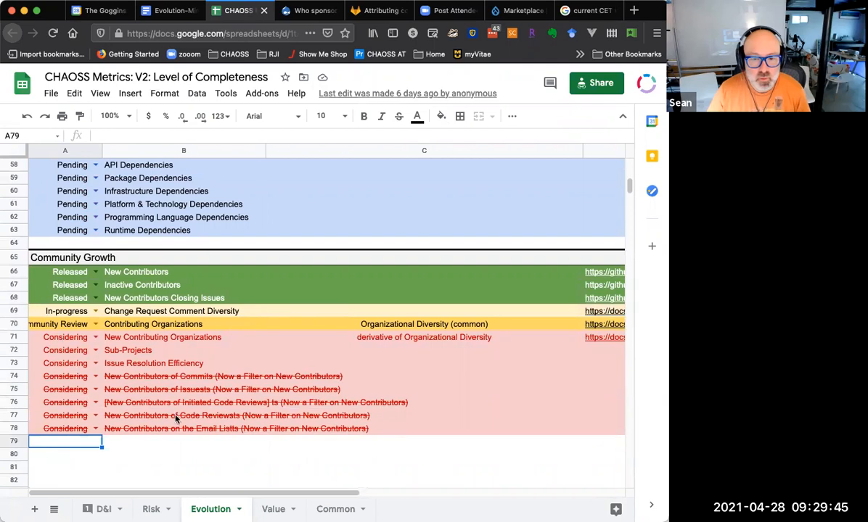
pyautogui.click(184, 441)
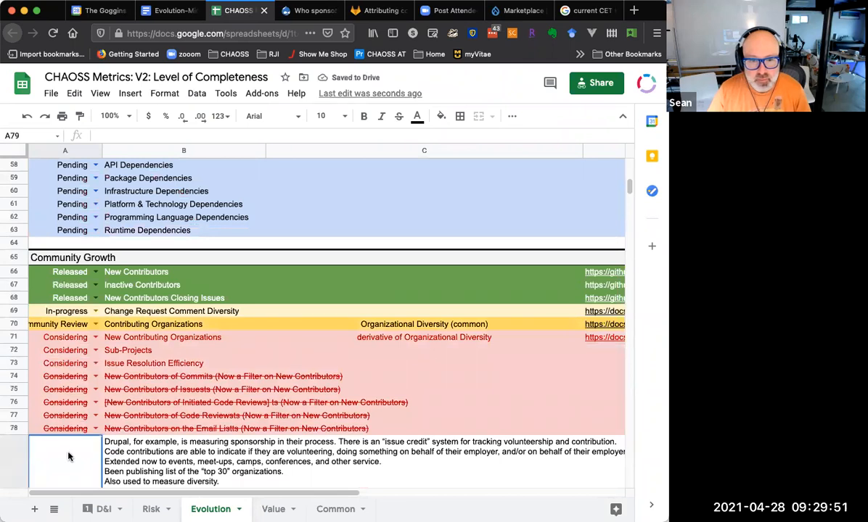
# Add a Considering-status row named Individual Contribution Credit
pyautogui.scroll(-3)
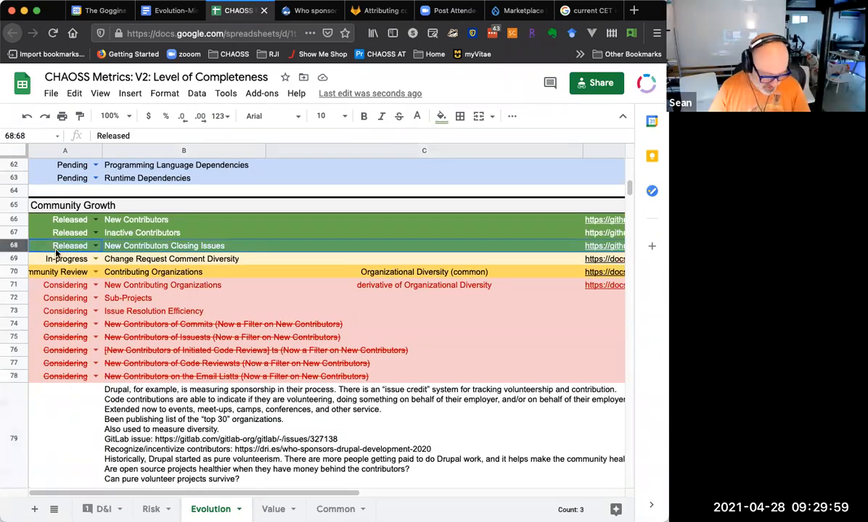
pyautogui.scroll(-3)
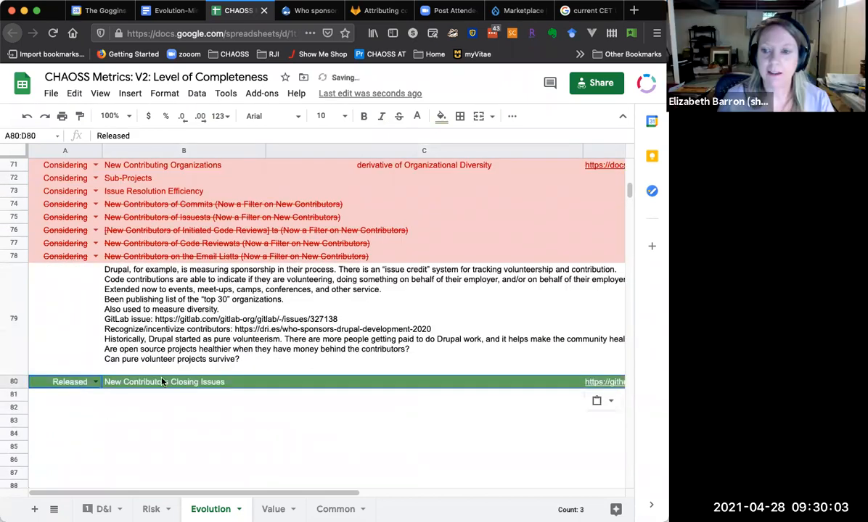
pyautogui.click(95, 381)
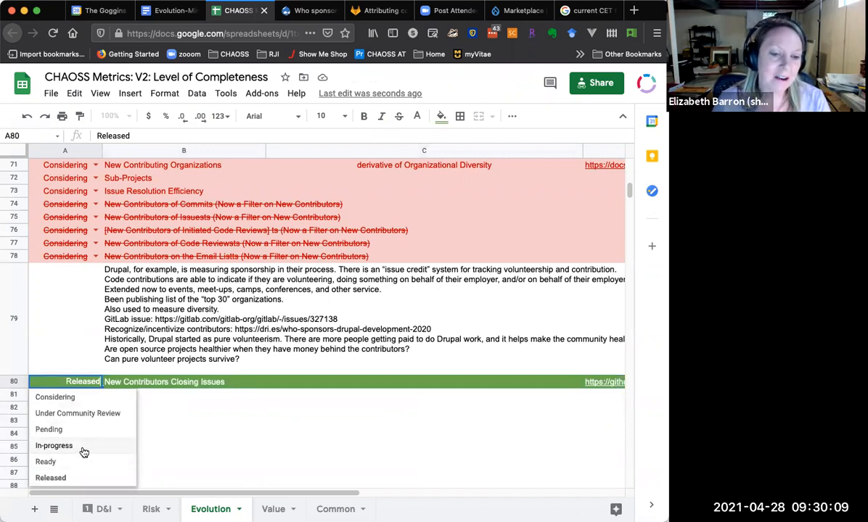
pyautogui.moveTo(85, 403)
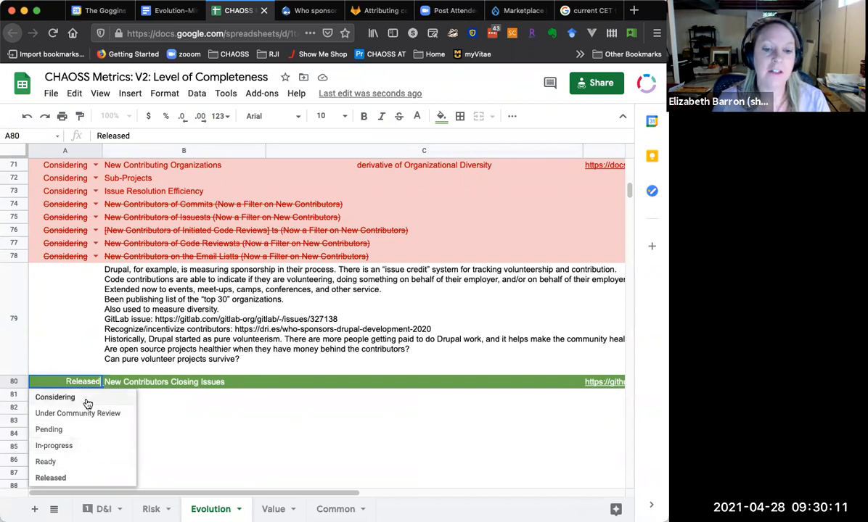
pyautogui.click(55, 397)
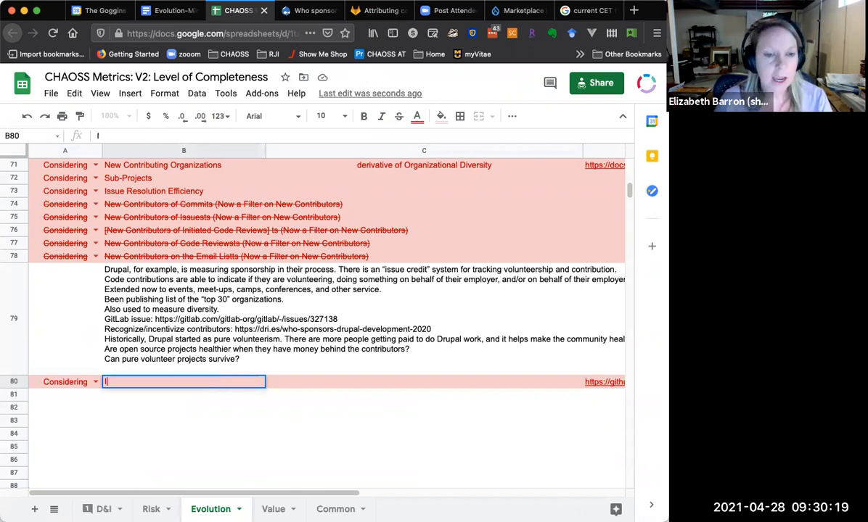
pyautogui.write('Individual Contribution Credit')
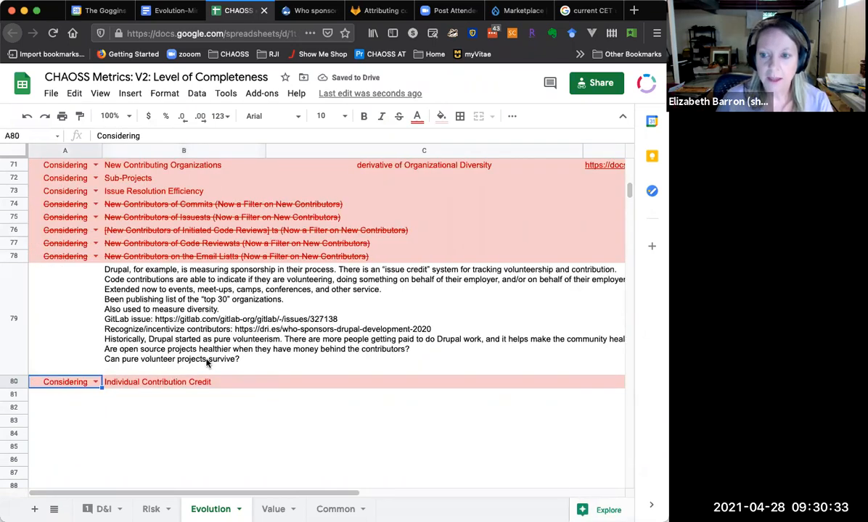
# Duplicate the Individual Contribution Credit row into the empty row below
pyautogui.click(13, 381)
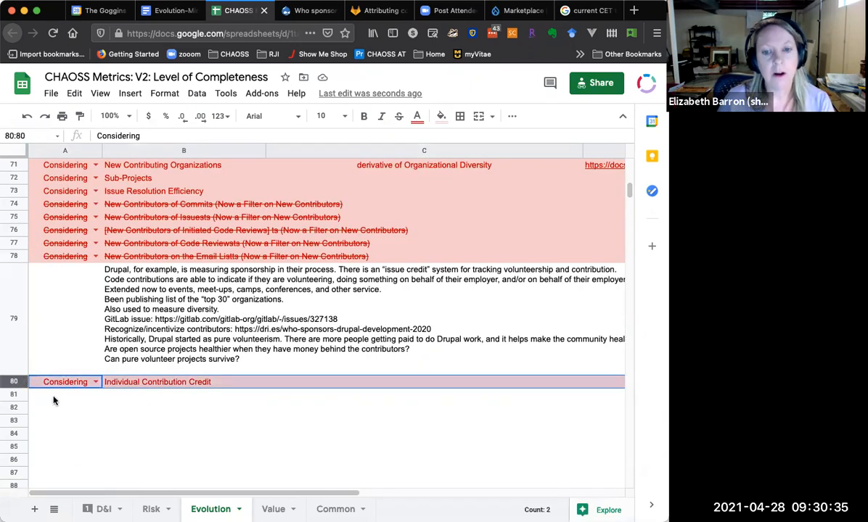
pyautogui.click(64, 394)
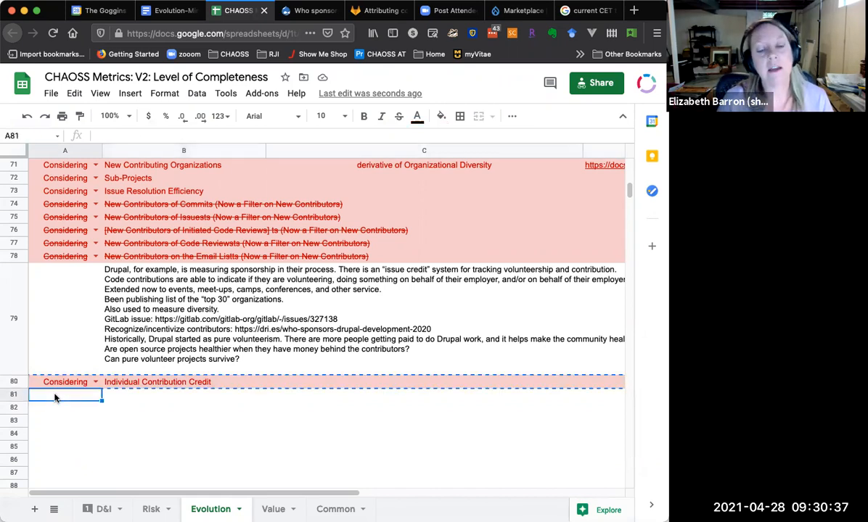
pyautogui.press('cmd+v')
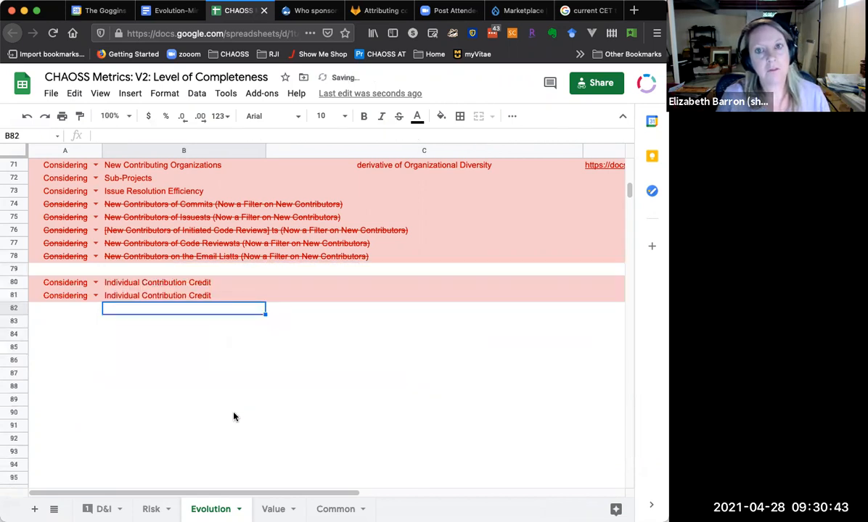
pyautogui.moveTo(249, 289)
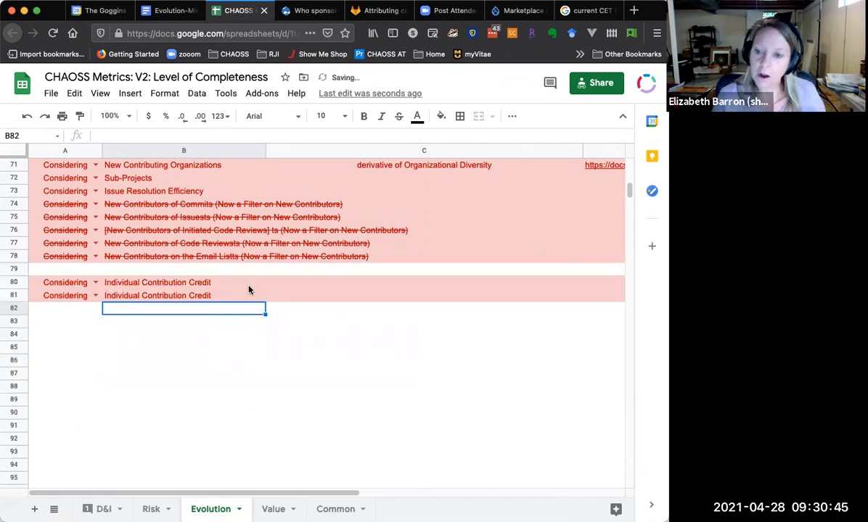
# Head C80's notes 'From April 28, 2021 Meeting Minutes:' and select B81 for renaming
pyautogui.click(424, 282)
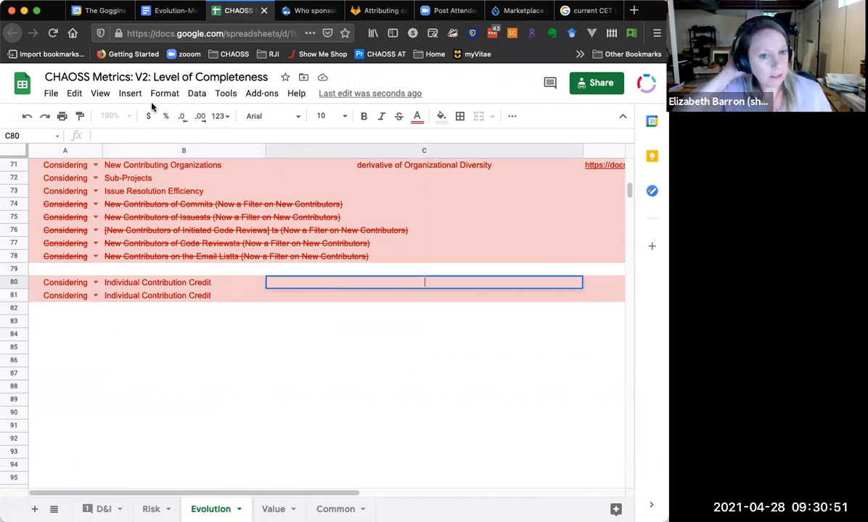
pyautogui.click(164, 93)
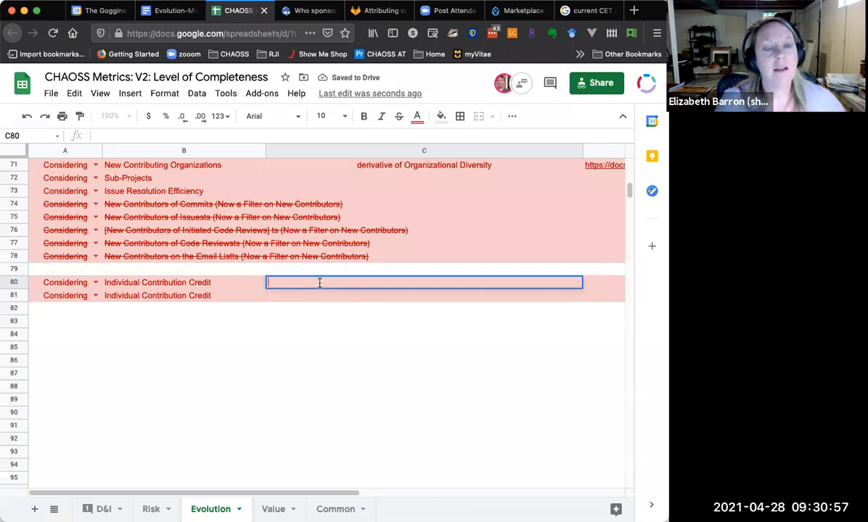
pyautogui.write('From')
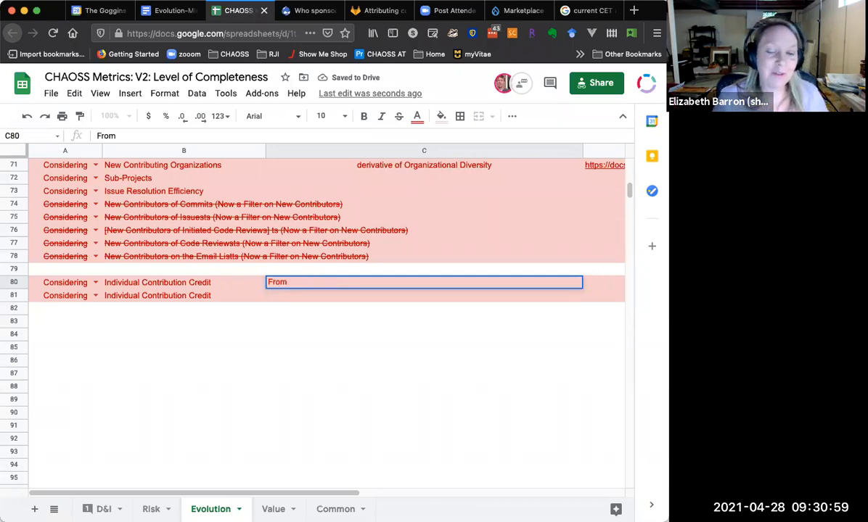
pyautogui.write('April 289,')
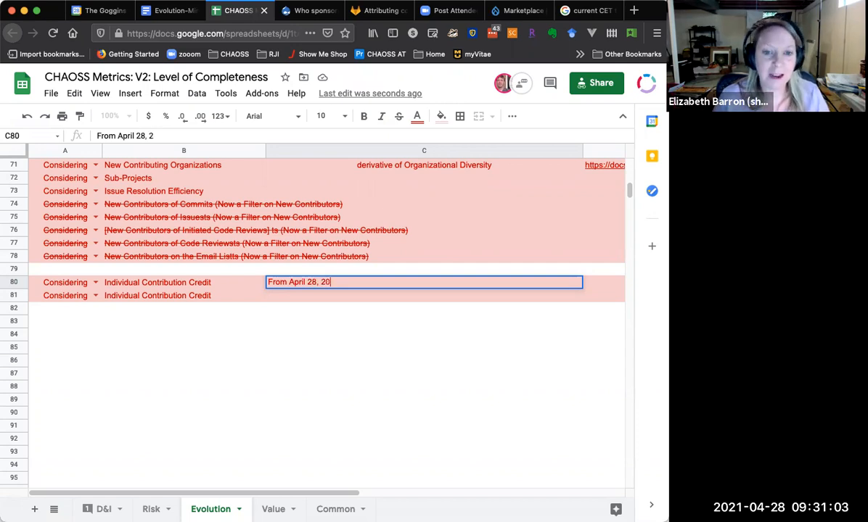
pyautogui.write('21 Meeting')
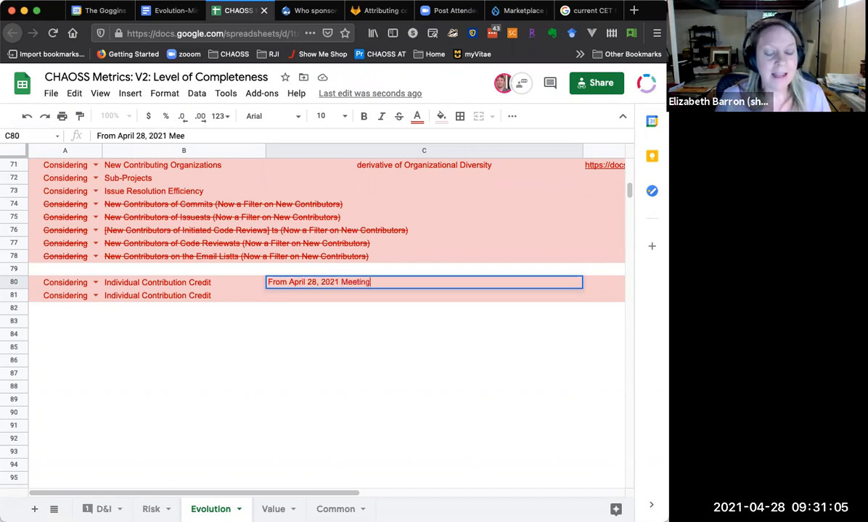
pyautogui.write('Minutes:')
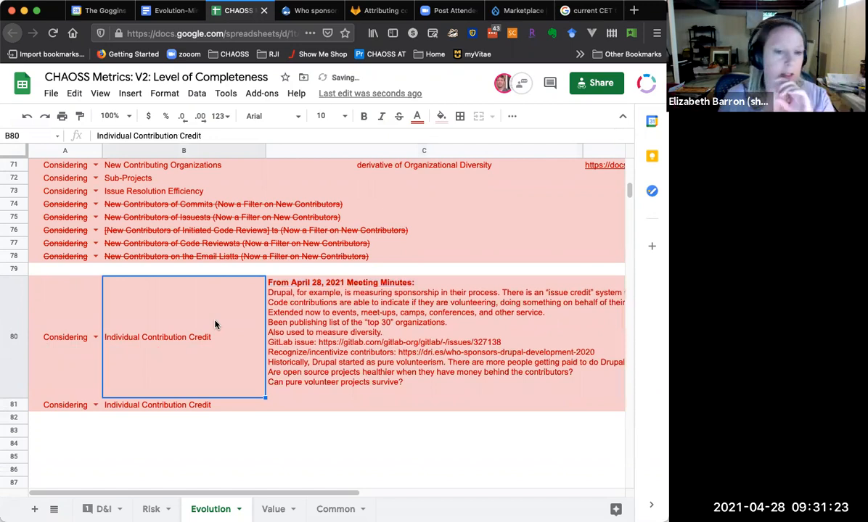
pyautogui.click(65, 336)
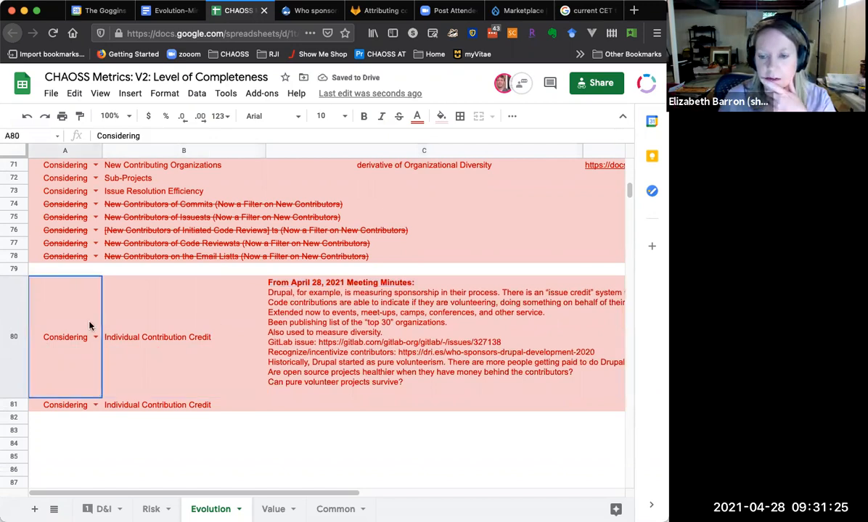
pyautogui.moveTo(335, 179)
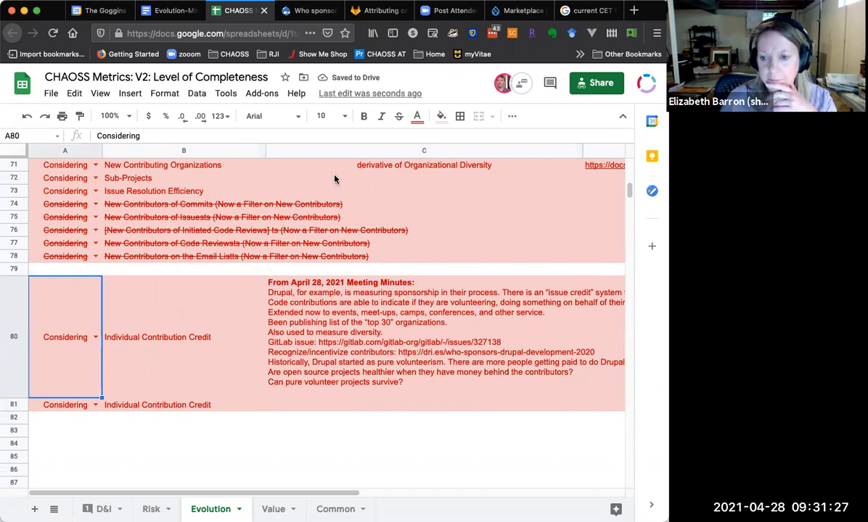
pyautogui.click(183, 404)
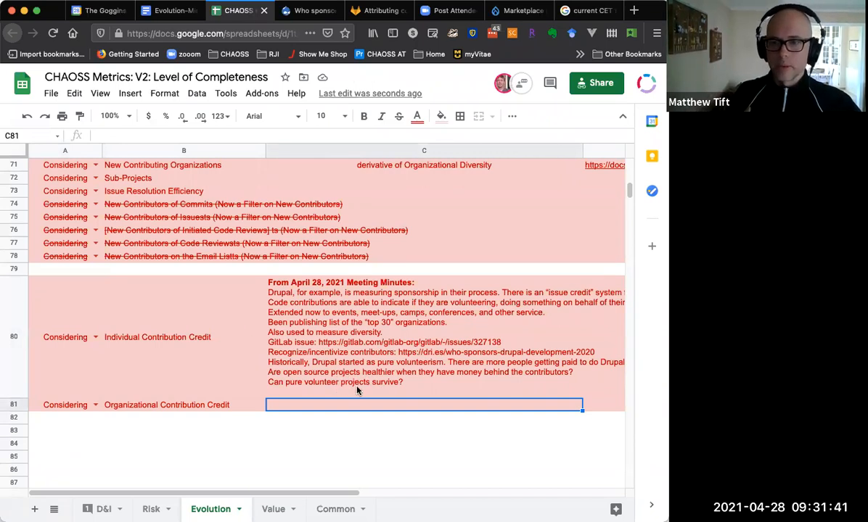
# Tag the Contribution Credit Metrics agenda heading with '(Now in spreadsheet)' above the Drupal notes
pyautogui.click(168, 10)
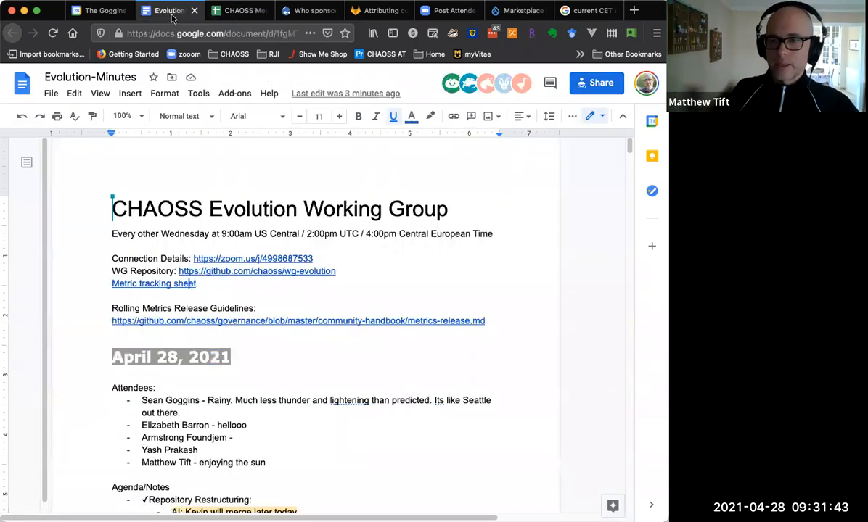
pyautogui.scroll(-3)
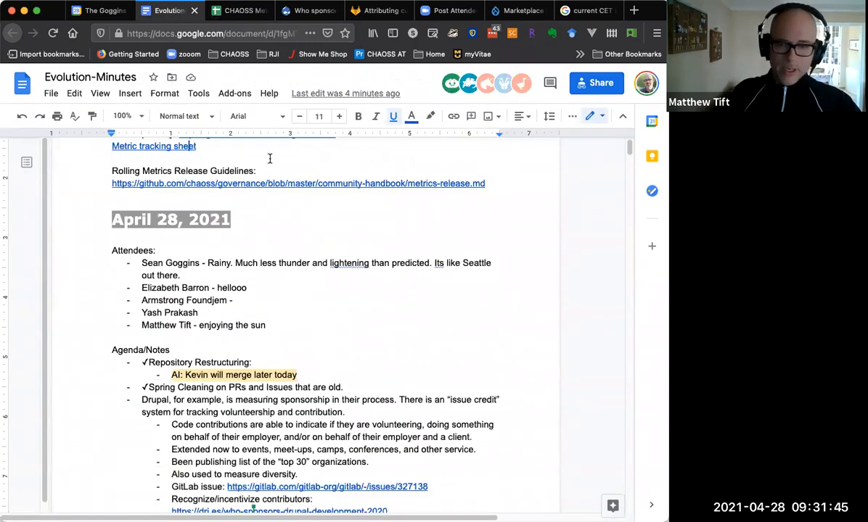
pyautogui.scroll(-3)
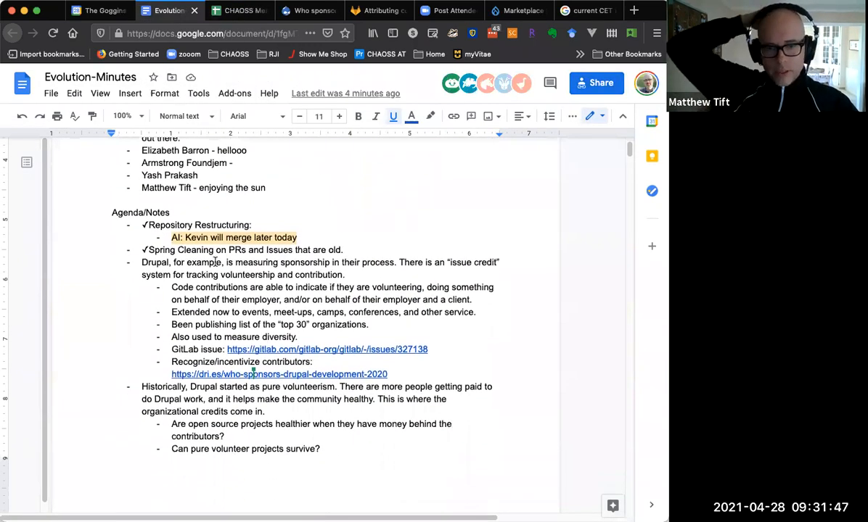
pyautogui.scroll(-3)
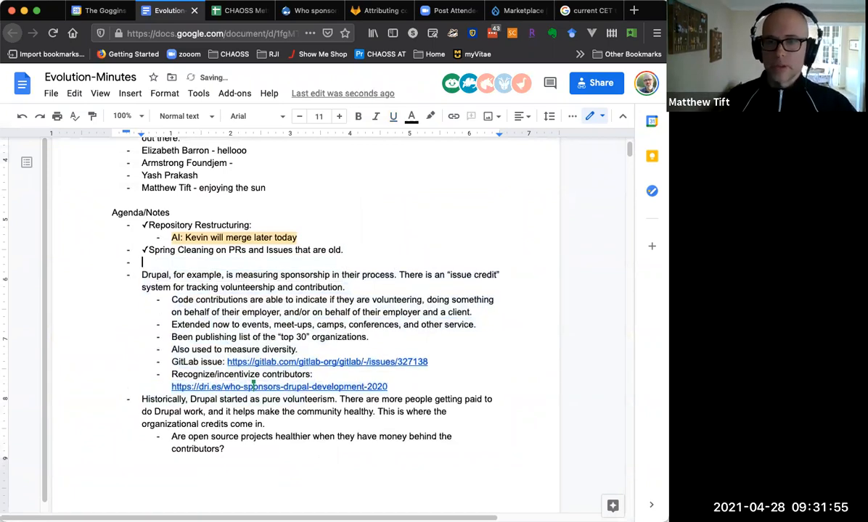
pyautogui.write('Individual and Organizational Contribution Credit Met')
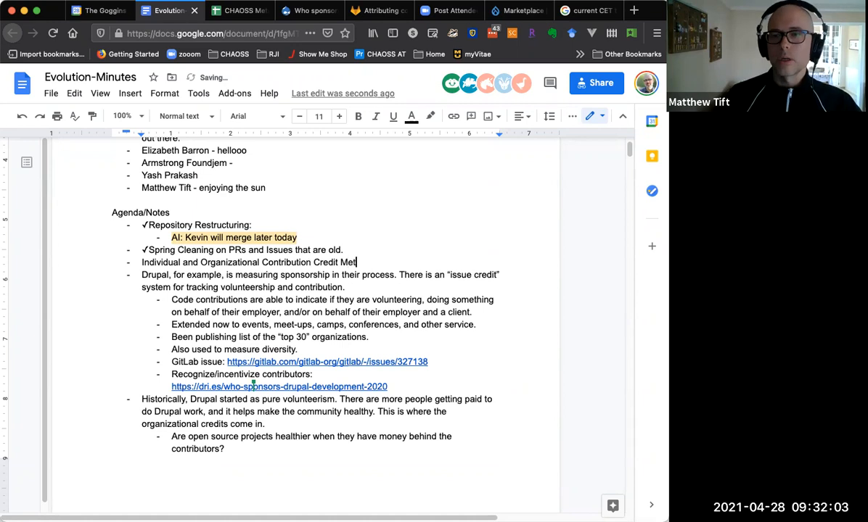
pyautogui.write('rics')
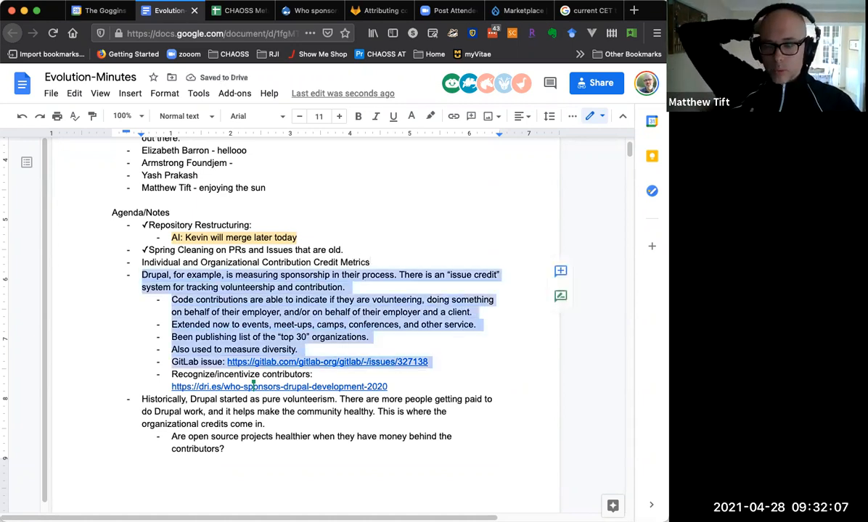
pyautogui.scroll(-3)
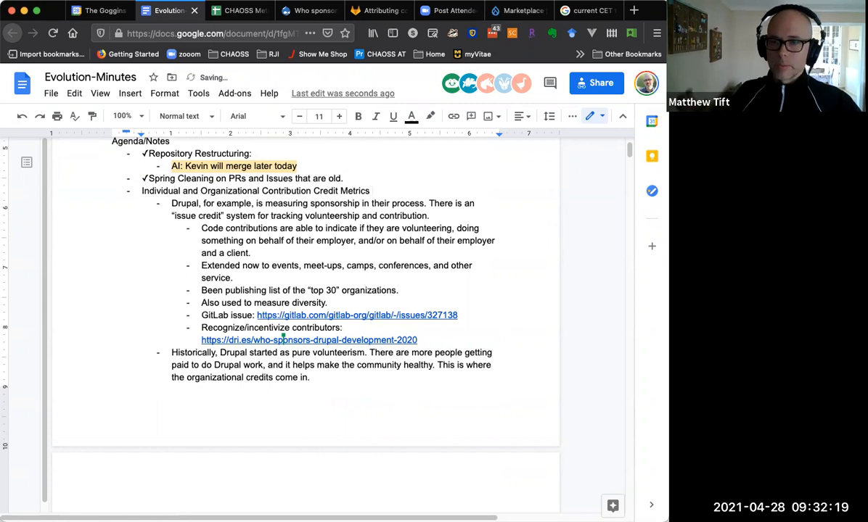
pyautogui.write('(Now')
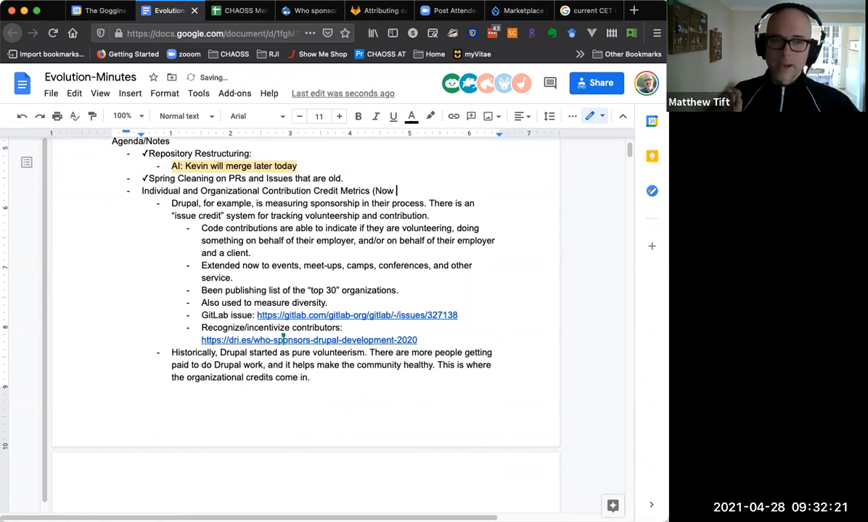
pyautogui.write('in spreadsheet')
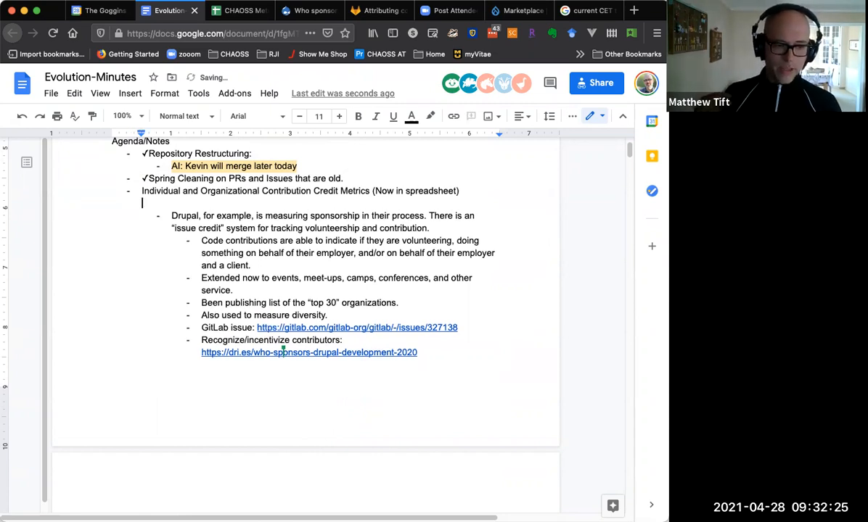
pyautogui.write('Historically, Drupal started as pure volunteerism. There are more people getting paid to do Drupal work, and it helps make the community healthy. This is where the organizational credits come in.')
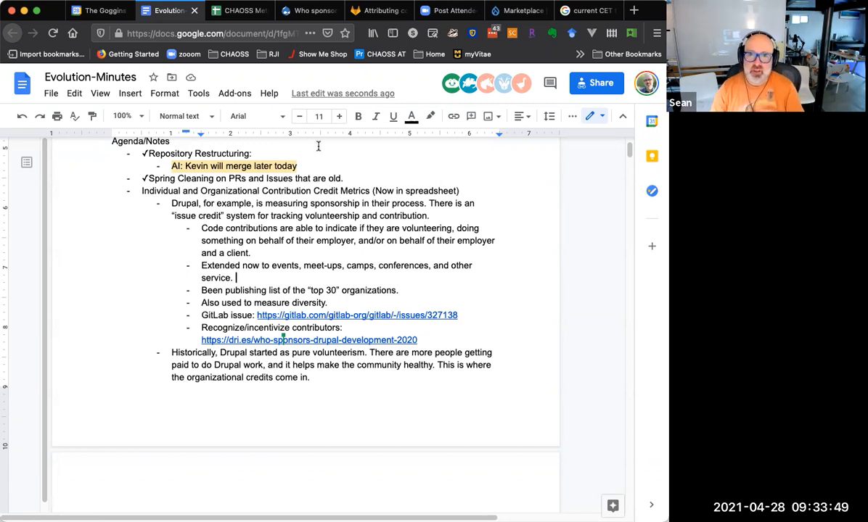
# Open the Issue_Response_Time metric page from row 53's link in the Evolution sheet
pyautogui.click(239, 10)
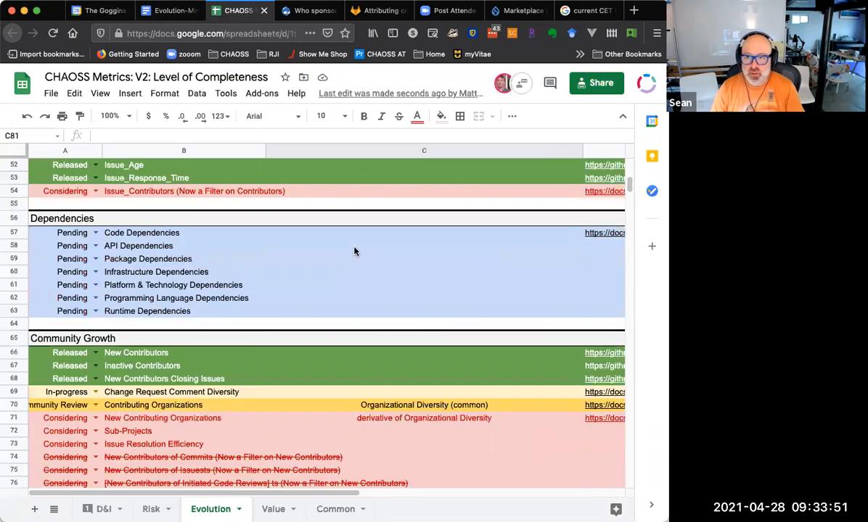
pyautogui.click(605, 178)
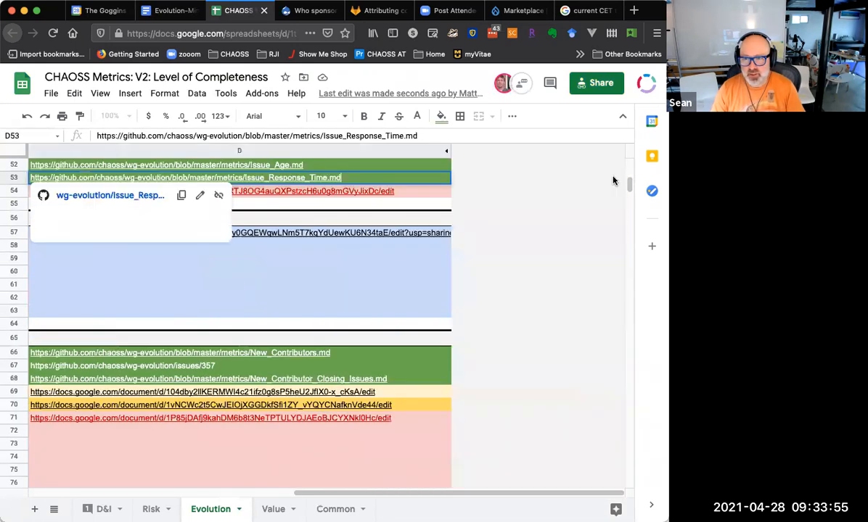
pyautogui.click(185, 178)
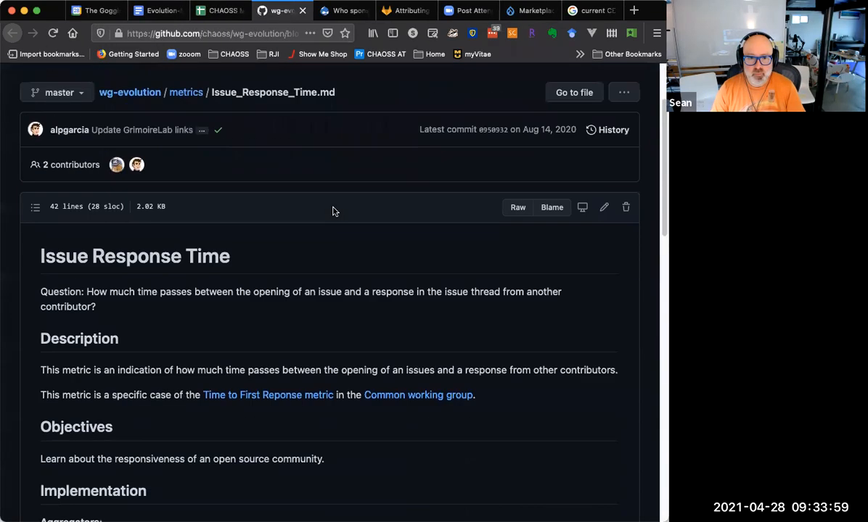
pyautogui.scroll(-3)
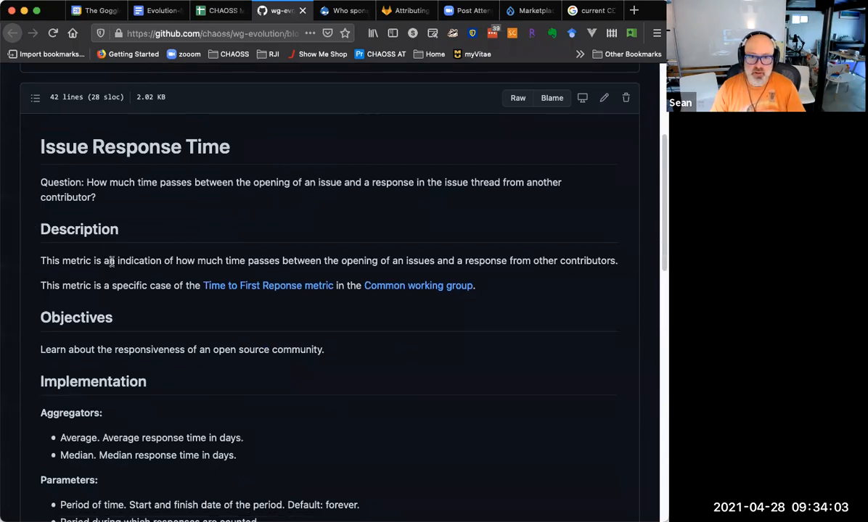
pyautogui.scroll(-3)
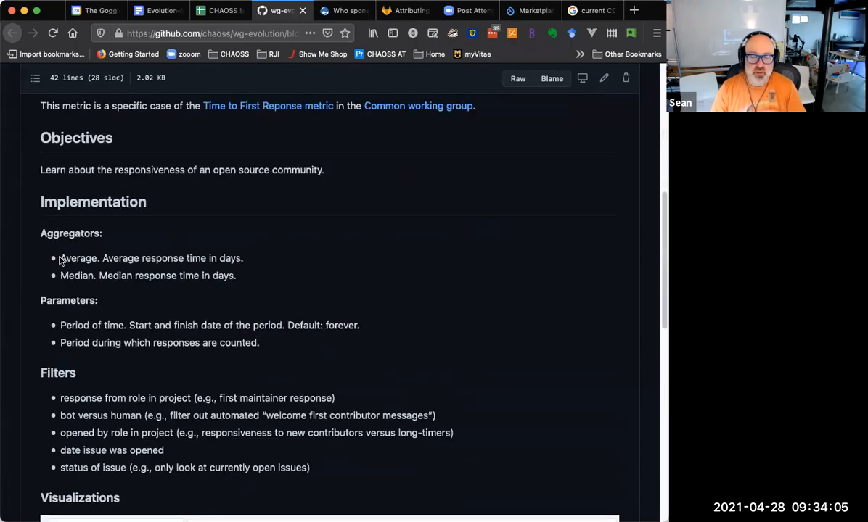
pyautogui.moveTo(83, 281)
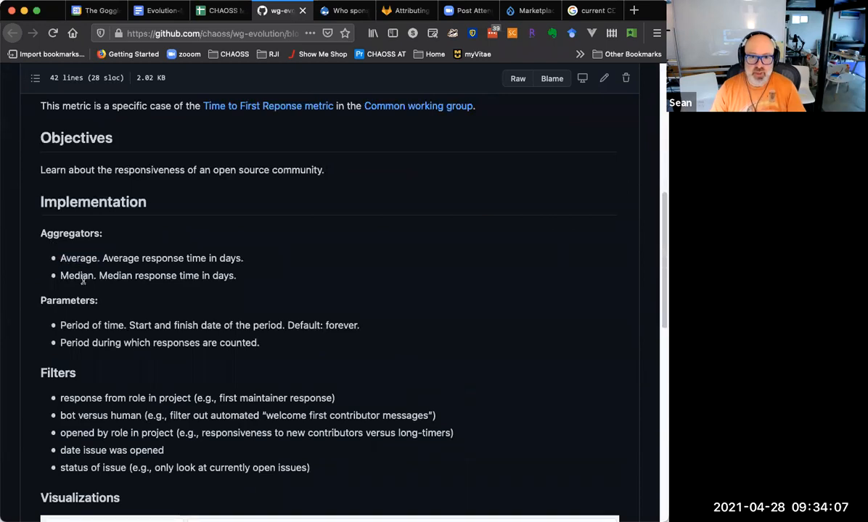
pyautogui.doubleClick(76, 276)
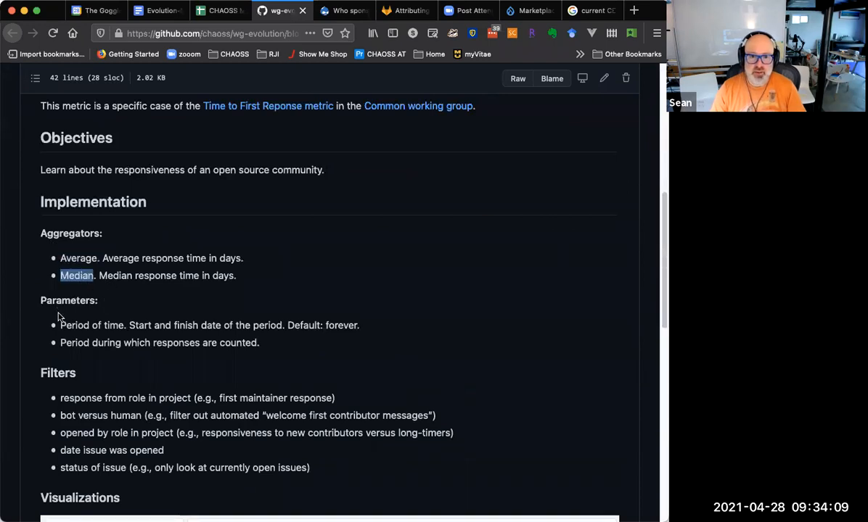
pyautogui.moveTo(154, 325)
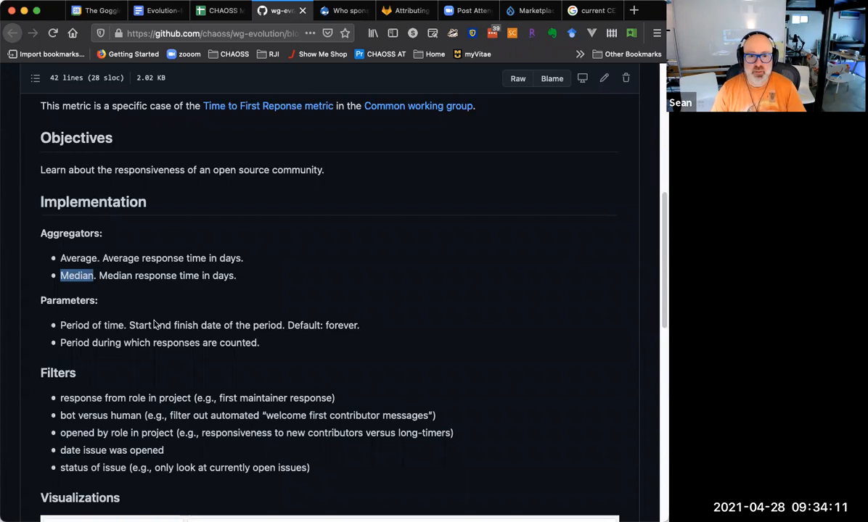
pyautogui.scroll(-3)
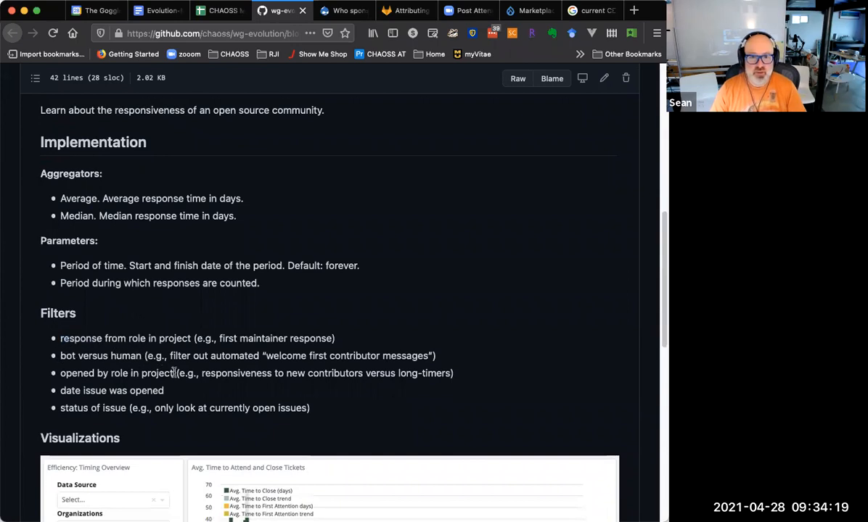
pyautogui.doubleClick(116, 373)
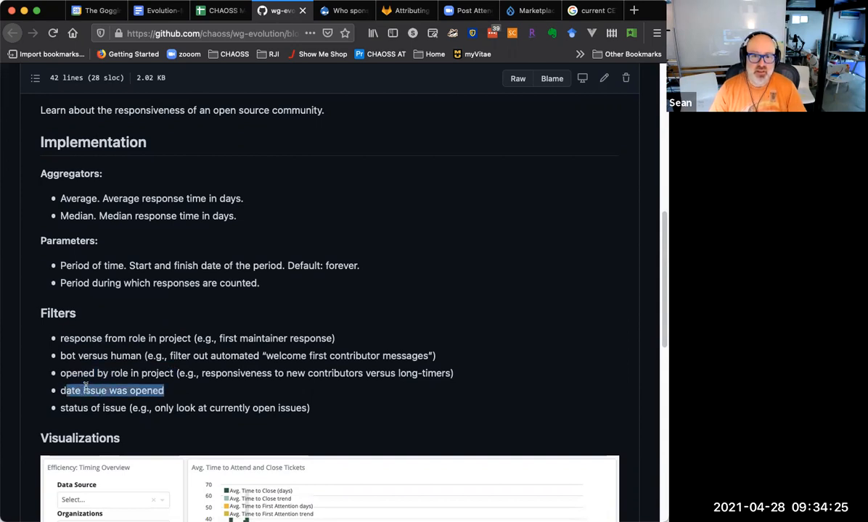
pyautogui.moveTo(173, 368)
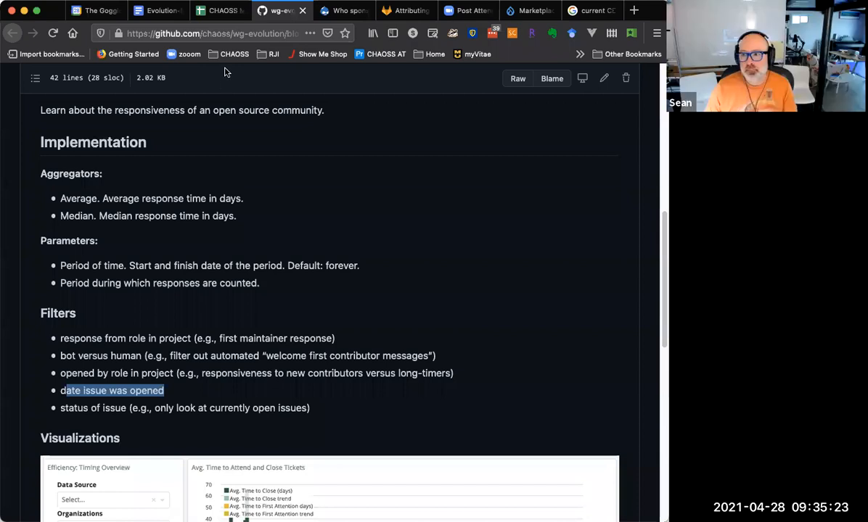
pyautogui.moveTo(220, 10)
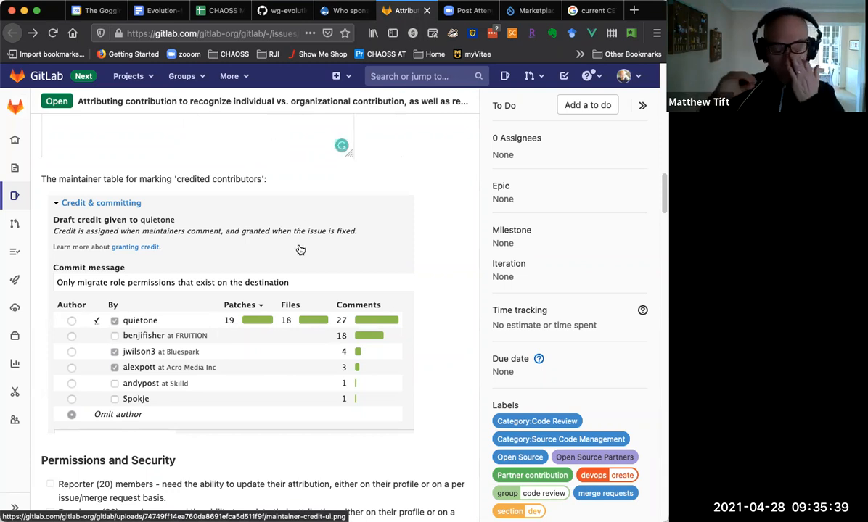
pyautogui.moveTo(312, 249)
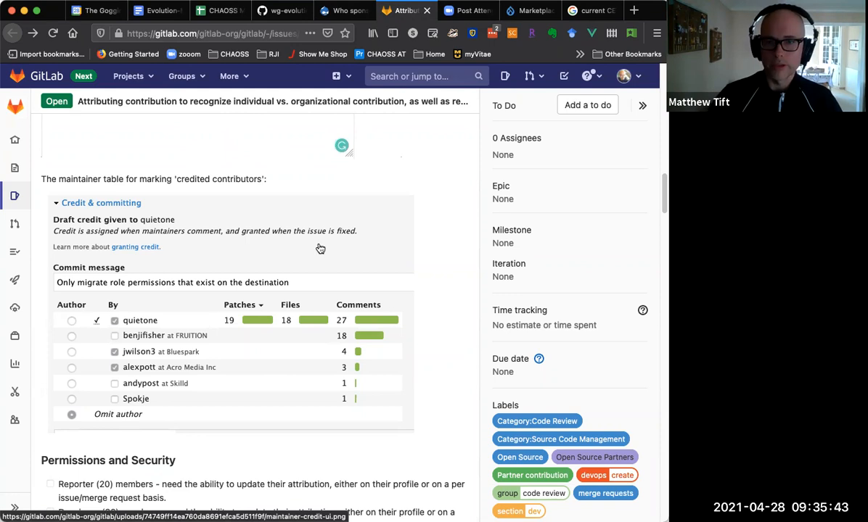
pyautogui.moveTo(262, 259)
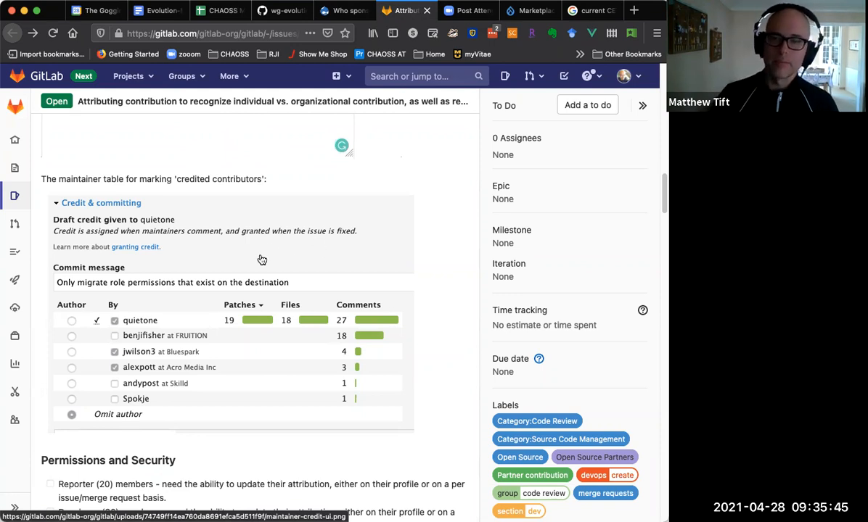
pyautogui.moveTo(285, 264)
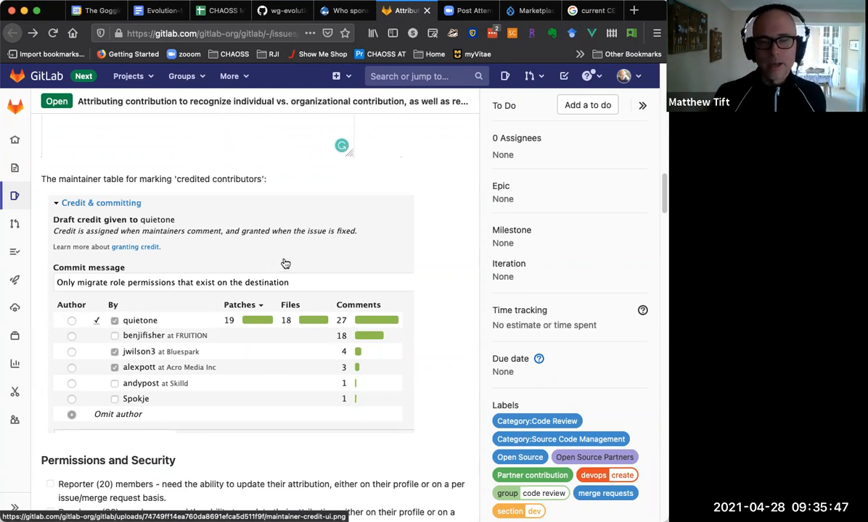
pyautogui.moveTo(331, 256)
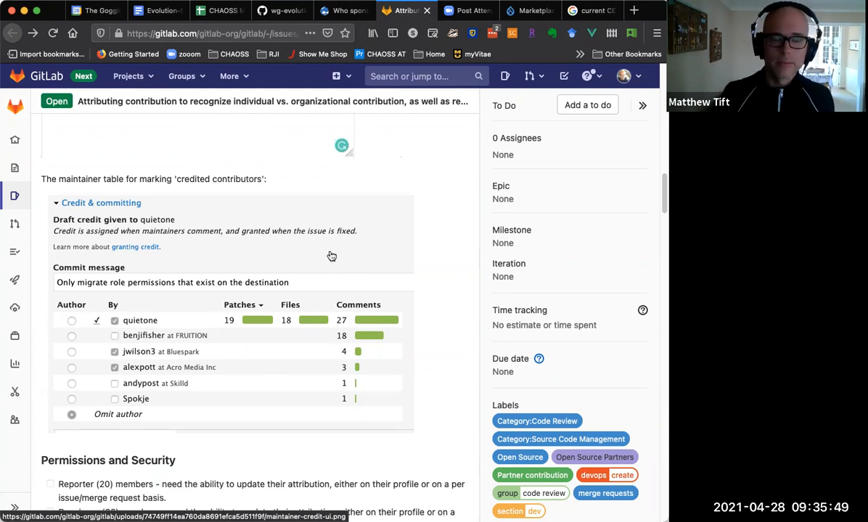
pyautogui.moveTo(344, 258)
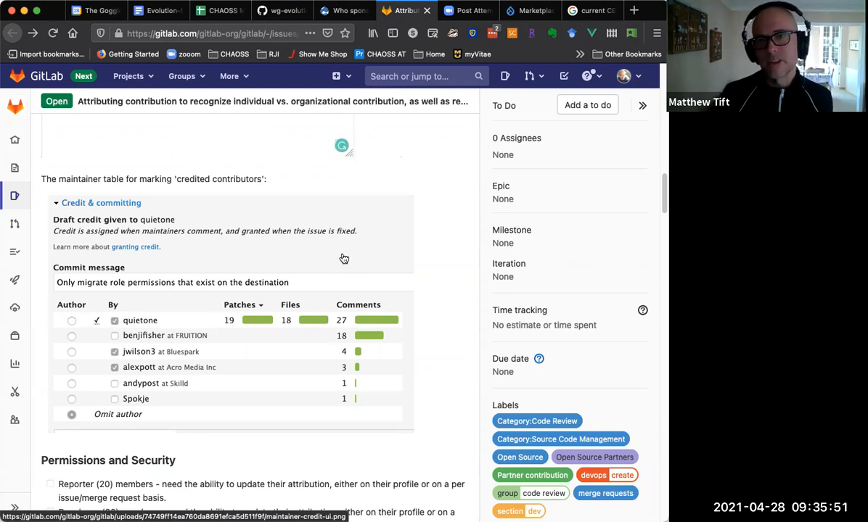
pyautogui.moveTo(338, 274)
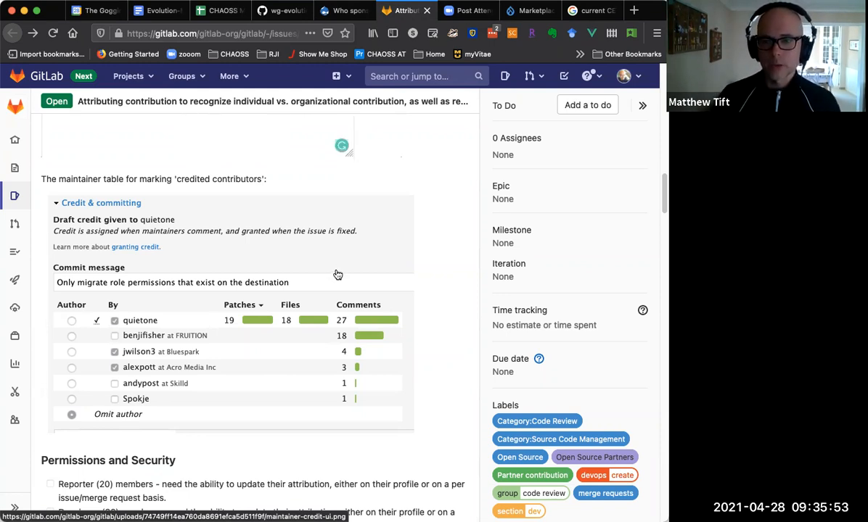
pyautogui.moveTo(324, 270)
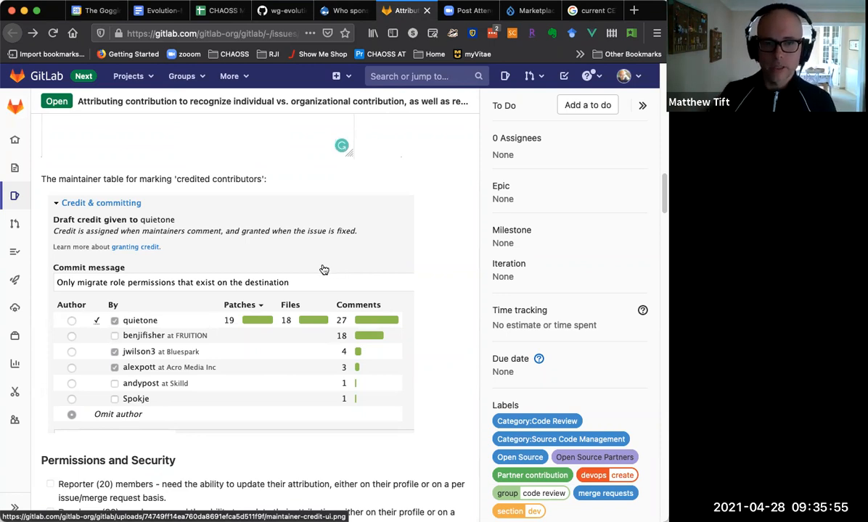
pyautogui.moveTo(317, 268)
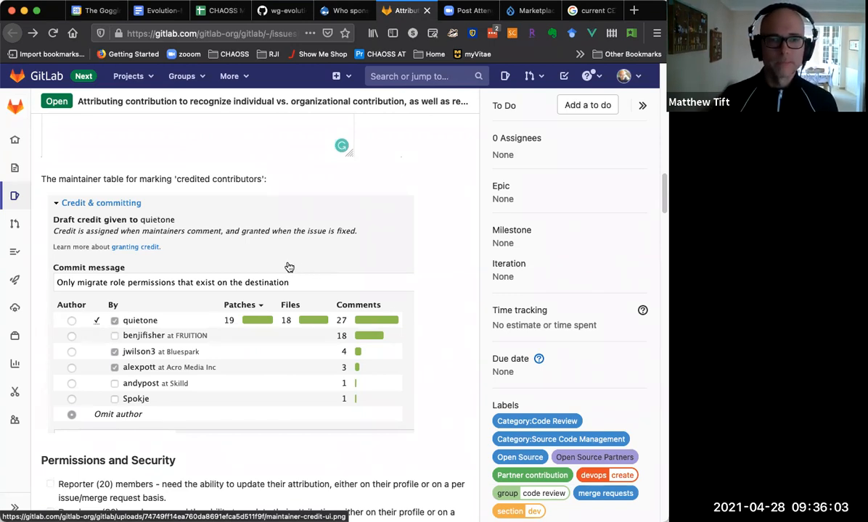
# Scroll the GitLab issue down to the maintainer credited-contributors table
pyautogui.scroll(-3)
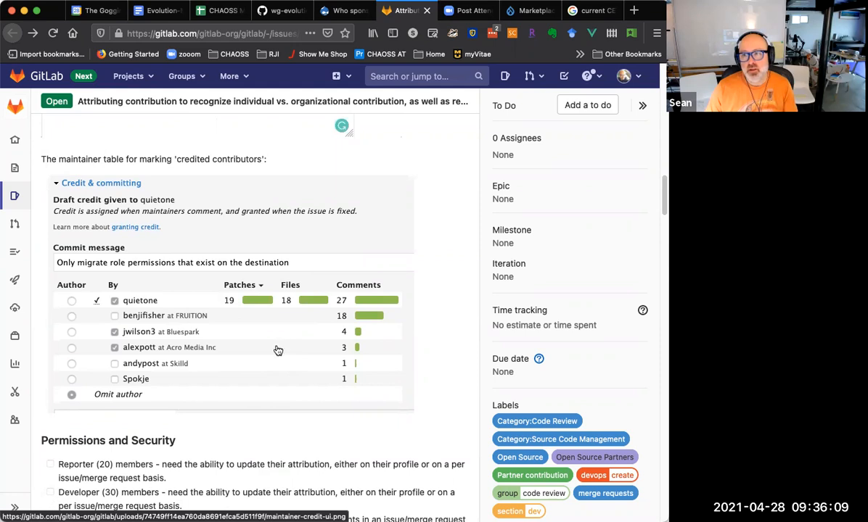
pyautogui.moveTo(241, 354)
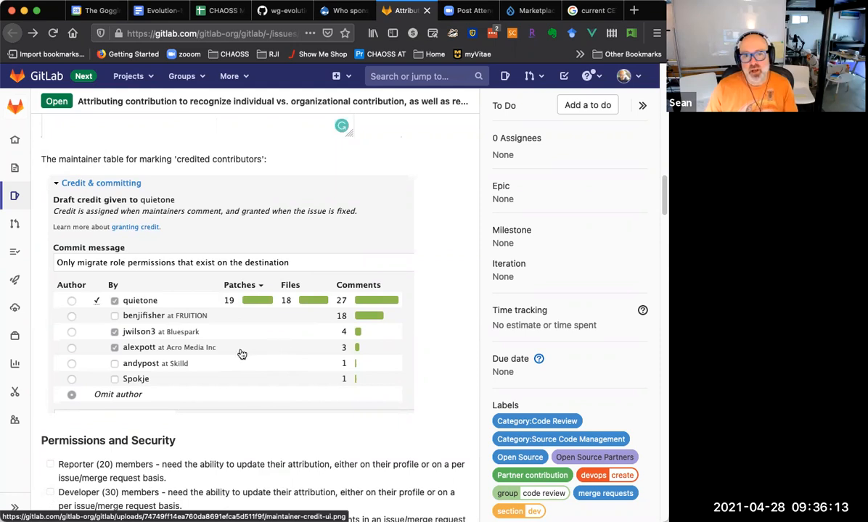
pyautogui.moveTo(270, 316)
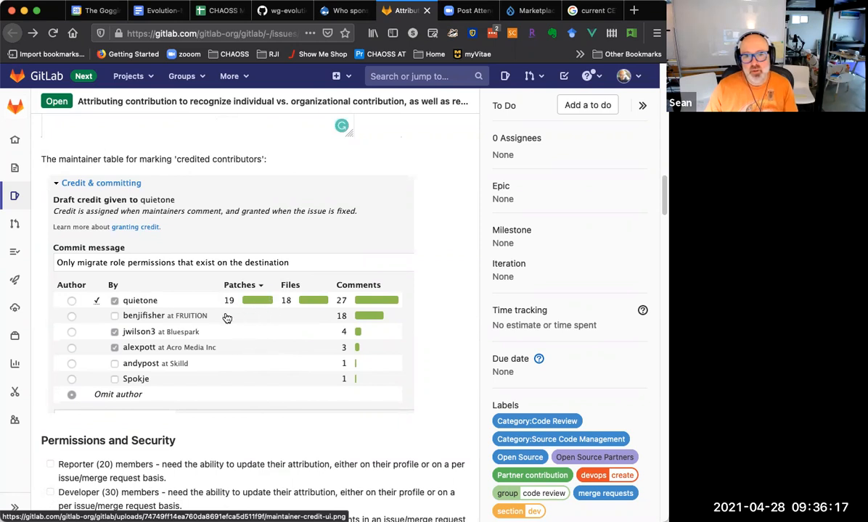
pyautogui.moveTo(306, 382)
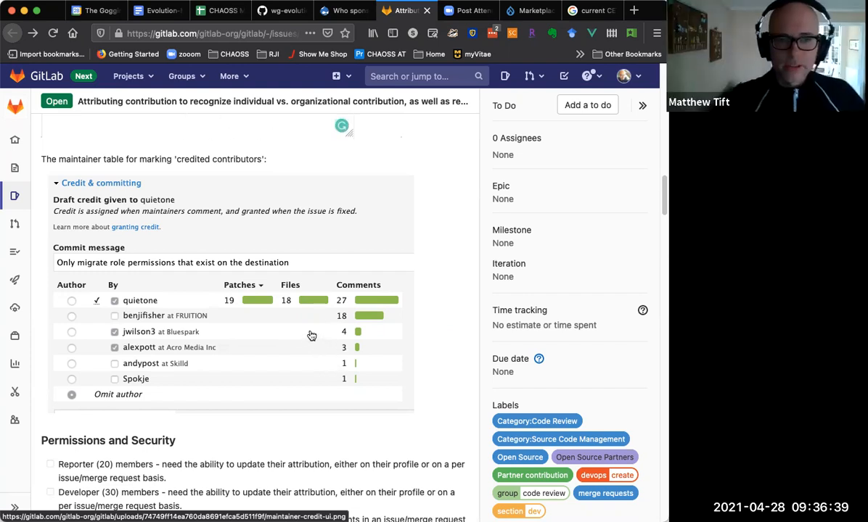
pyautogui.moveTo(297, 330)
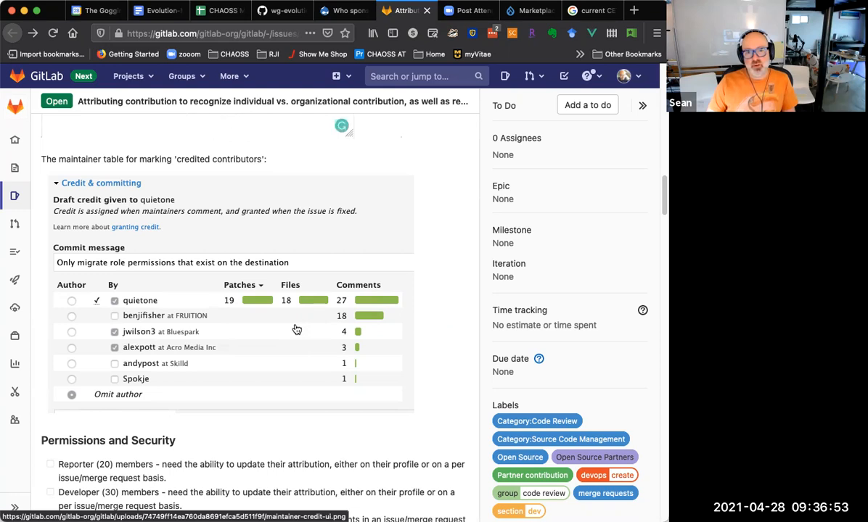
pyautogui.moveTo(274, 330)
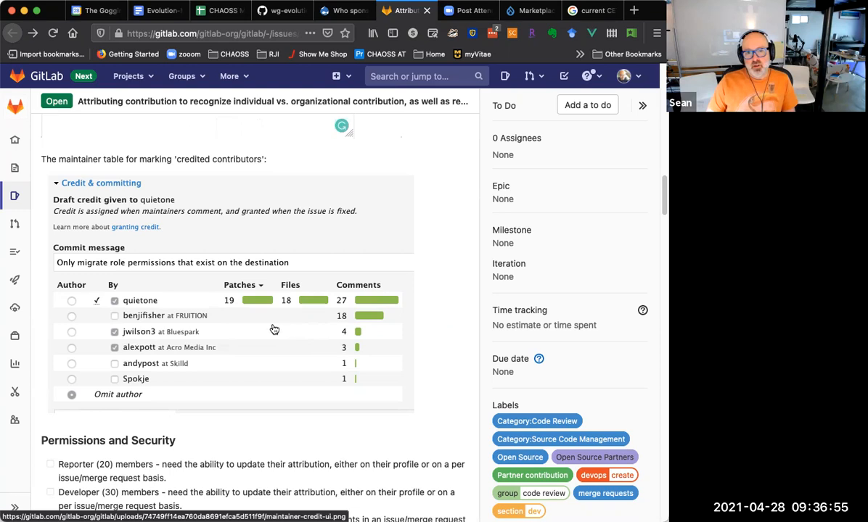
pyautogui.moveTo(283, 333)
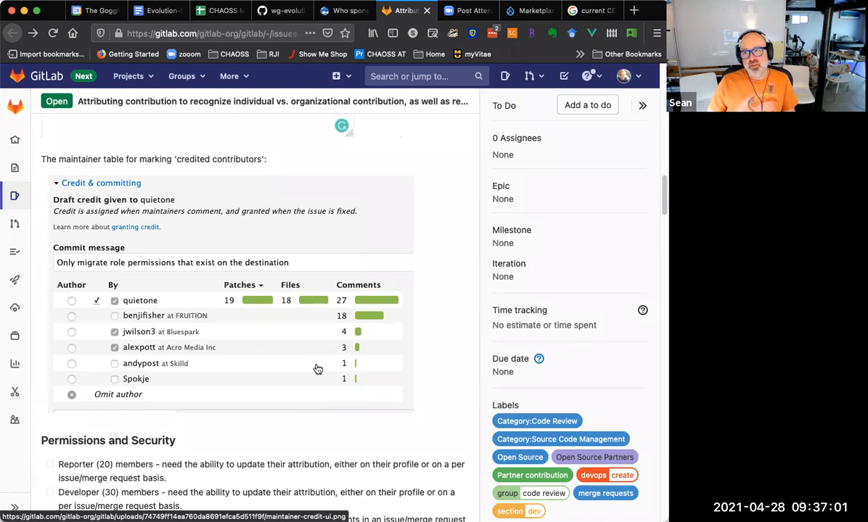
pyautogui.moveTo(315, 358)
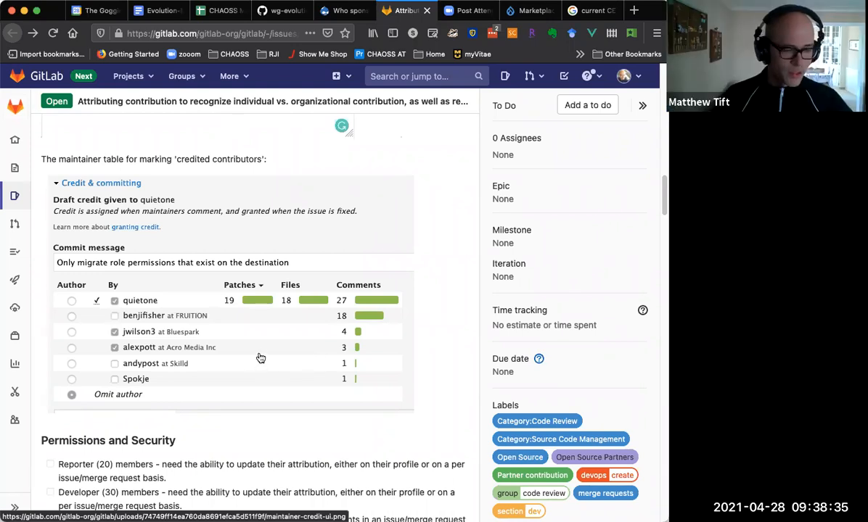
pyautogui.moveTo(253, 229)
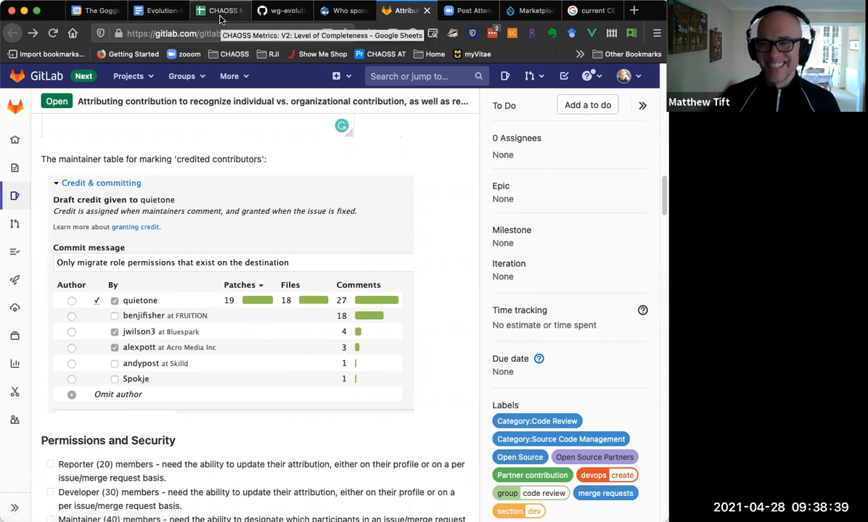
# Open GitLab issue 327138 from the link under the Drupal notes in Evolution-Minutes
pyautogui.click(158, 10)
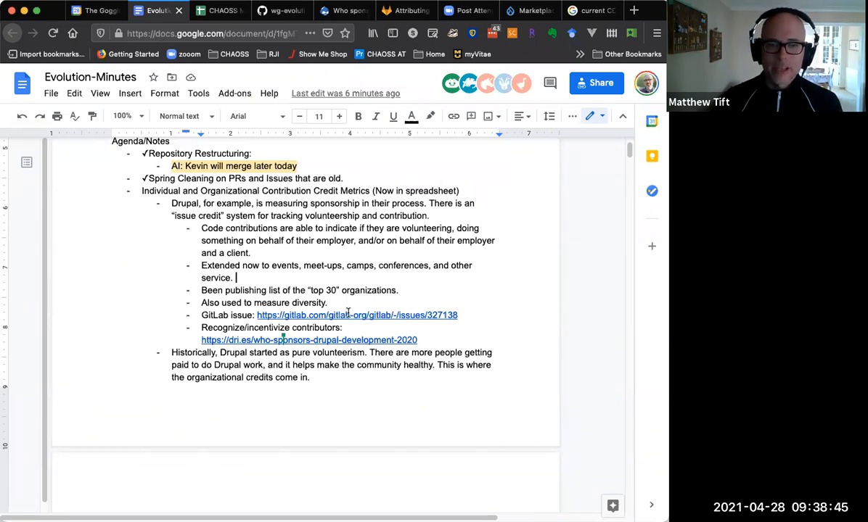
pyautogui.click(356, 315)
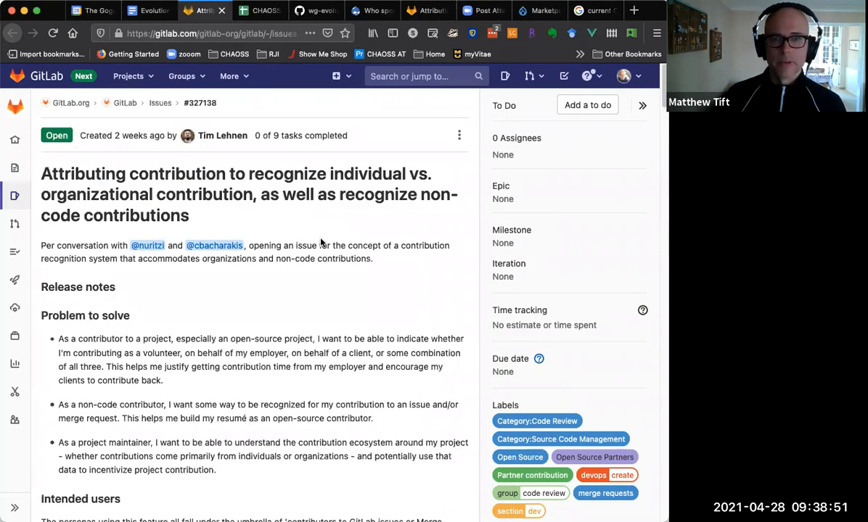
# Scroll the issue description down to the Credit & committing maintainer table screenshot
pyautogui.scroll(-3)
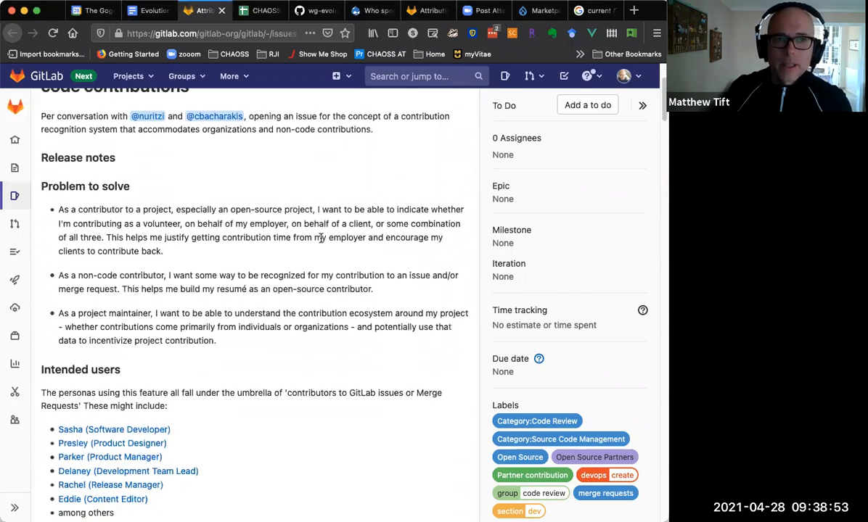
pyautogui.scroll(-3)
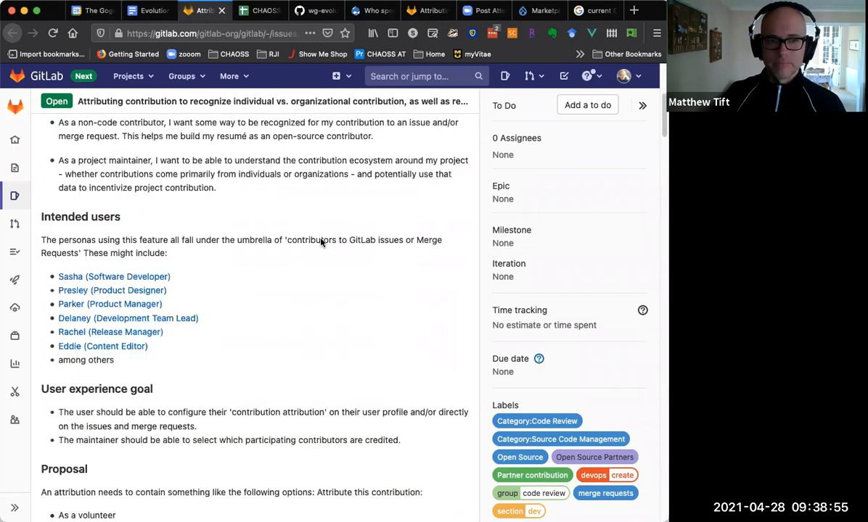
pyautogui.scroll(-3)
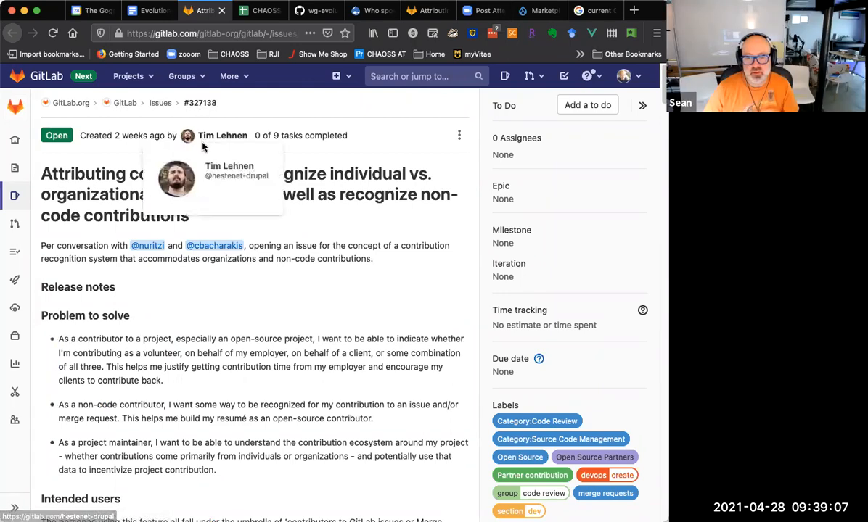
pyautogui.moveTo(342, 241)
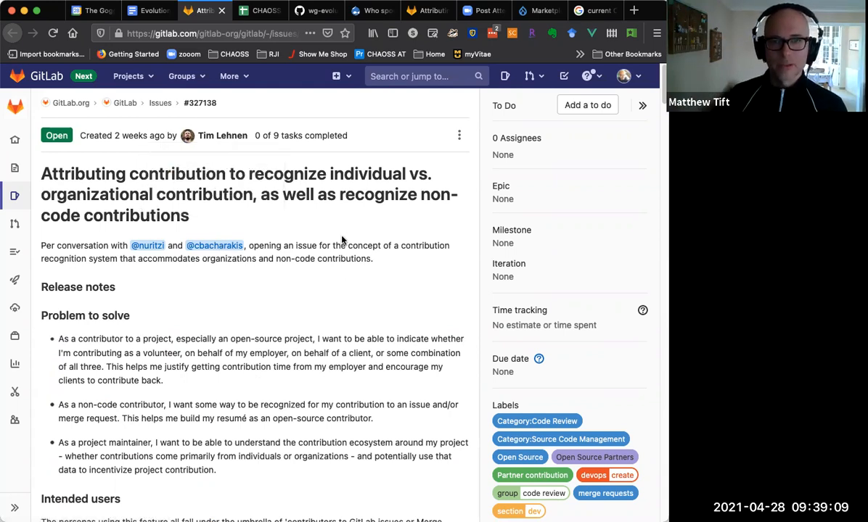
pyautogui.moveTo(345, 253)
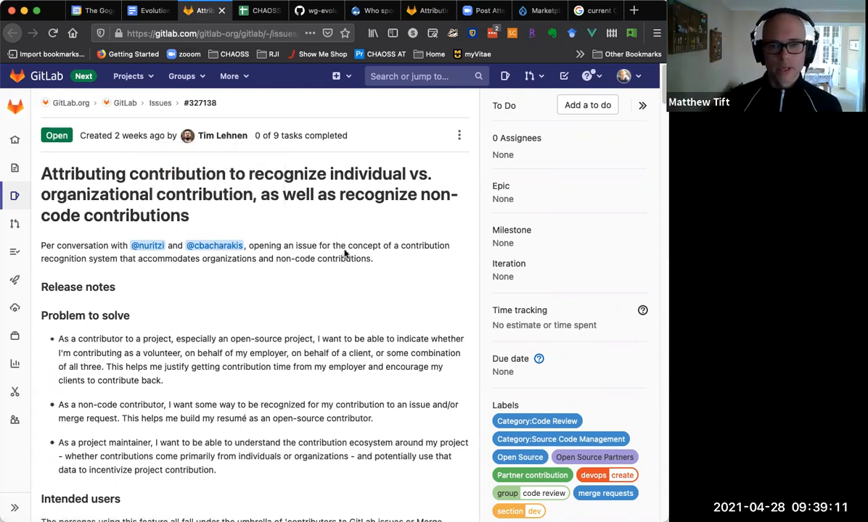
pyautogui.scroll(-3)
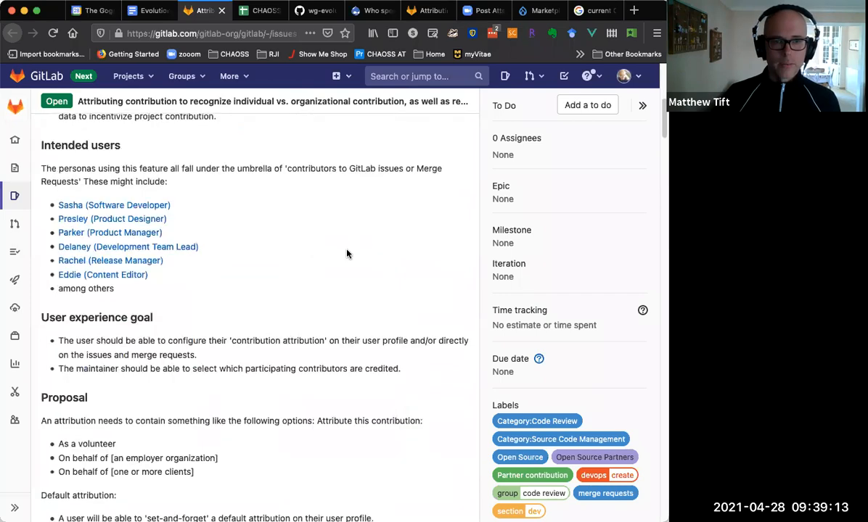
pyautogui.scroll(-3)
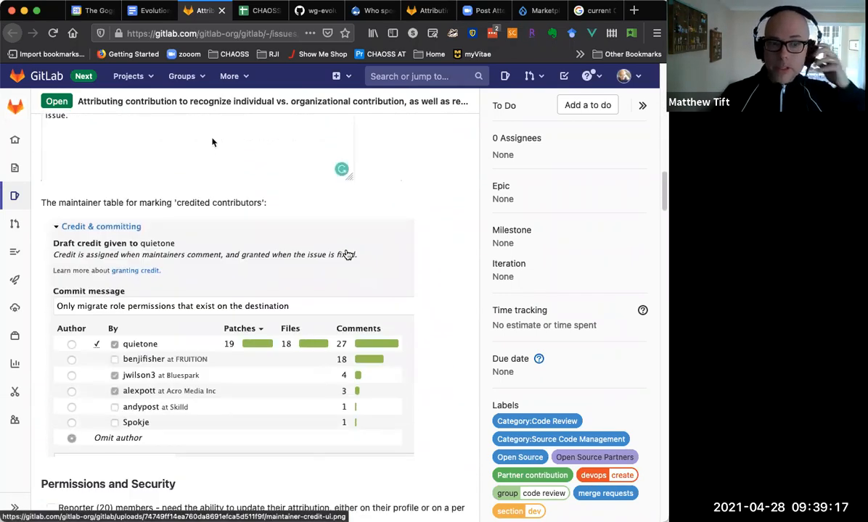
# Read through the GitLab issue's comment thread, then return to CHAOSS Metrics
pyautogui.scroll(-3)
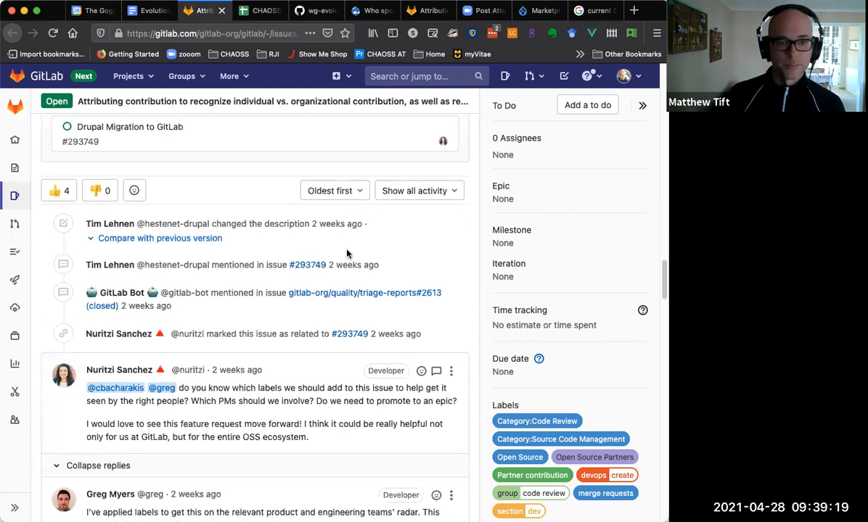
pyautogui.scroll(-3)
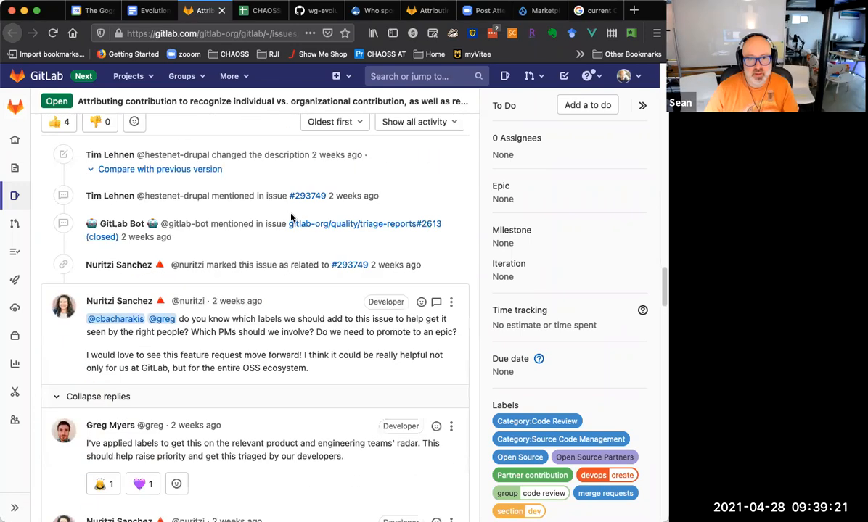
pyautogui.scroll(-3)
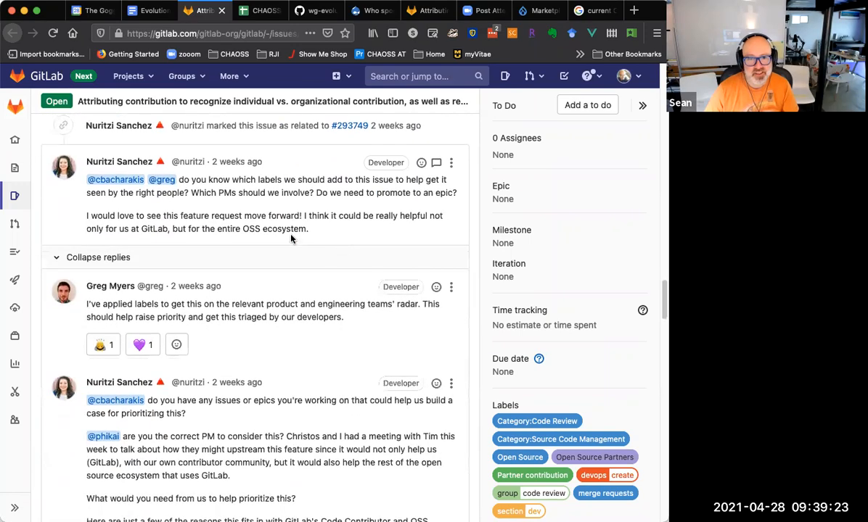
pyautogui.scroll(-3)
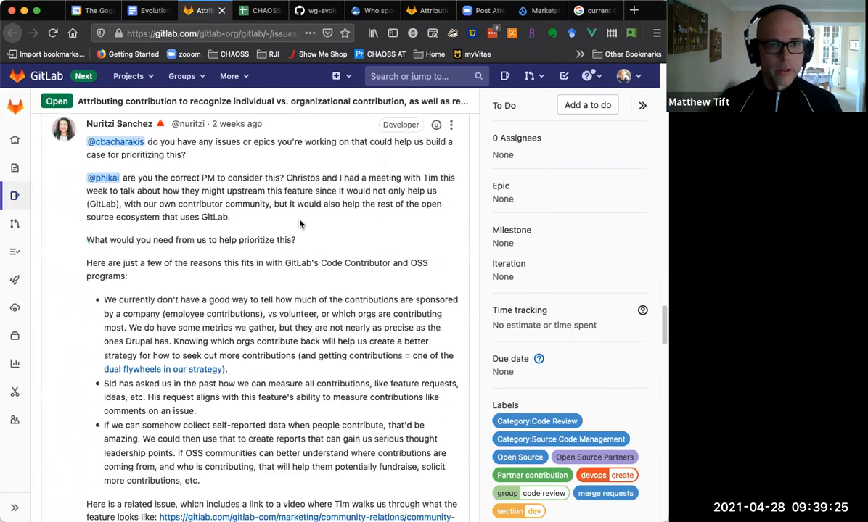
pyautogui.scroll(-3)
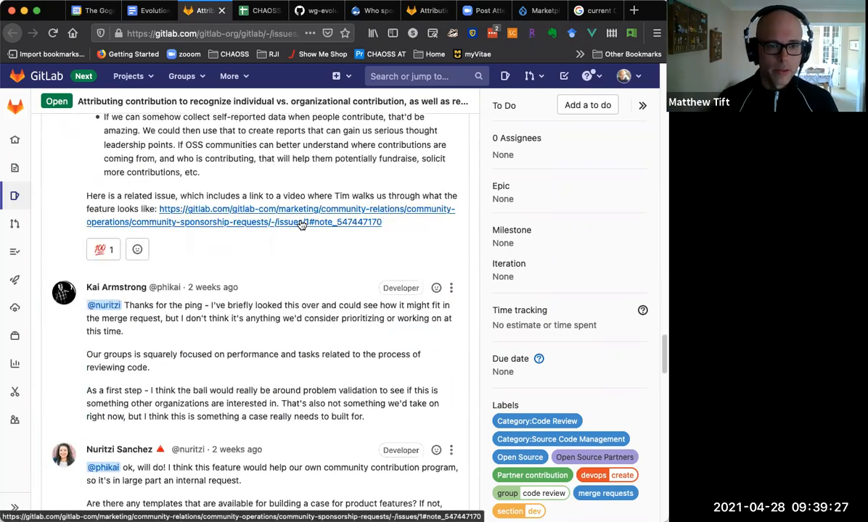
pyautogui.scroll(-3)
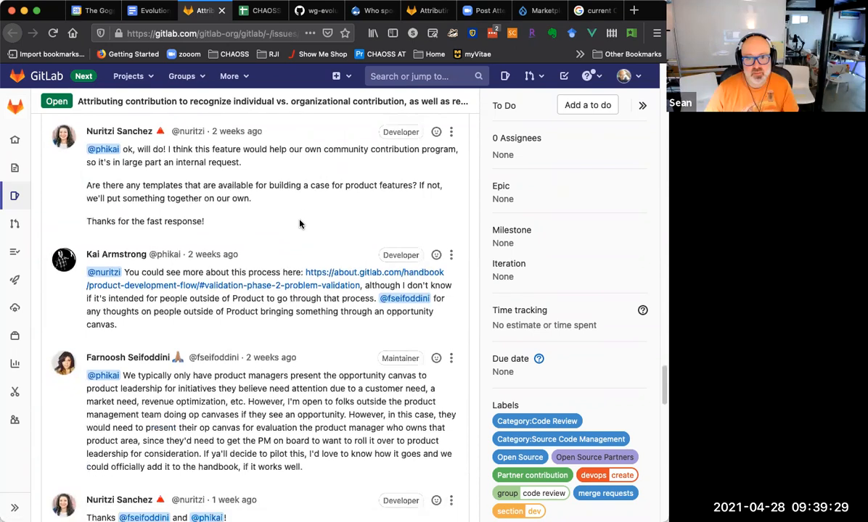
pyautogui.scroll(-3)
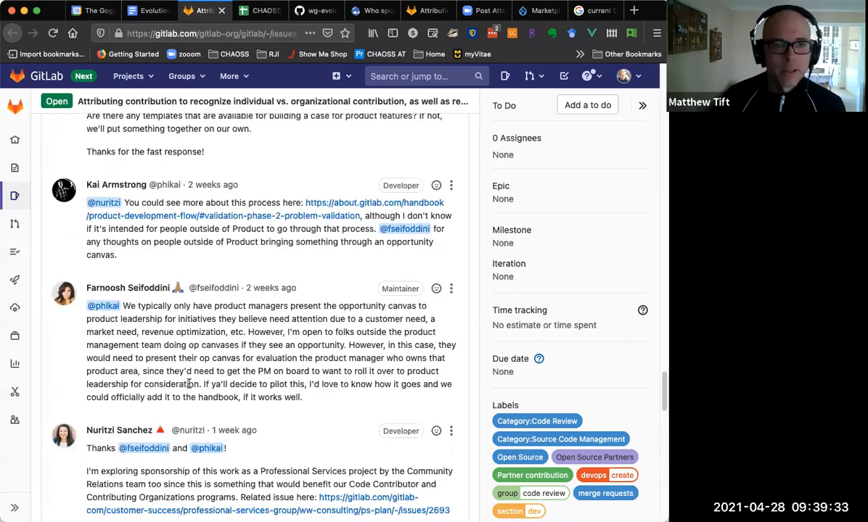
pyautogui.scroll(-3)
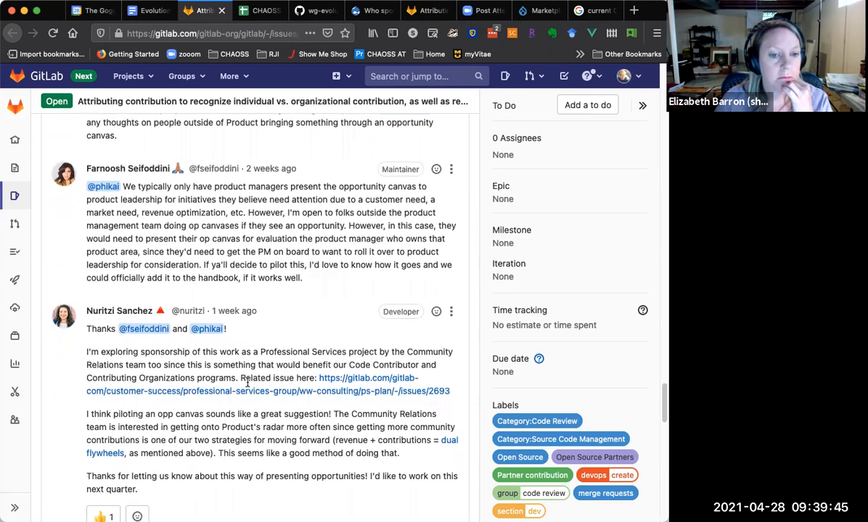
pyautogui.scroll(-3)
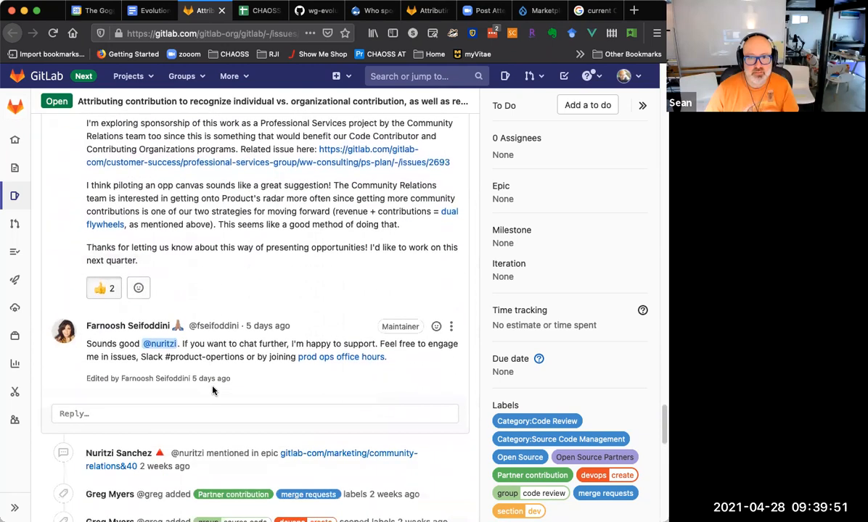
pyautogui.scroll(-3)
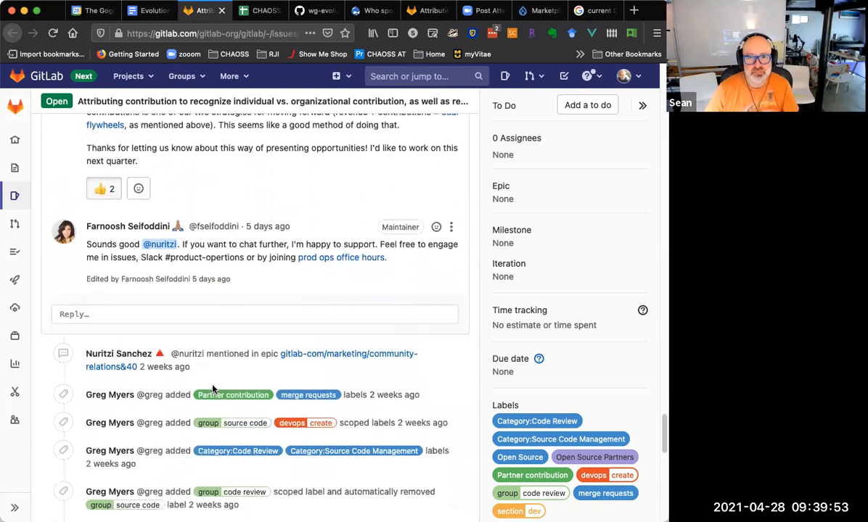
pyautogui.scroll(-3)
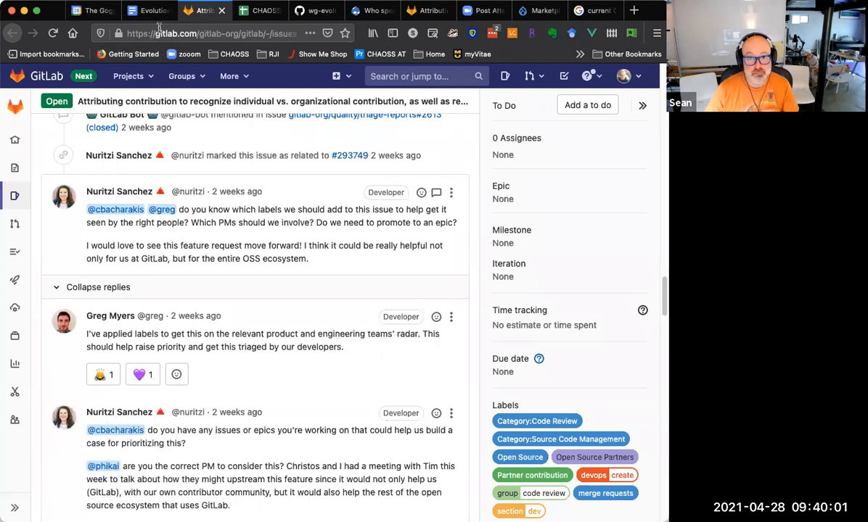
pyautogui.click(257, 10)
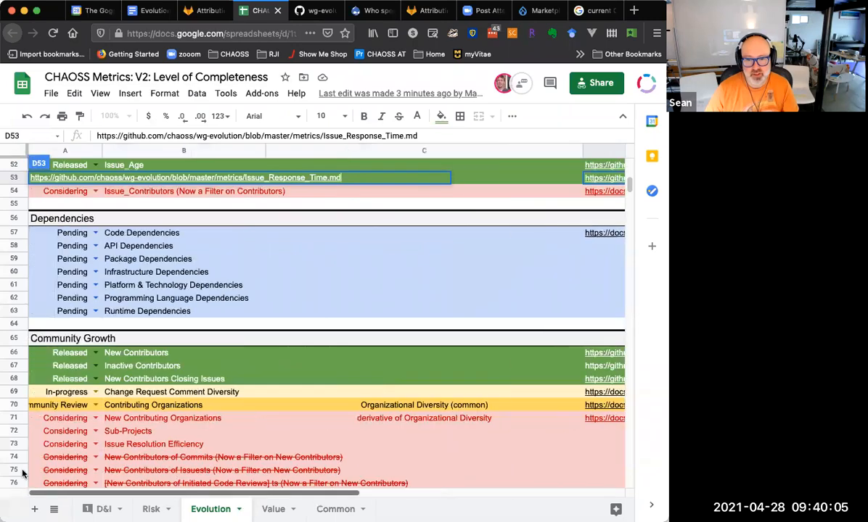
# Check the row 80 meeting notes in the Evolution sheet, then go back to Evolution-Minutes
pyautogui.scroll(-3)
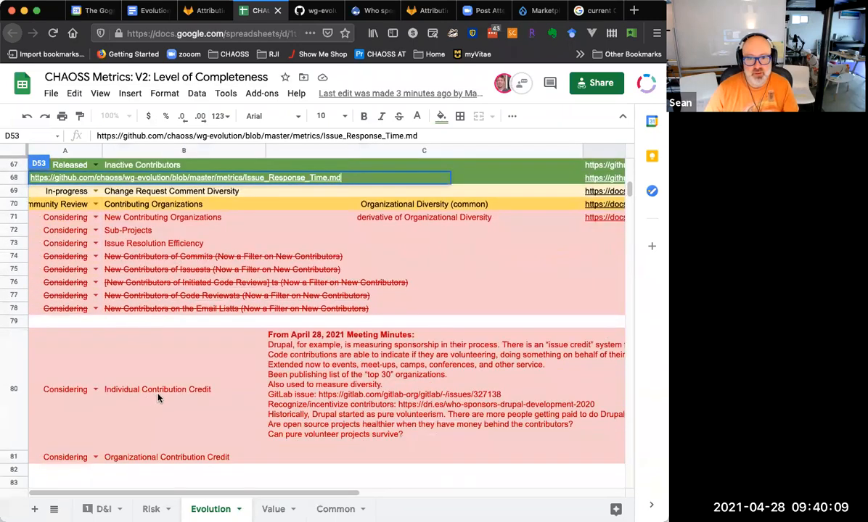
pyautogui.scroll(-3)
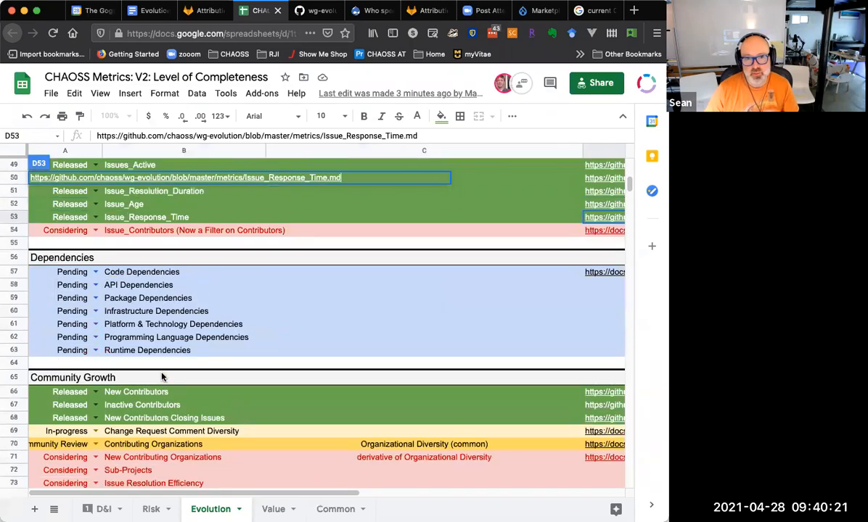
pyautogui.scroll(3)
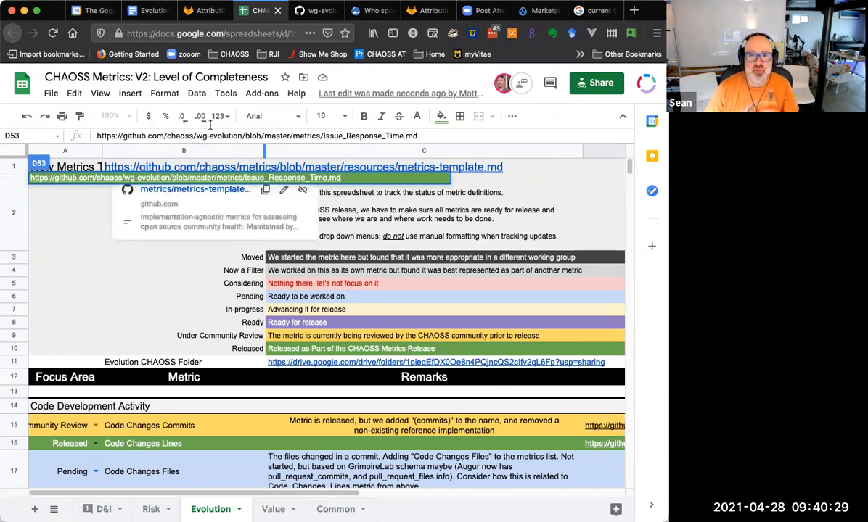
pyautogui.click(149, 10)
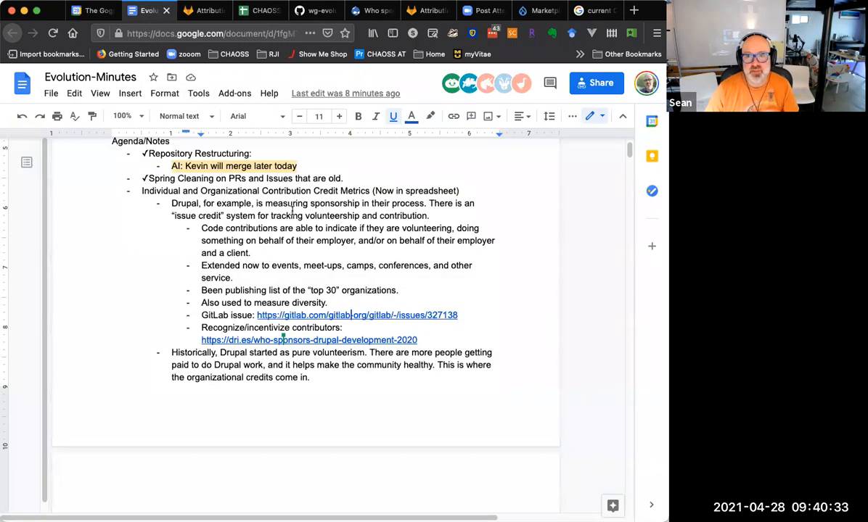
# Scroll Evolution-Minutes to the Begin Work on Change Request Commits item and its metrics doc
pyautogui.scroll(-3)
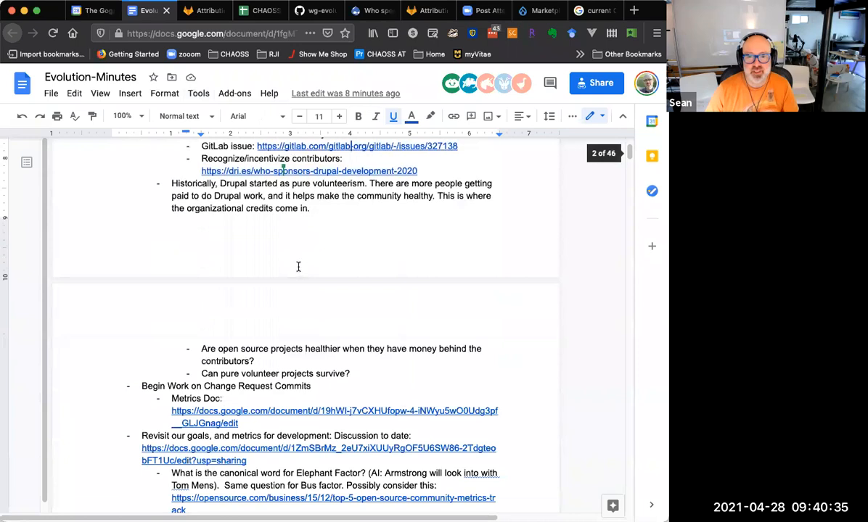
pyautogui.doubleClick(213, 386)
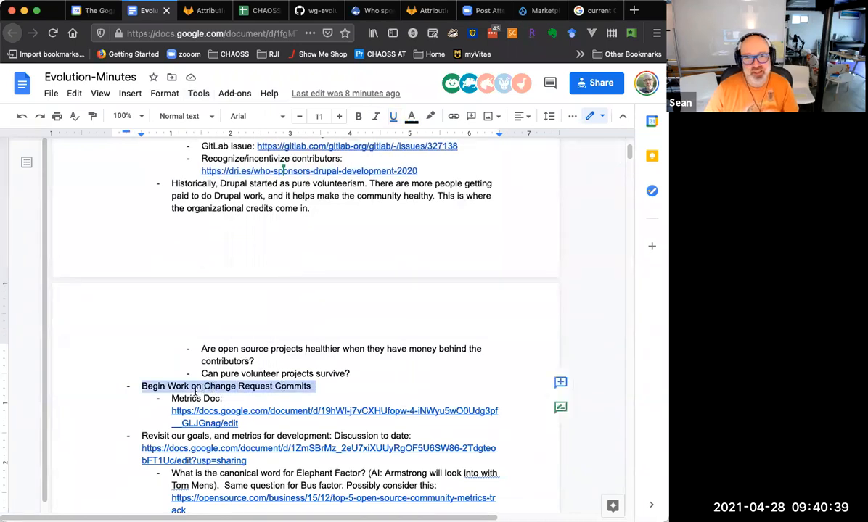
pyautogui.moveTo(285, 406)
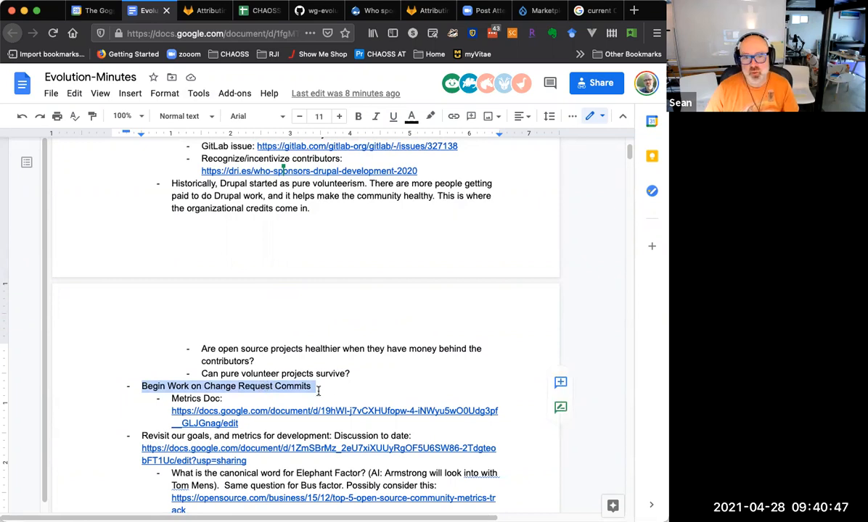
pyautogui.moveTo(313, 420)
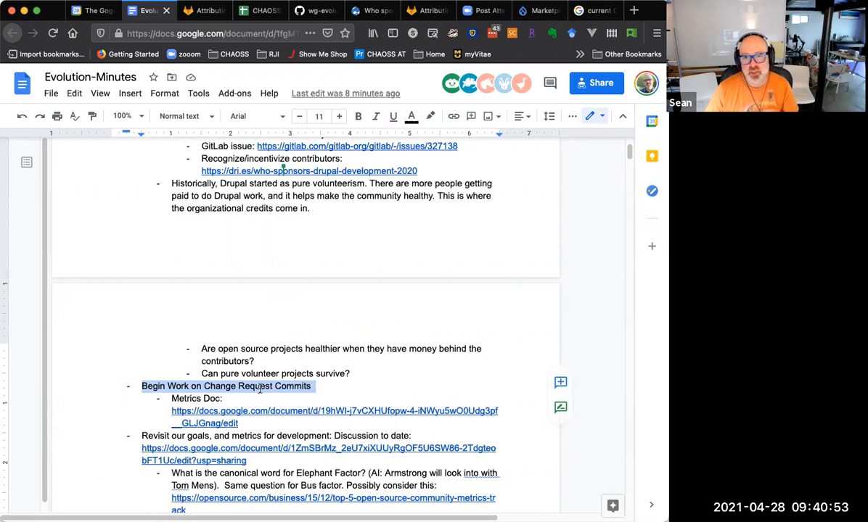
pyautogui.scroll(-3)
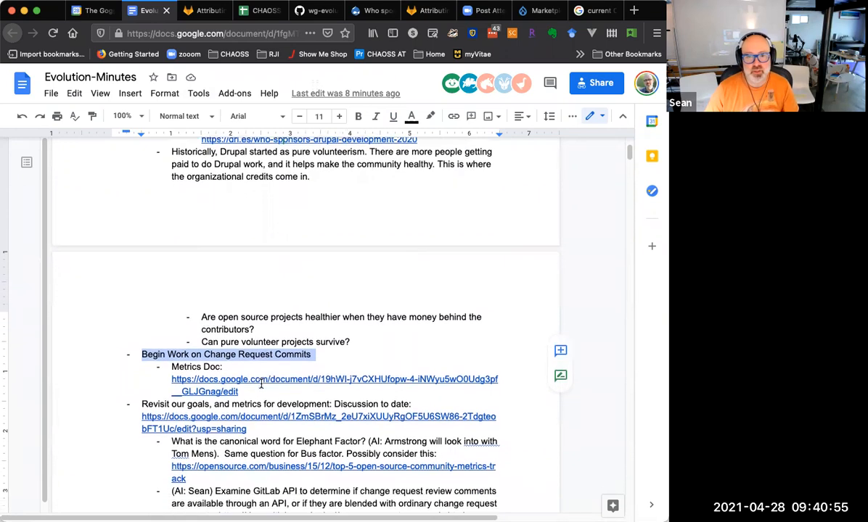
pyautogui.scroll(-3)
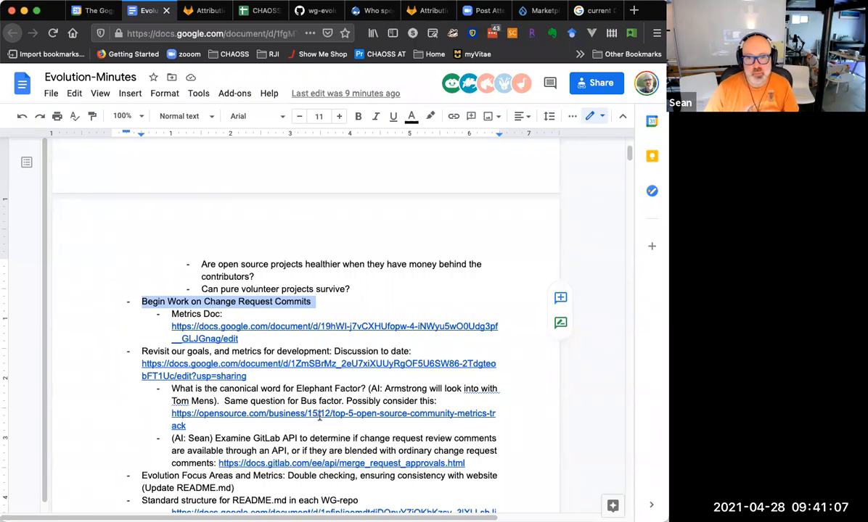
pyautogui.moveTo(214, 373)
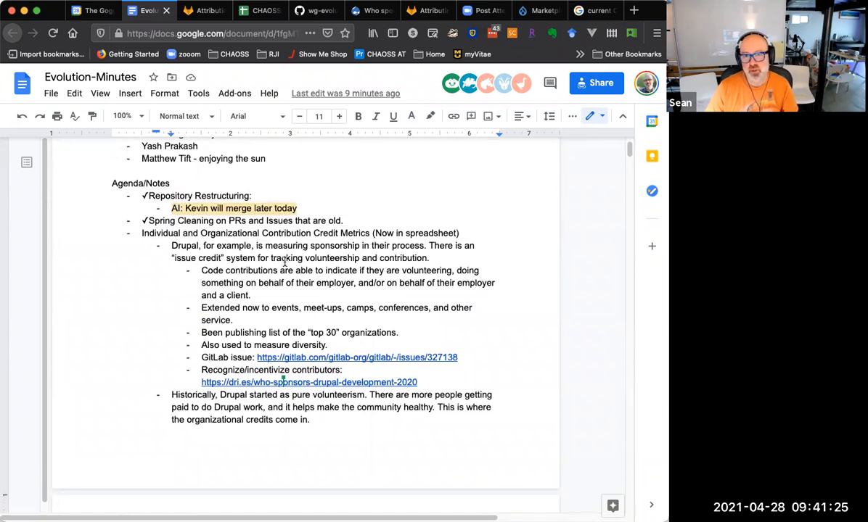
pyautogui.scroll(-3)
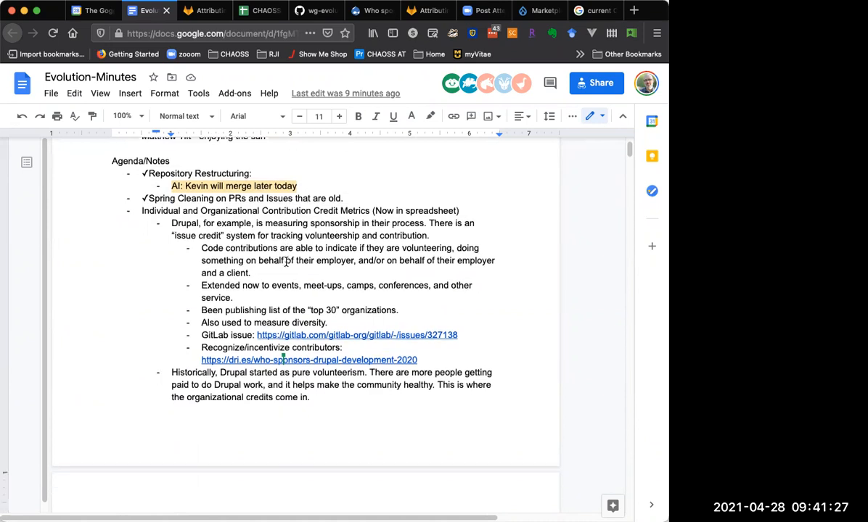
pyautogui.scroll(-3)
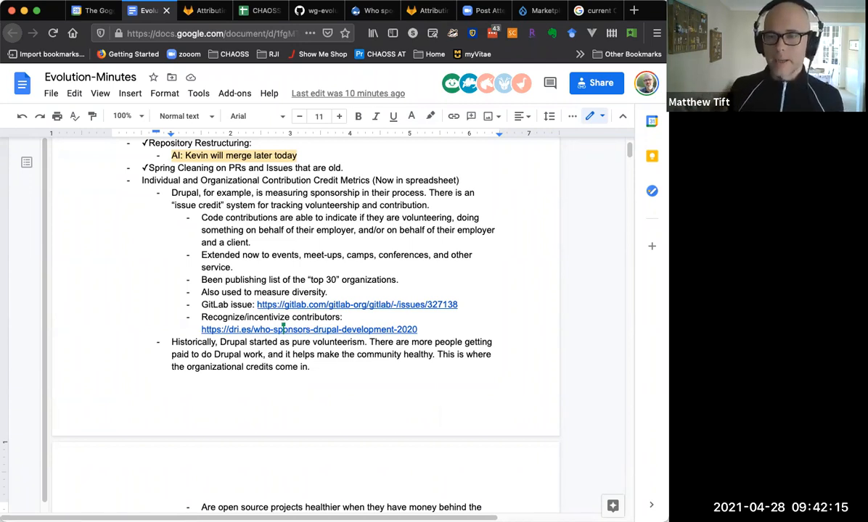
pyautogui.moveTo(650, 475)
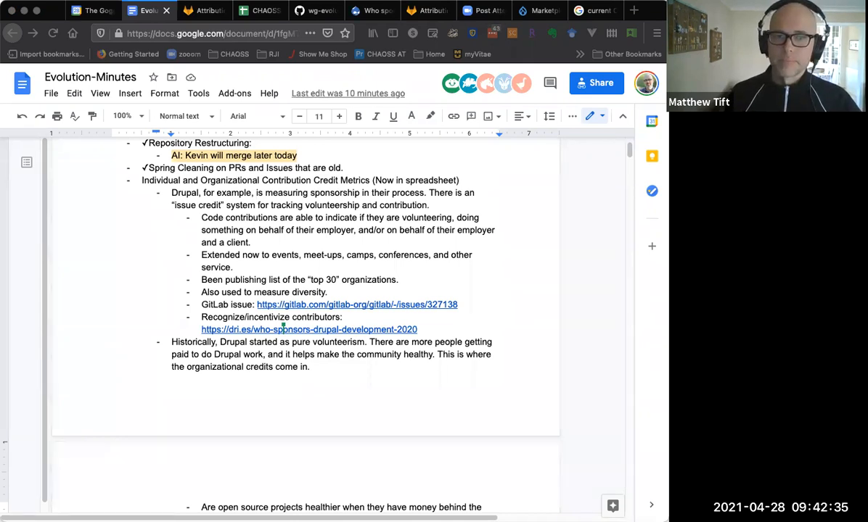
pyautogui.moveTo(450, 416)
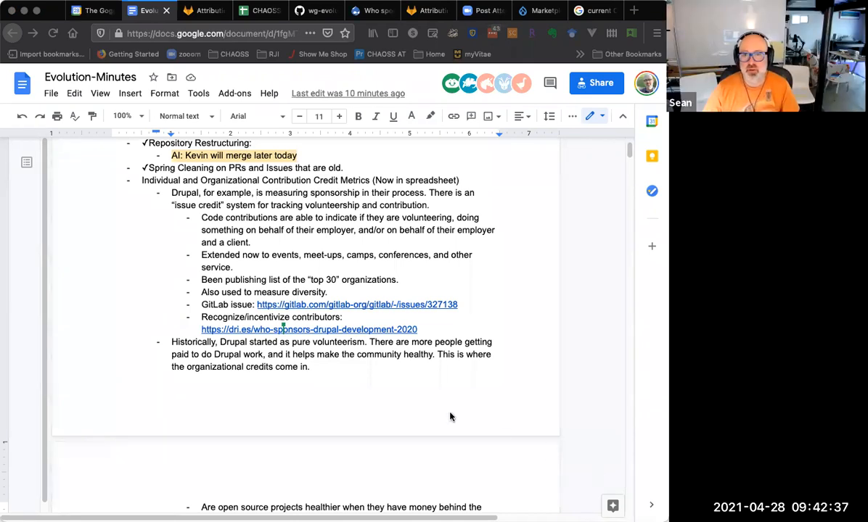
pyautogui.moveTo(468, 406)
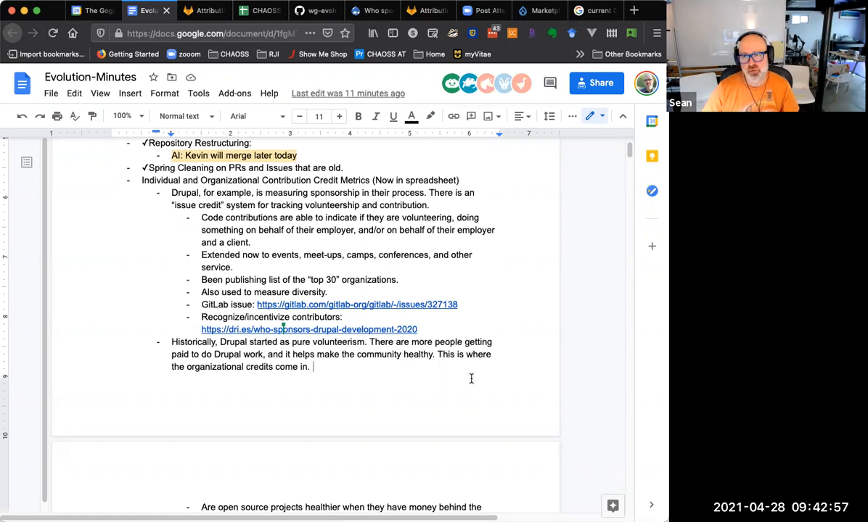
pyautogui.moveTo(469, 380)
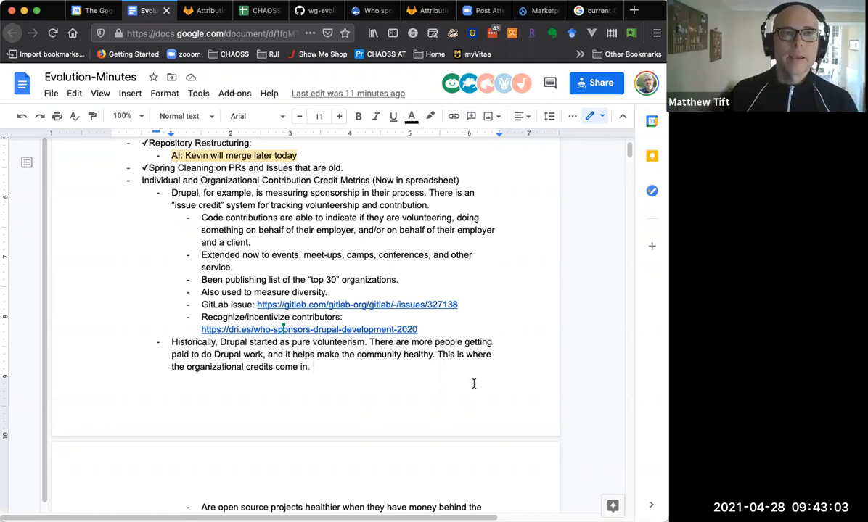
pyautogui.scroll(-3)
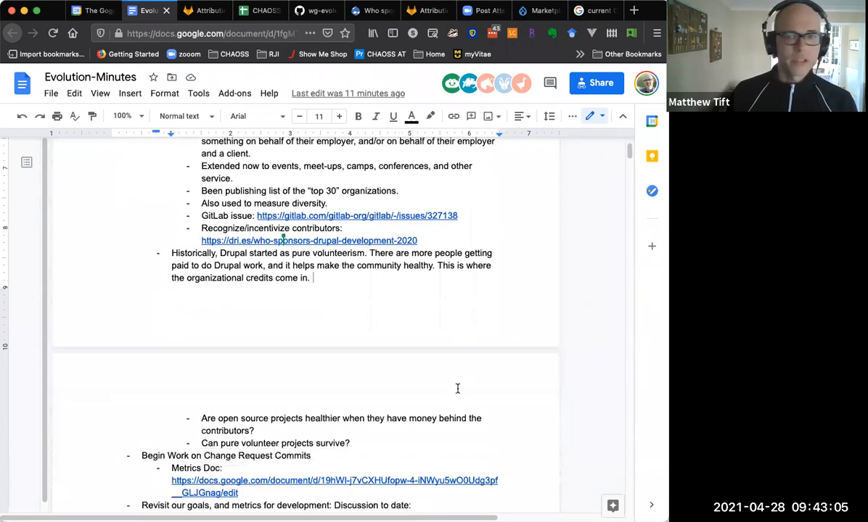
pyautogui.scroll(-3)
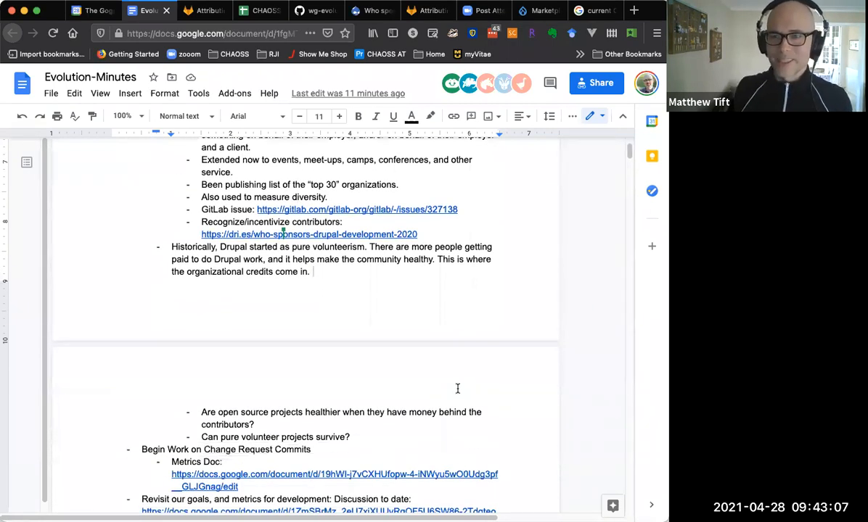
pyautogui.moveTo(337, 351)
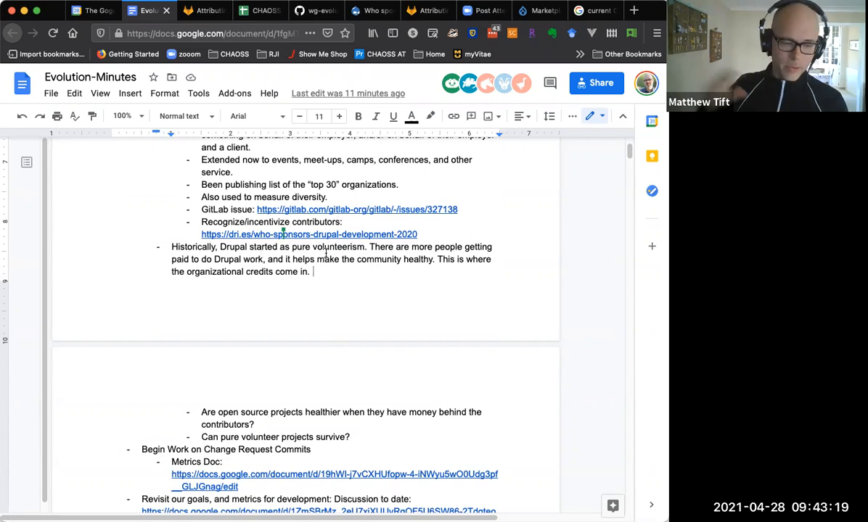
pyautogui.moveTo(399, 256)
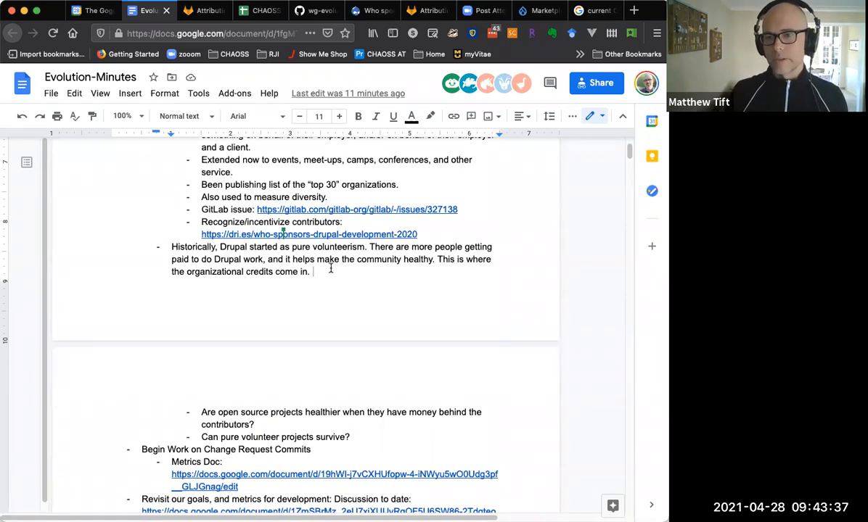
pyautogui.moveTo(373, 285)
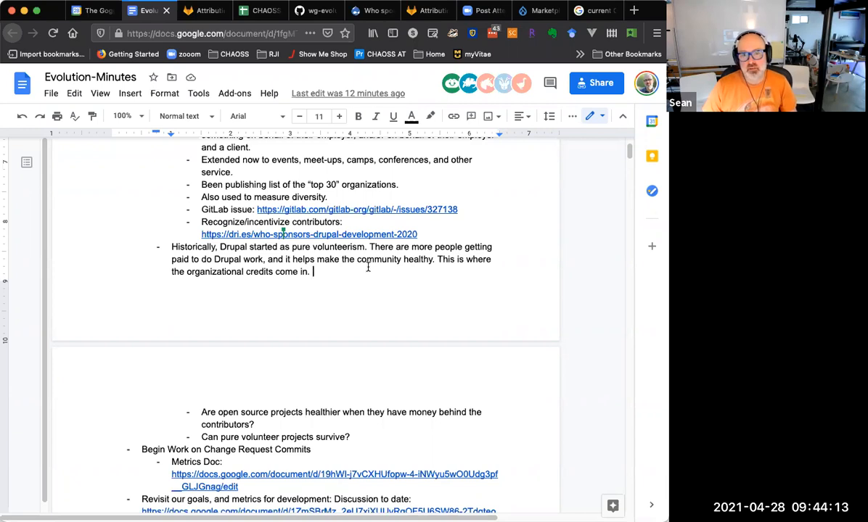
pyautogui.moveTo(349, 288)
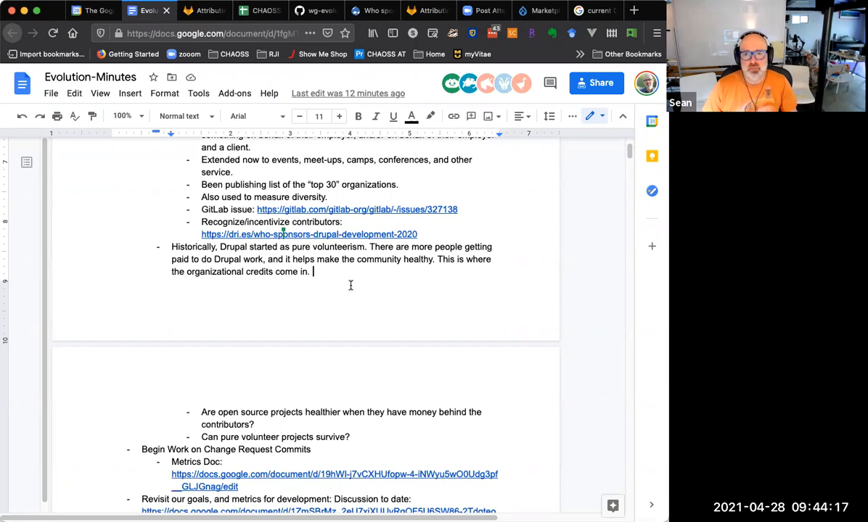
pyautogui.scroll(-3)
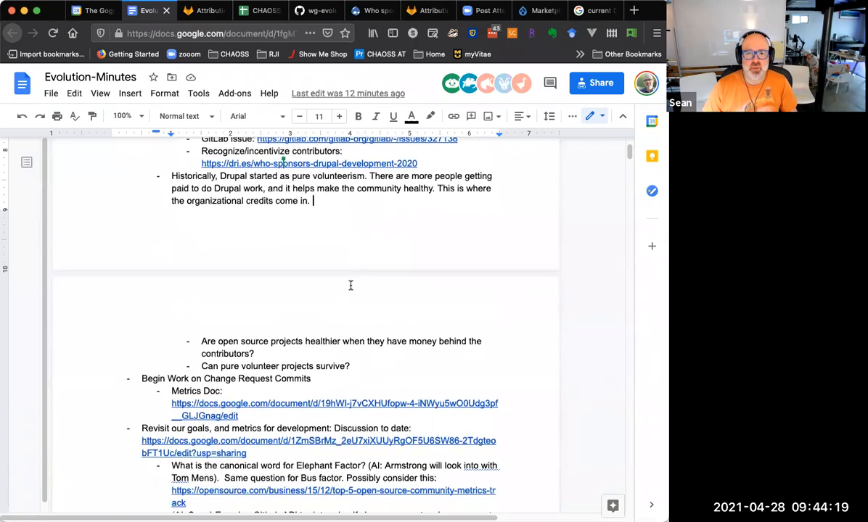
pyautogui.scroll(-3)
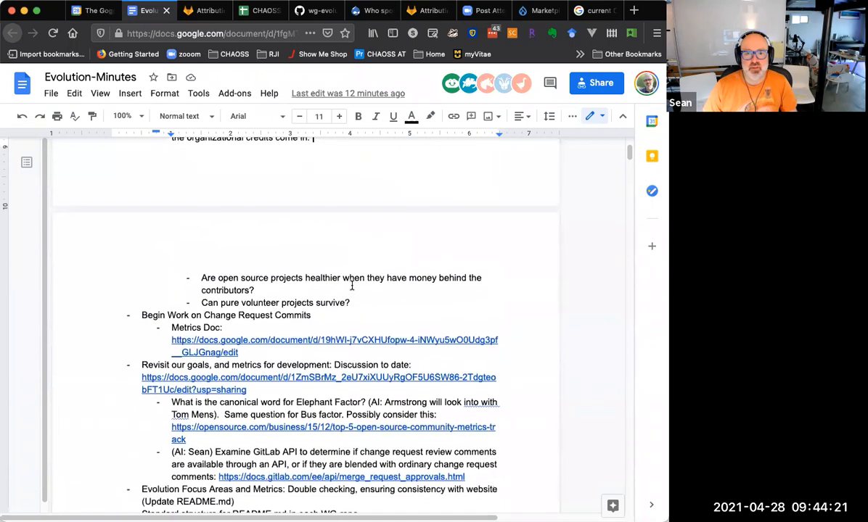
pyautogui.scroll(-3)
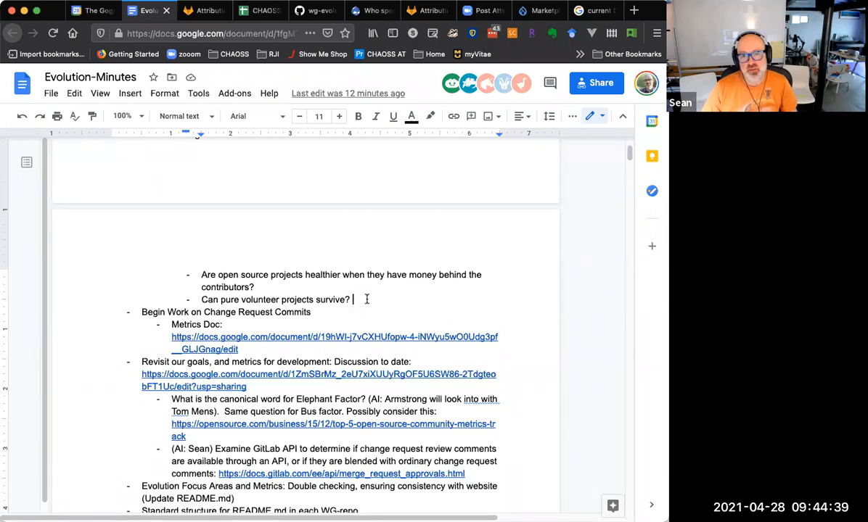
pyautogui.scroll(-3)
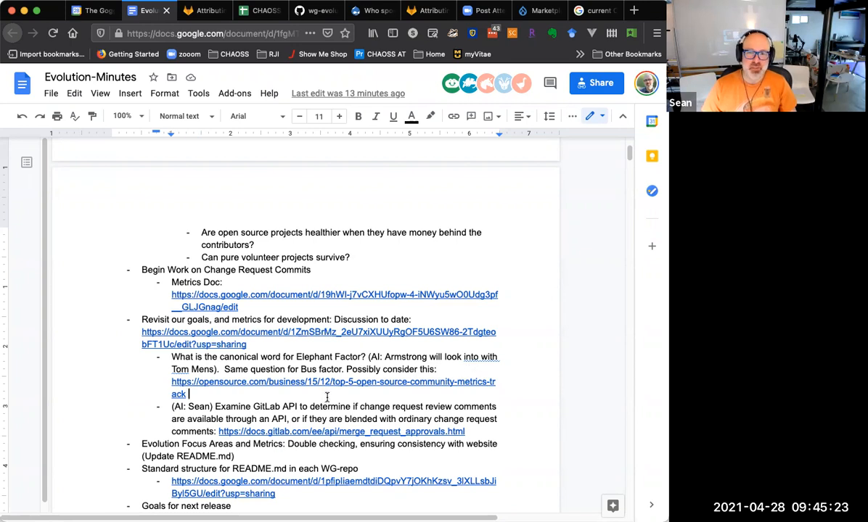
pyautogui.moveTo(451, 395)
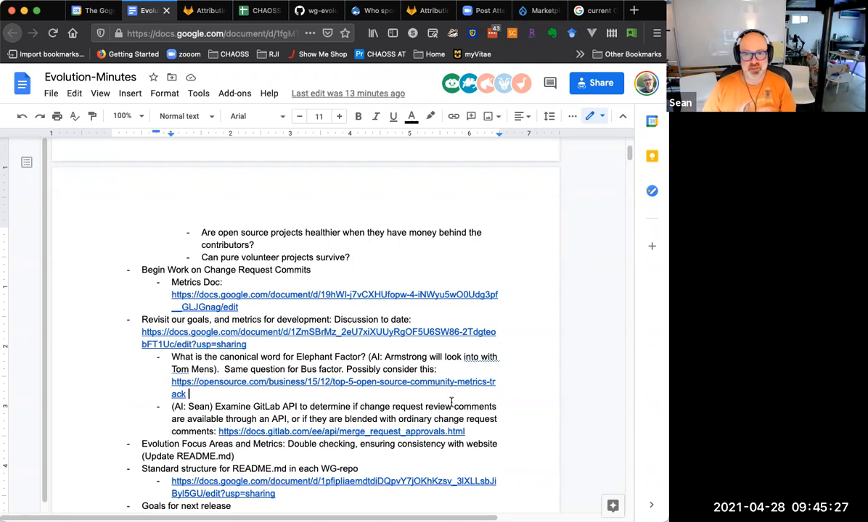
pyautogui.scroll(-3)
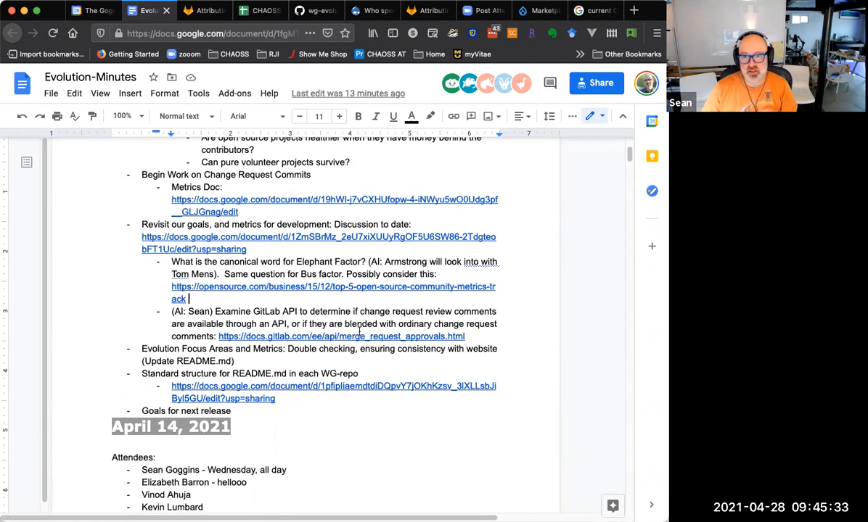
pyautogui.moveTo(645, 357)
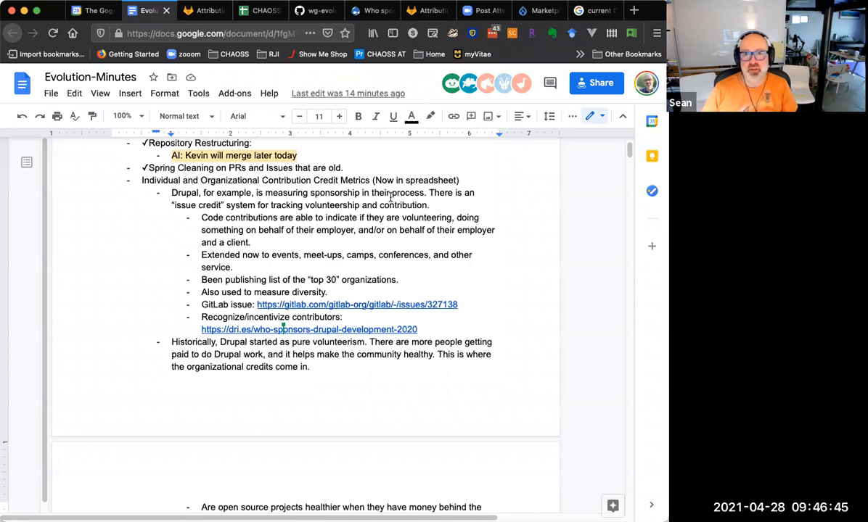
pyautogui.click(258, 11)
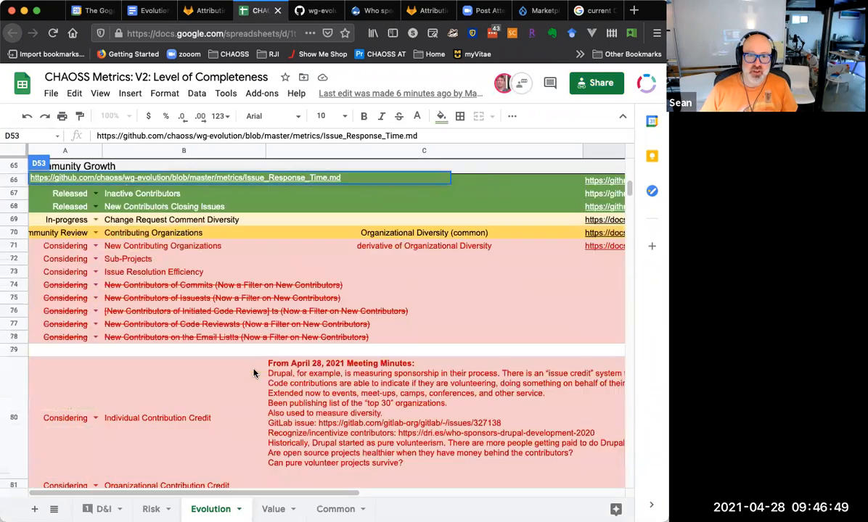
# Check the April 28 Drupal credit notes in C80 beside Individual Contribution Credit
pyautogui.scroll(-3)
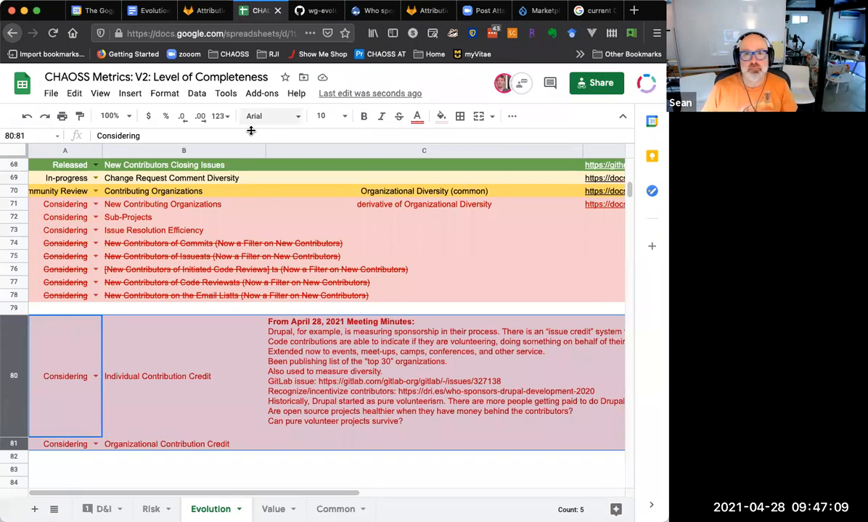
pyautogui.moveTo(148, 10)
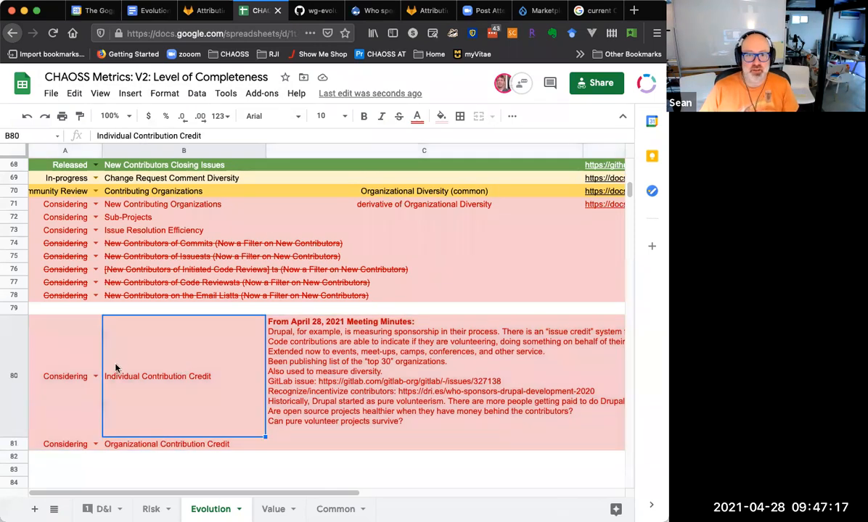
pyautogui.click(424, 370)
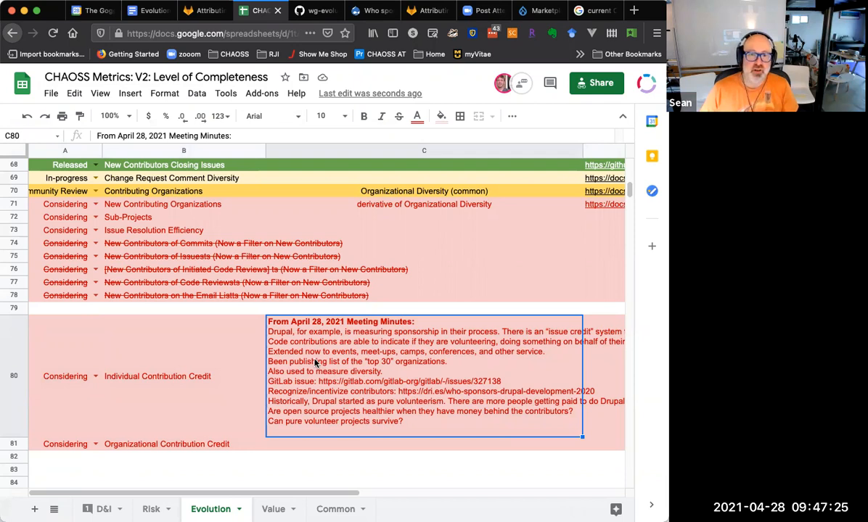
pyautogui.click(184, 375)
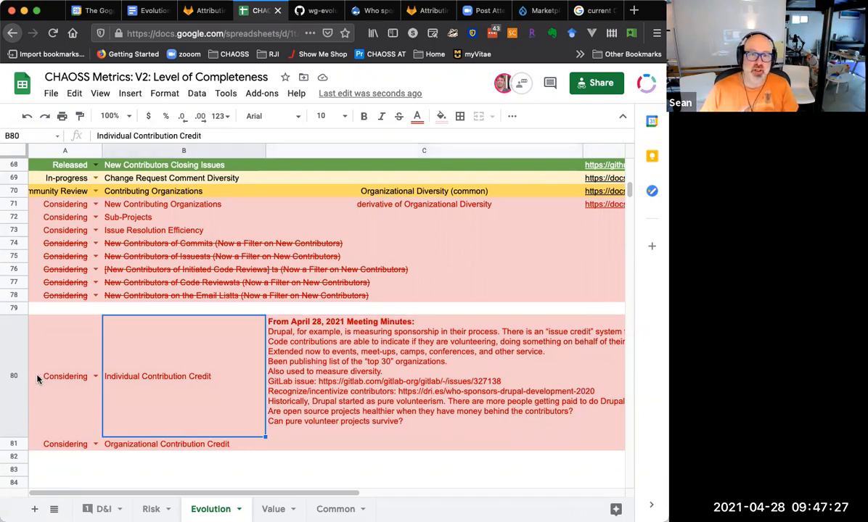
pyautogui.click(424, 370)
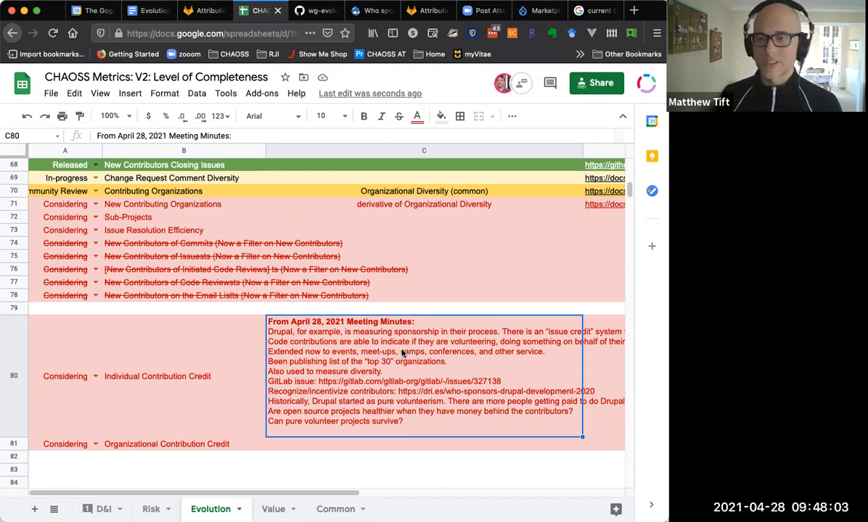
pyautogui.moveTo(406, 354)
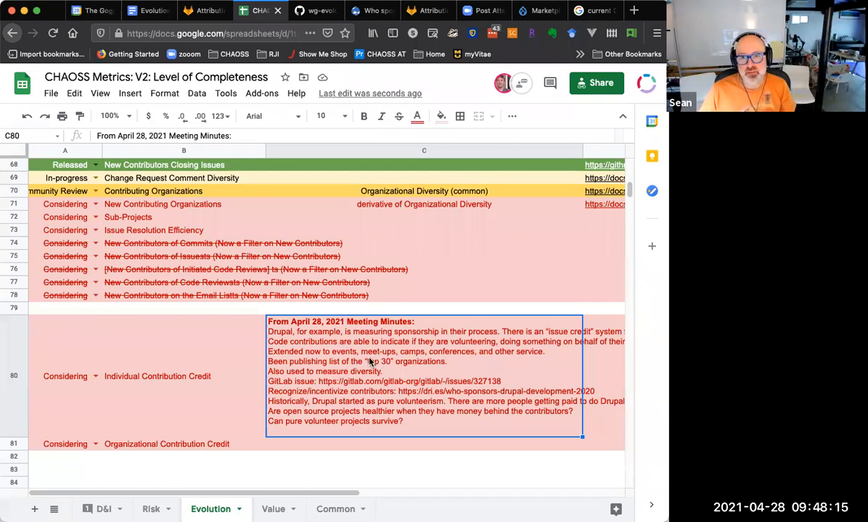
pyautogui.moveTo(241, 354)
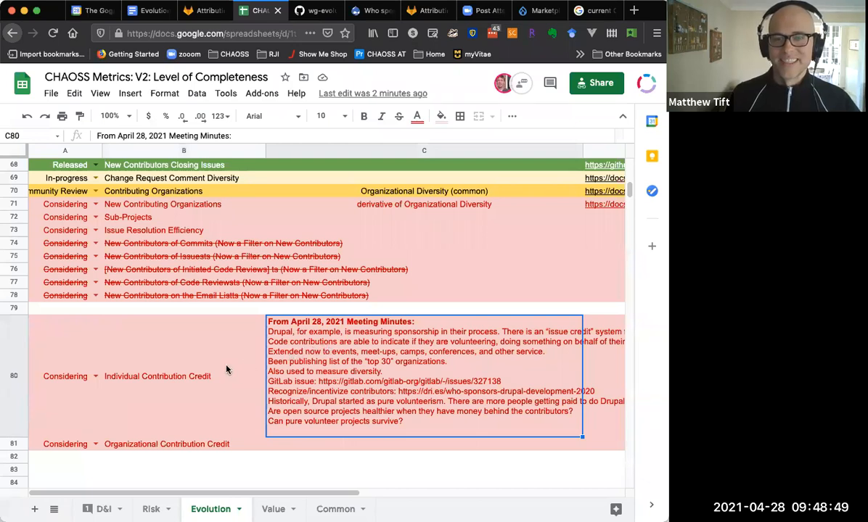
pyautogui.click(183, 349)
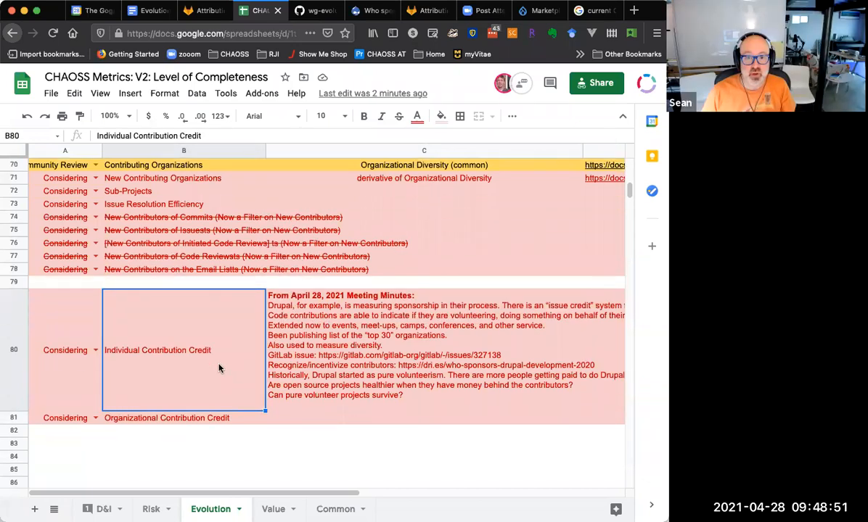
pyautogui.moveTo(215, 363)
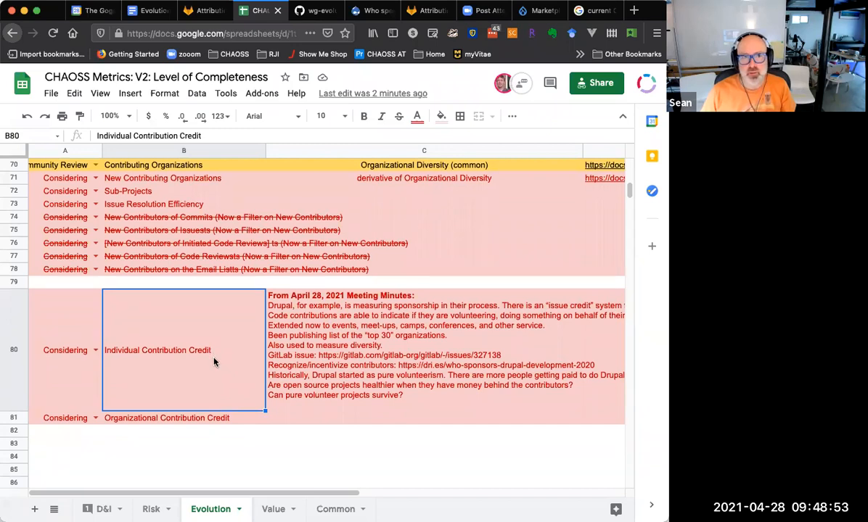
pyautogui.moveTo(206, 367)
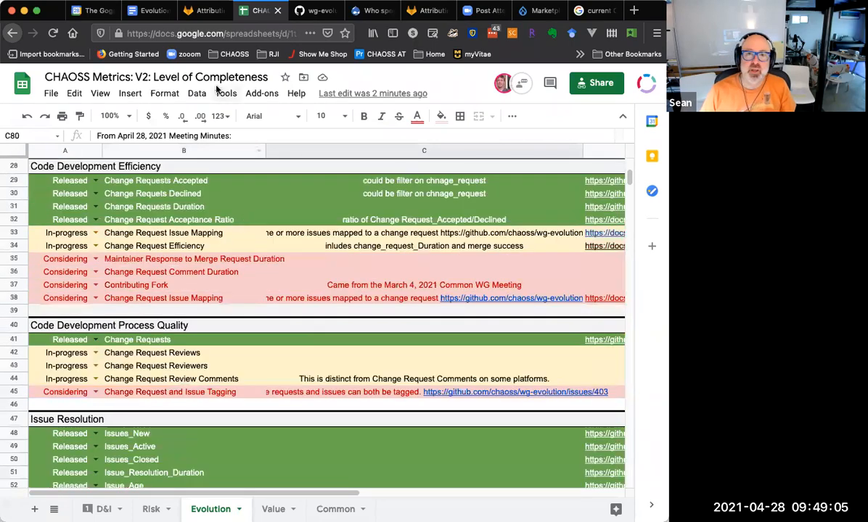
# Back in Evolution-Minutes, select Sean's GitLab API action item and open the Insert menu
pyautogui.click(148, 10)
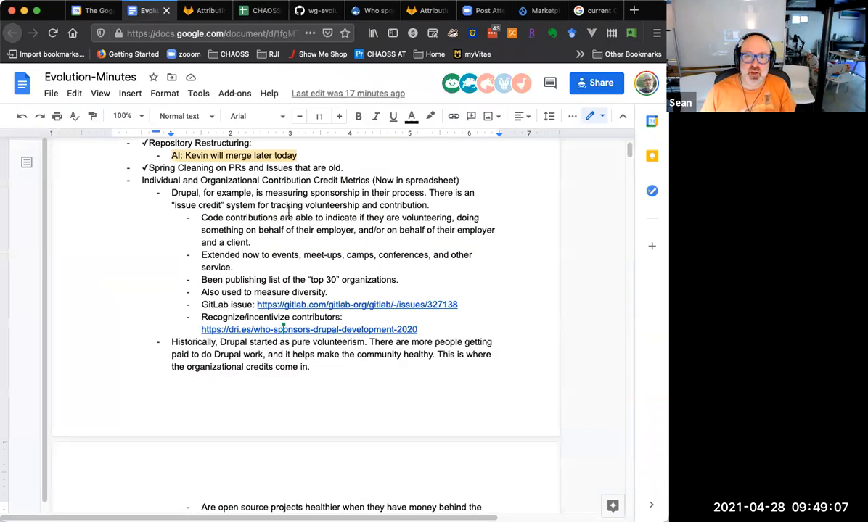
pyautogui.scroll(-3)
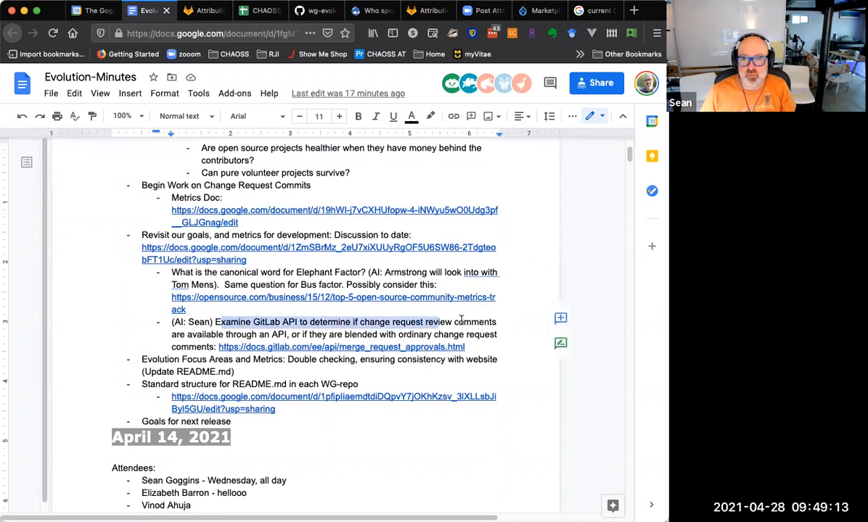
pyautogui.moveTo(216, 321); pyautogui.dragTo(490, 352)
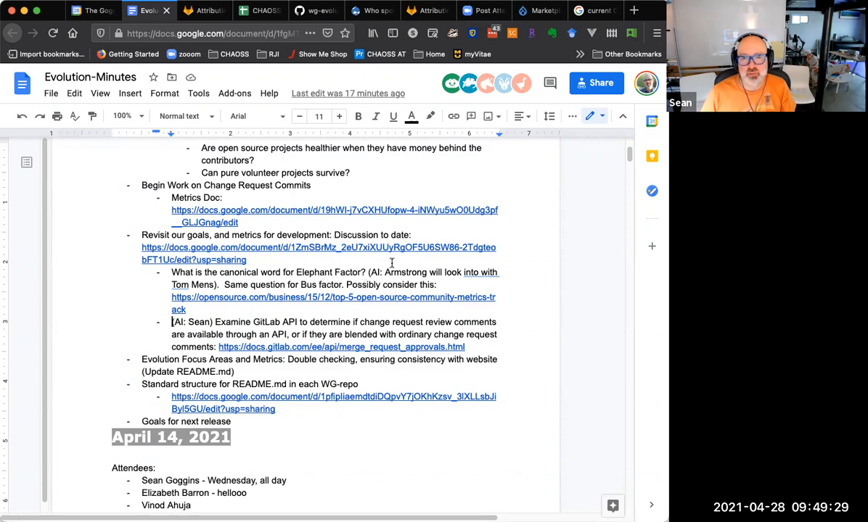
pyautogui.moveTo(284, 182)
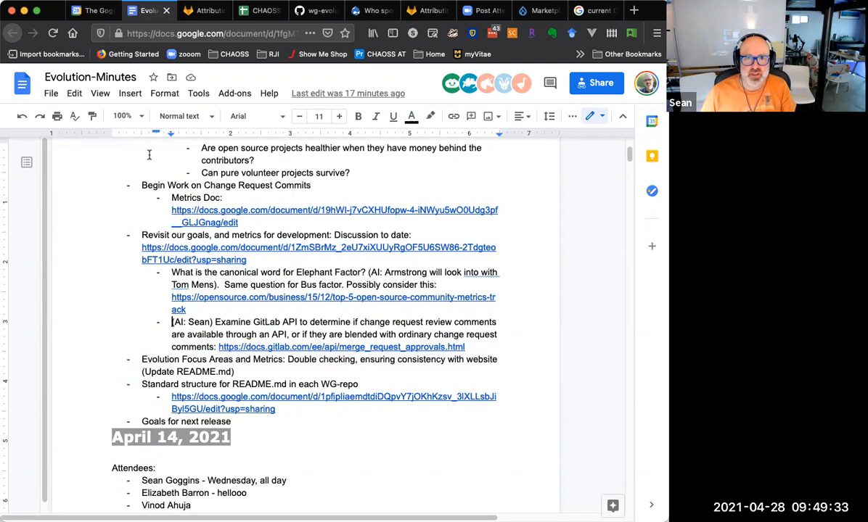
pyautogui.click(130, 92)
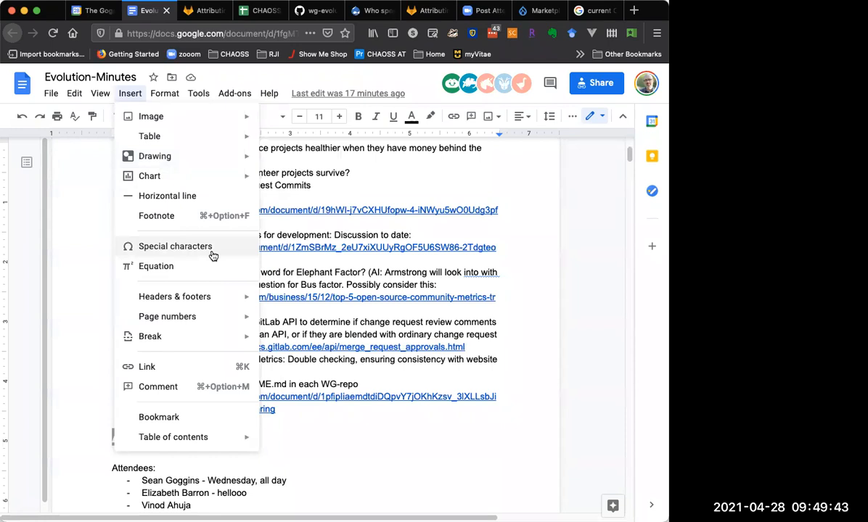
# Insert a check-like symbol from the Math special characters before the GitLab API item
pyautogui.click(175, 246)
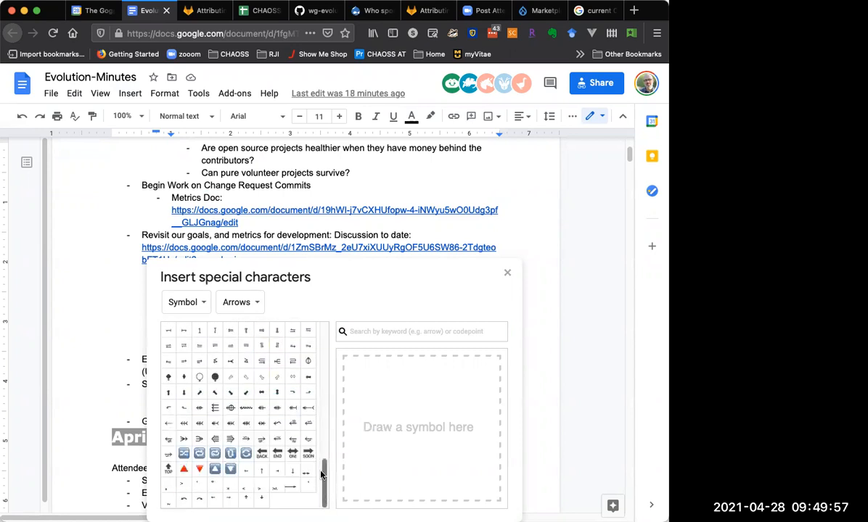
pyautogui.moveTo(293, 423)
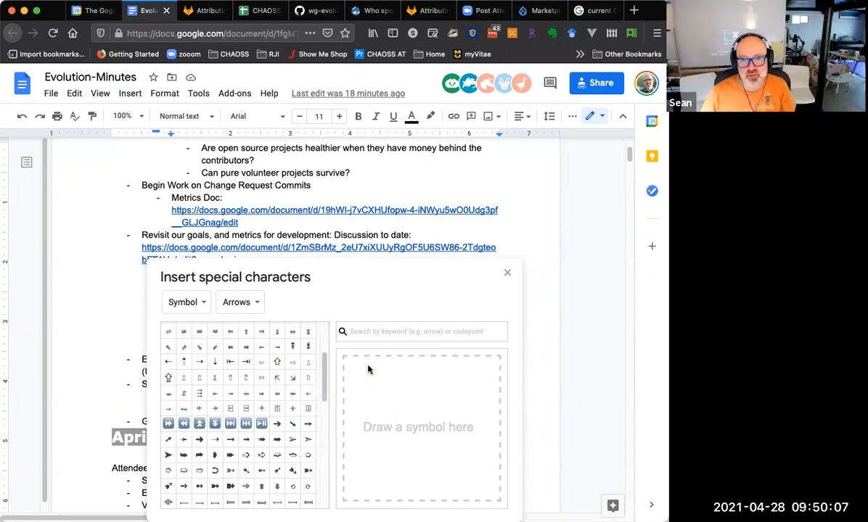
pyautogui.click(239, 303)
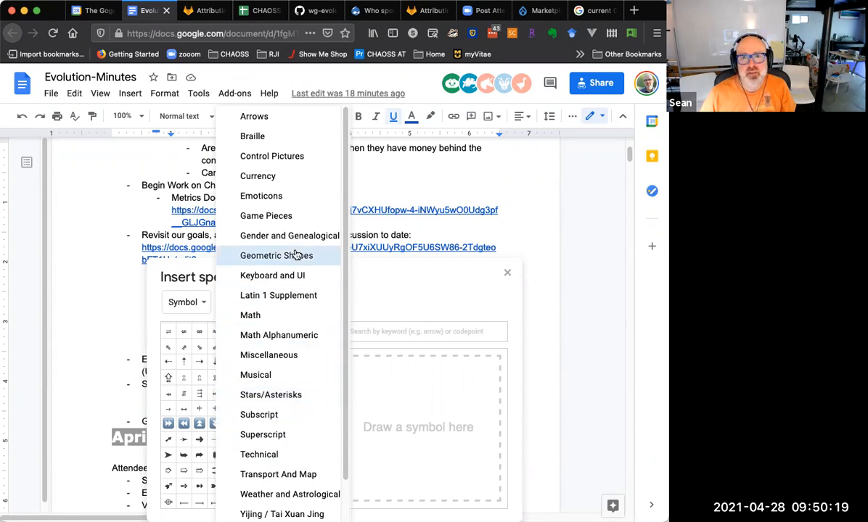
pyautogui.moveTo(258, 175)
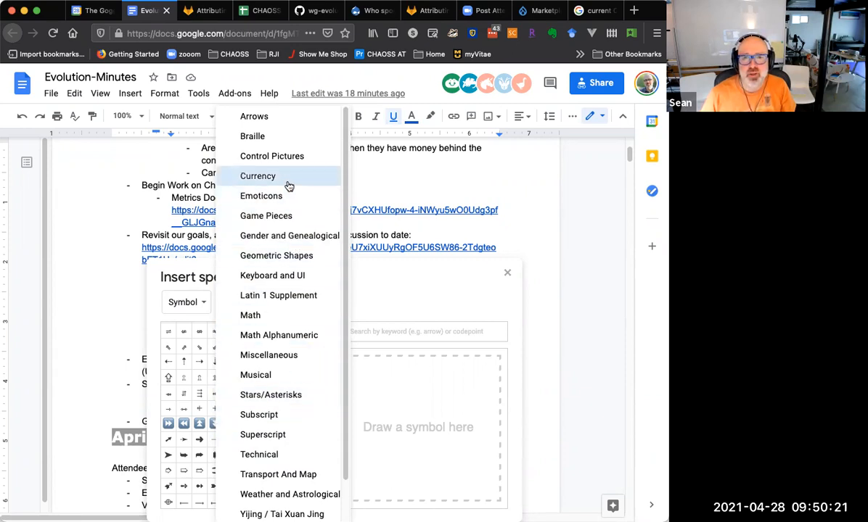
pyautogui.moveTo(276, 256)
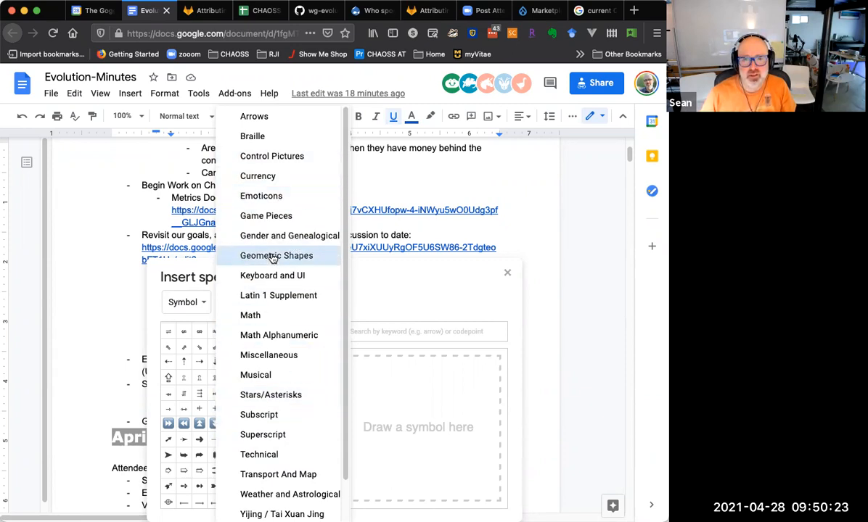
pyautogui.click(272, 156)
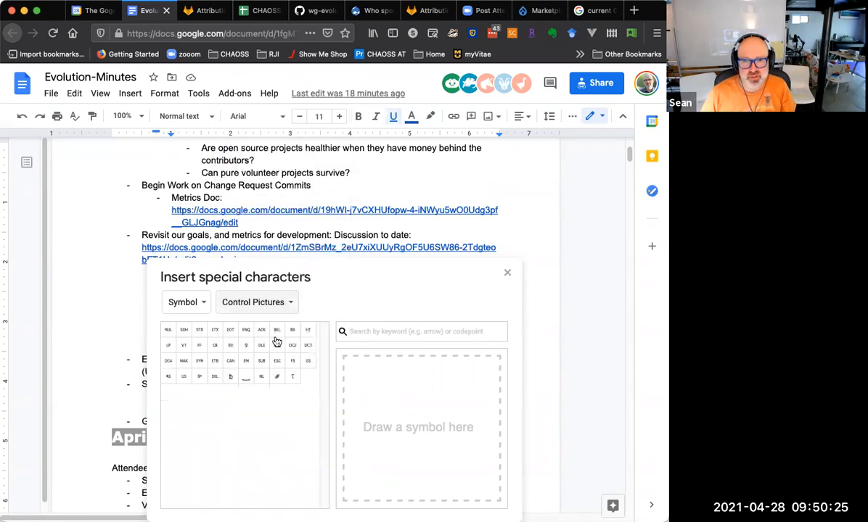
pyautogui.click(257, 302)
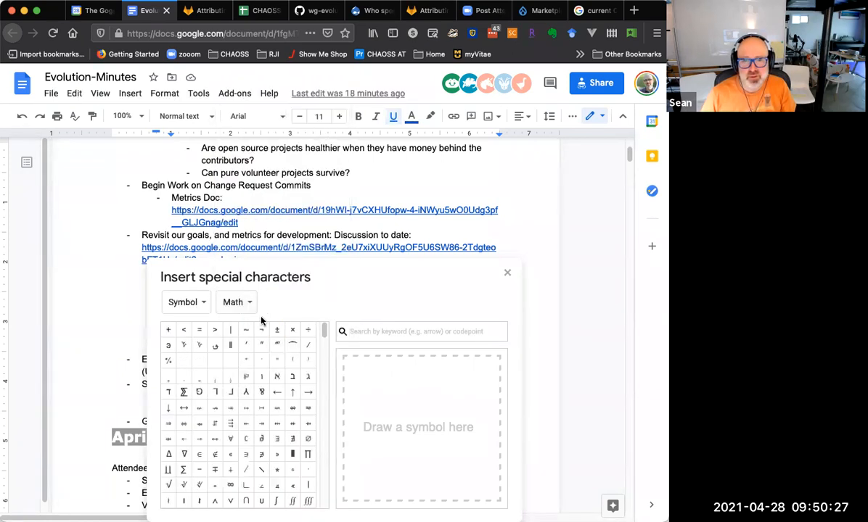
pyautogui.click(236, 301)
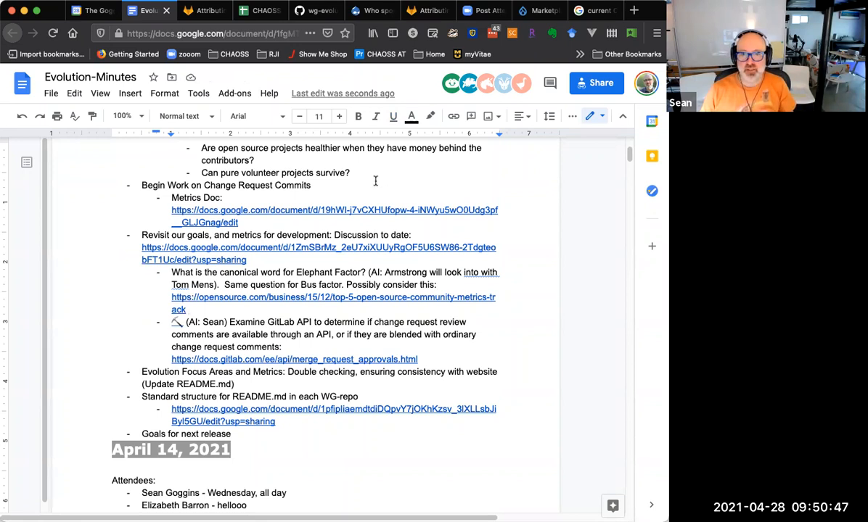
pyautogui.moveTo(227, 276)
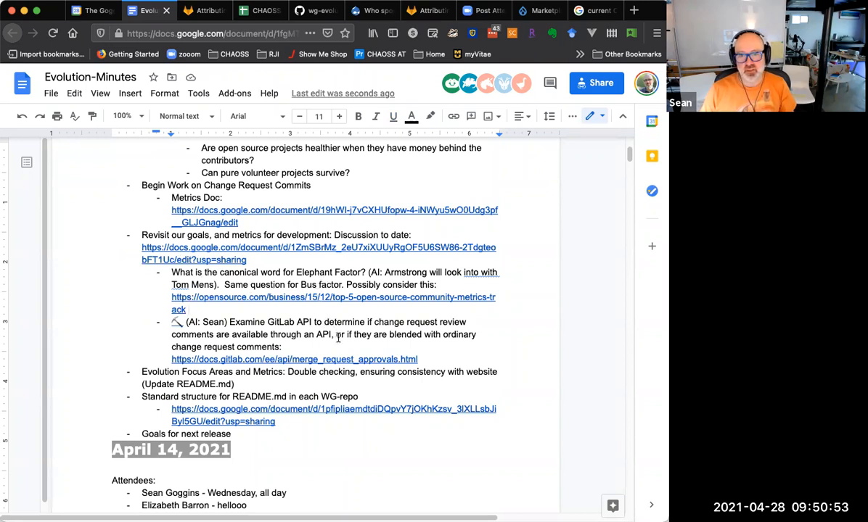
pyautogui.moveTo(356, 355)
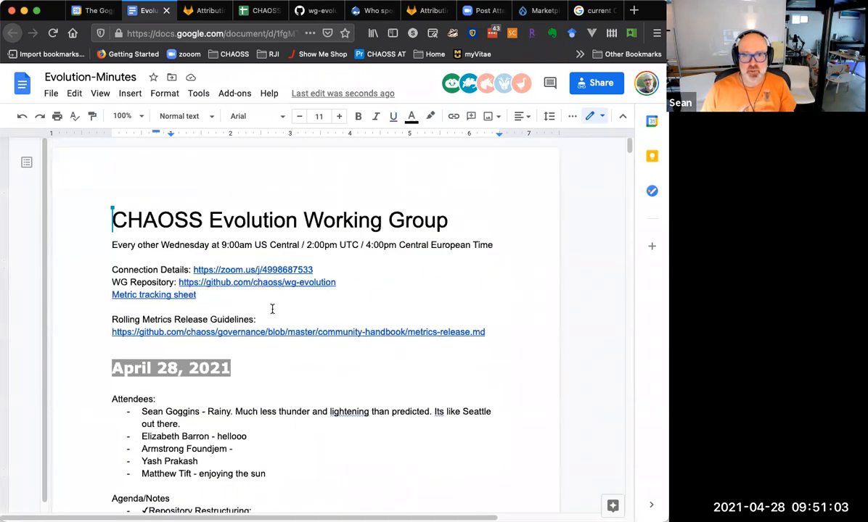
# Show the link card for the metrics-release.md URL under Rolling Metrics Release Guidelines
pyautogui.click(298, 332)
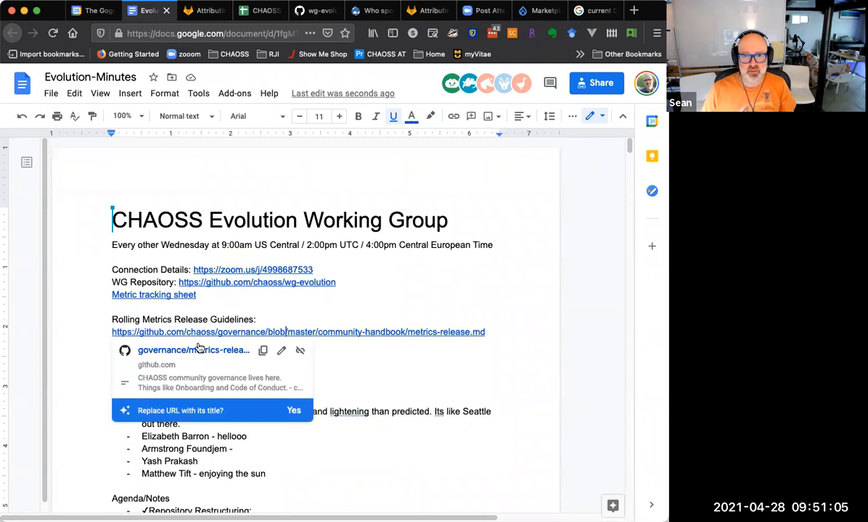
pyautogui.moveTo(193, 350)
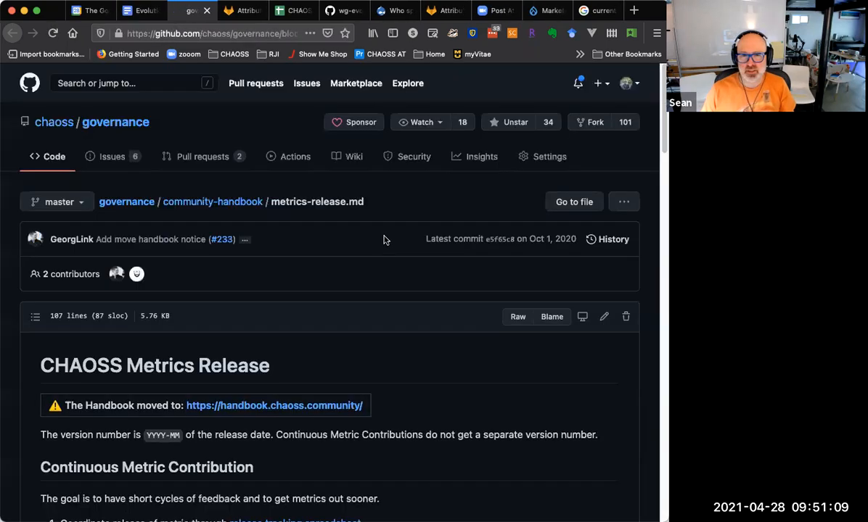
# Read the GitHub Metrics Release guidelines, follow the handbook.chaoss.community link, then return to Evolution-Minutes
pyautogui.scroll(-3)
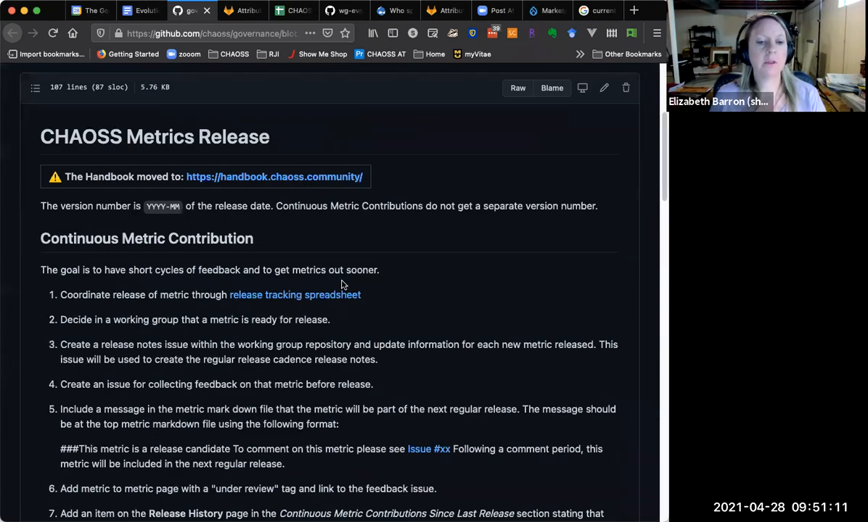
pyautogui.click(274, 176)
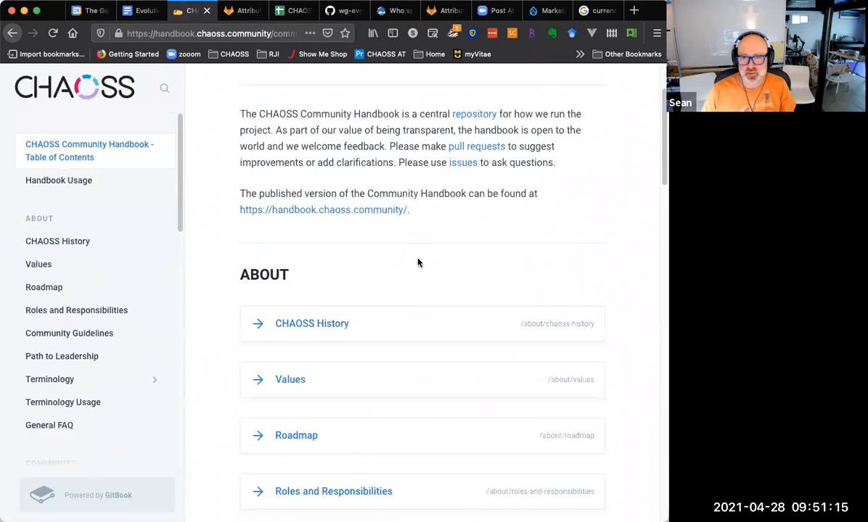
pyautogui.scroll(-3)
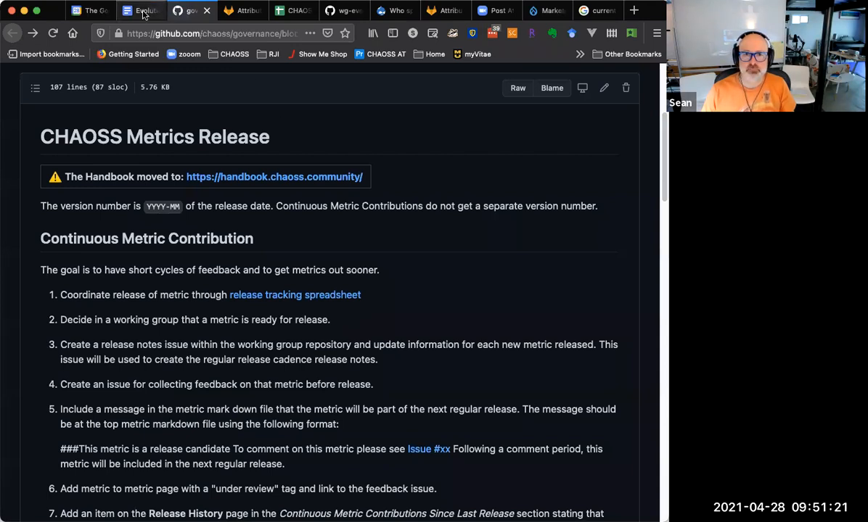
pyautogui.click(139, 10)
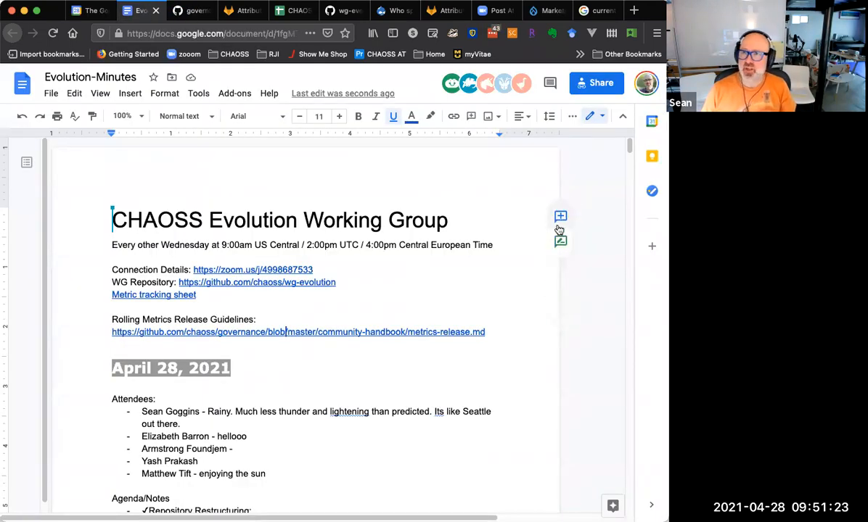
pyautogui.moveTo(609, 169)
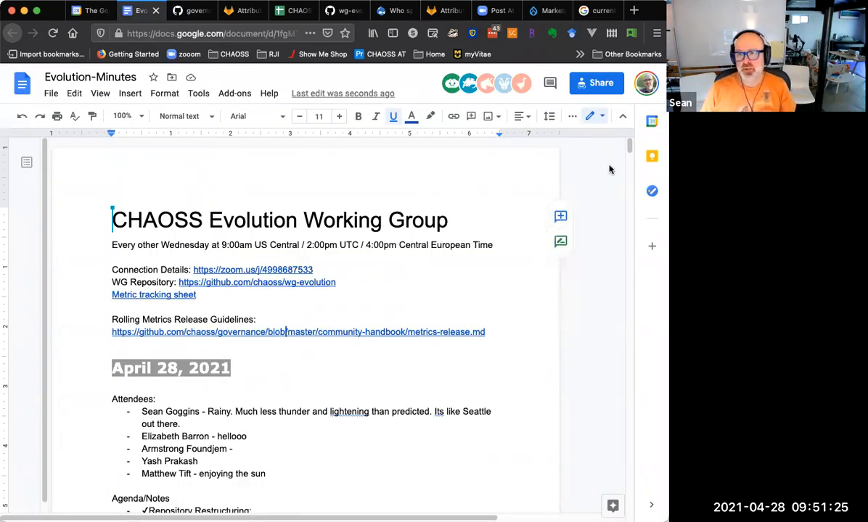